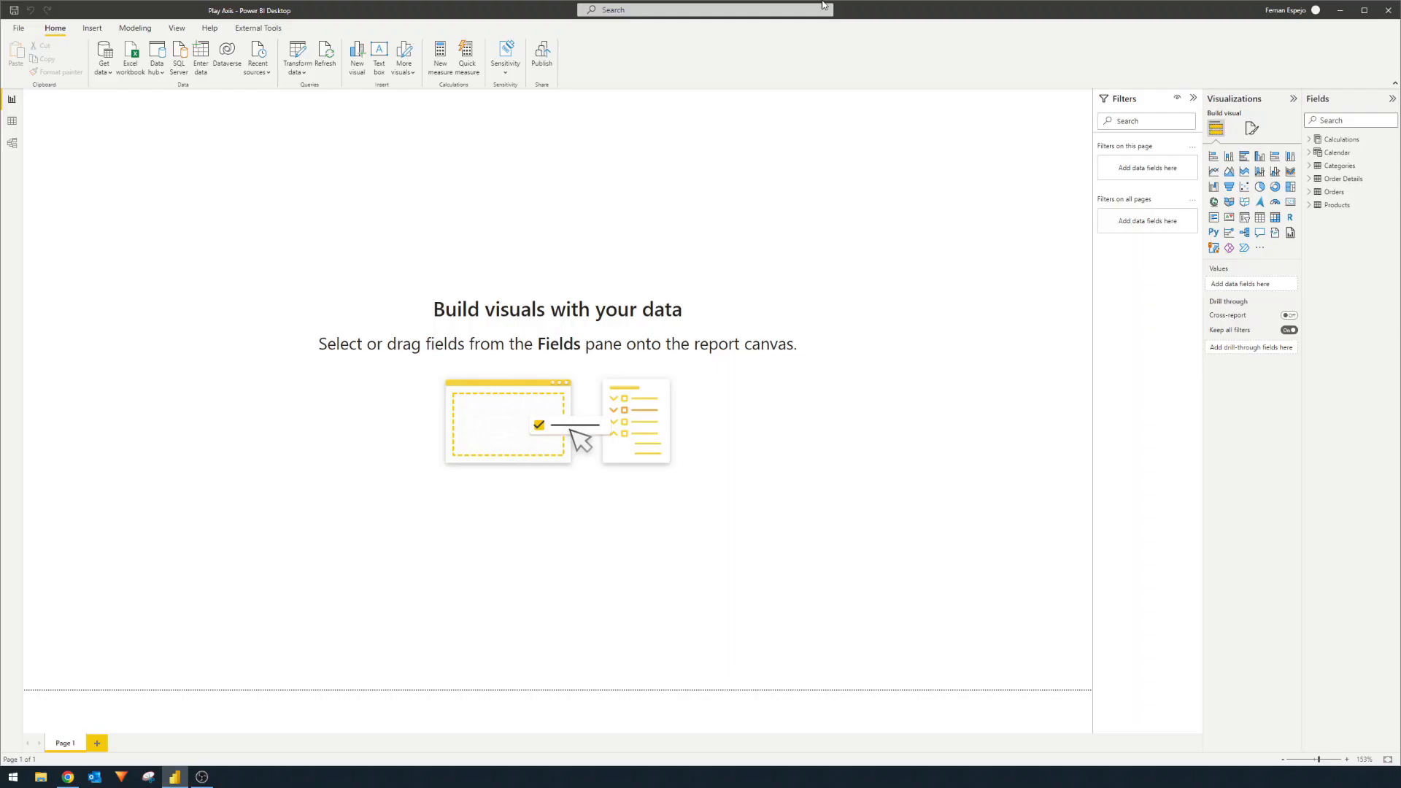
mouse_move(899, 6)
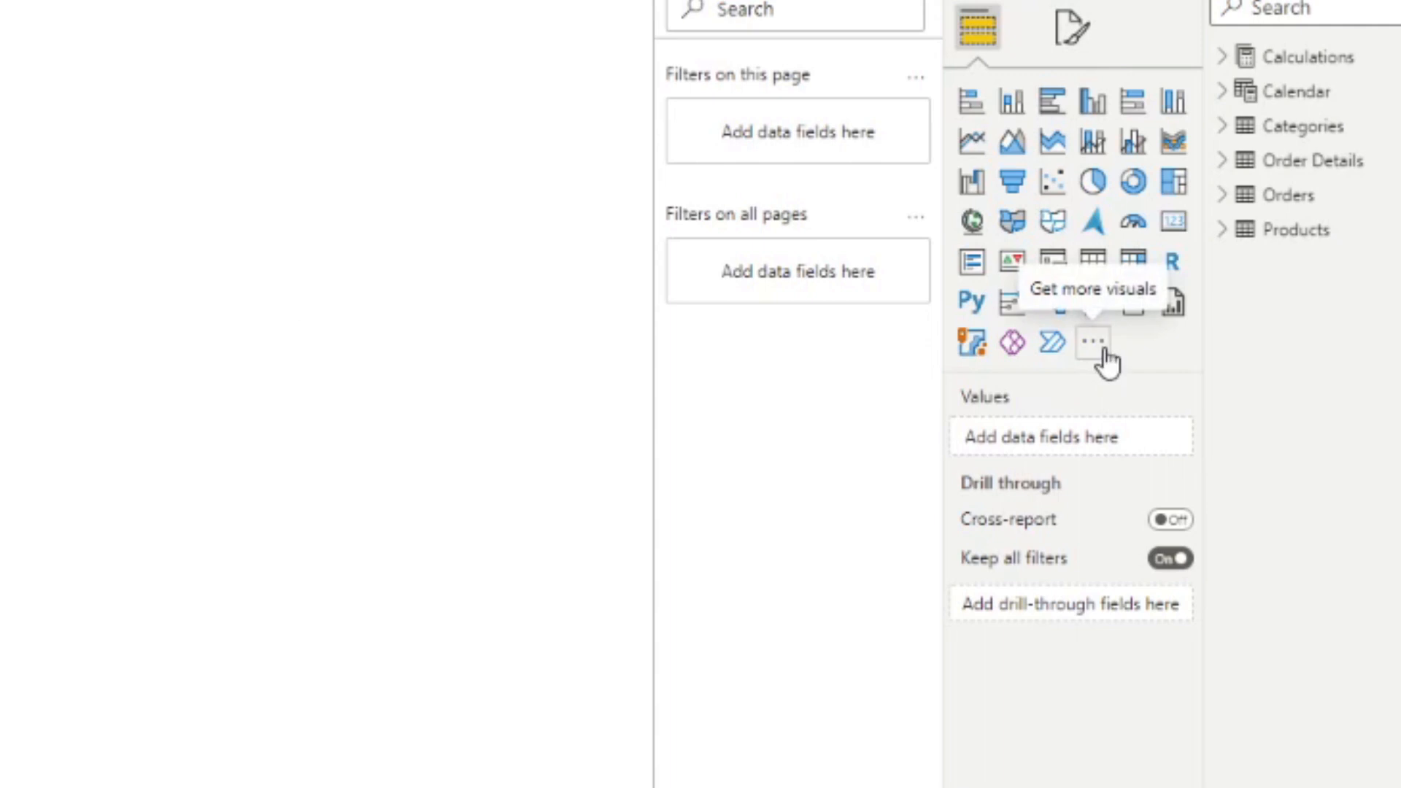
Step: Search AppSource for 'play' and bring up the Play Axis (Dynamic Slicer) detail page
click(1091, 342)
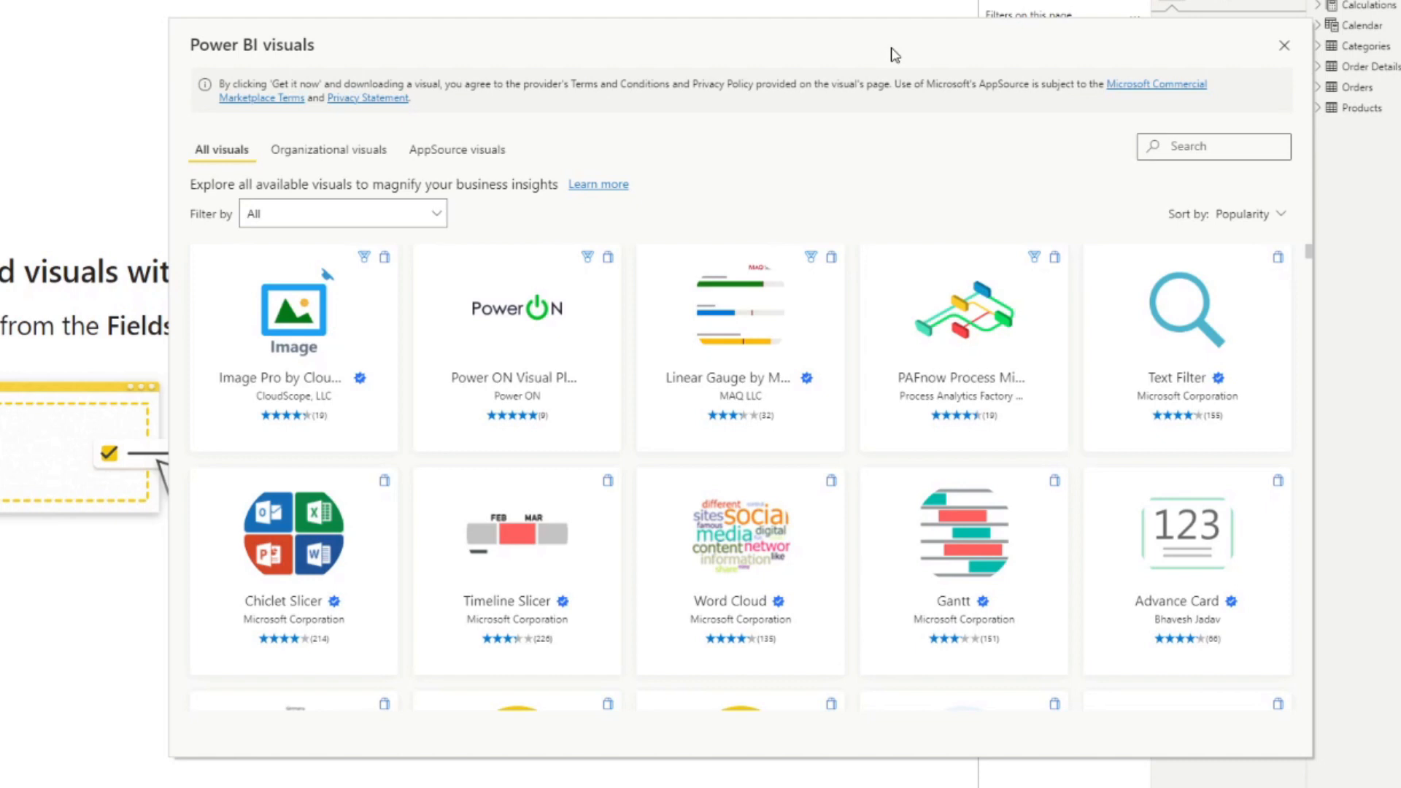
mouse_move(904, 48)
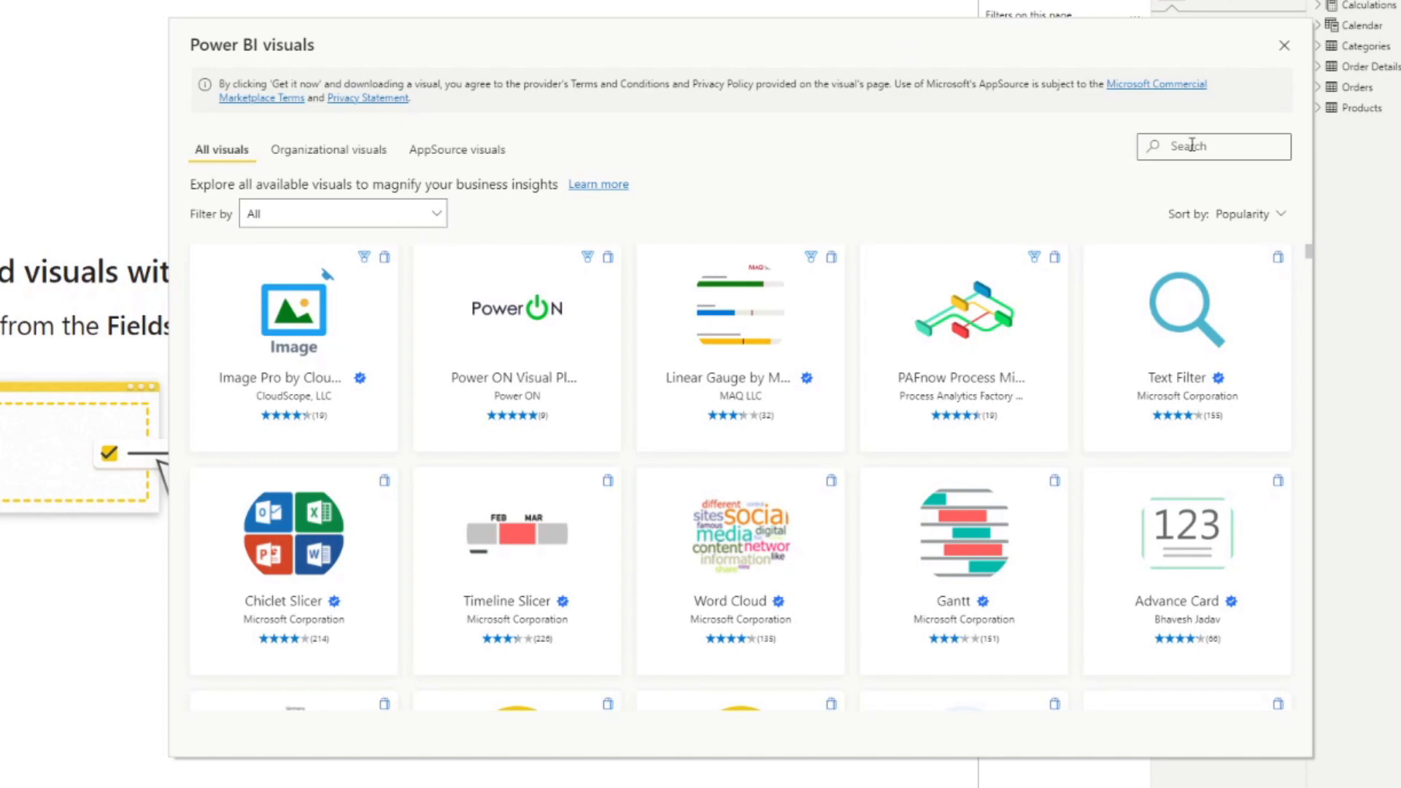
text(play ax)
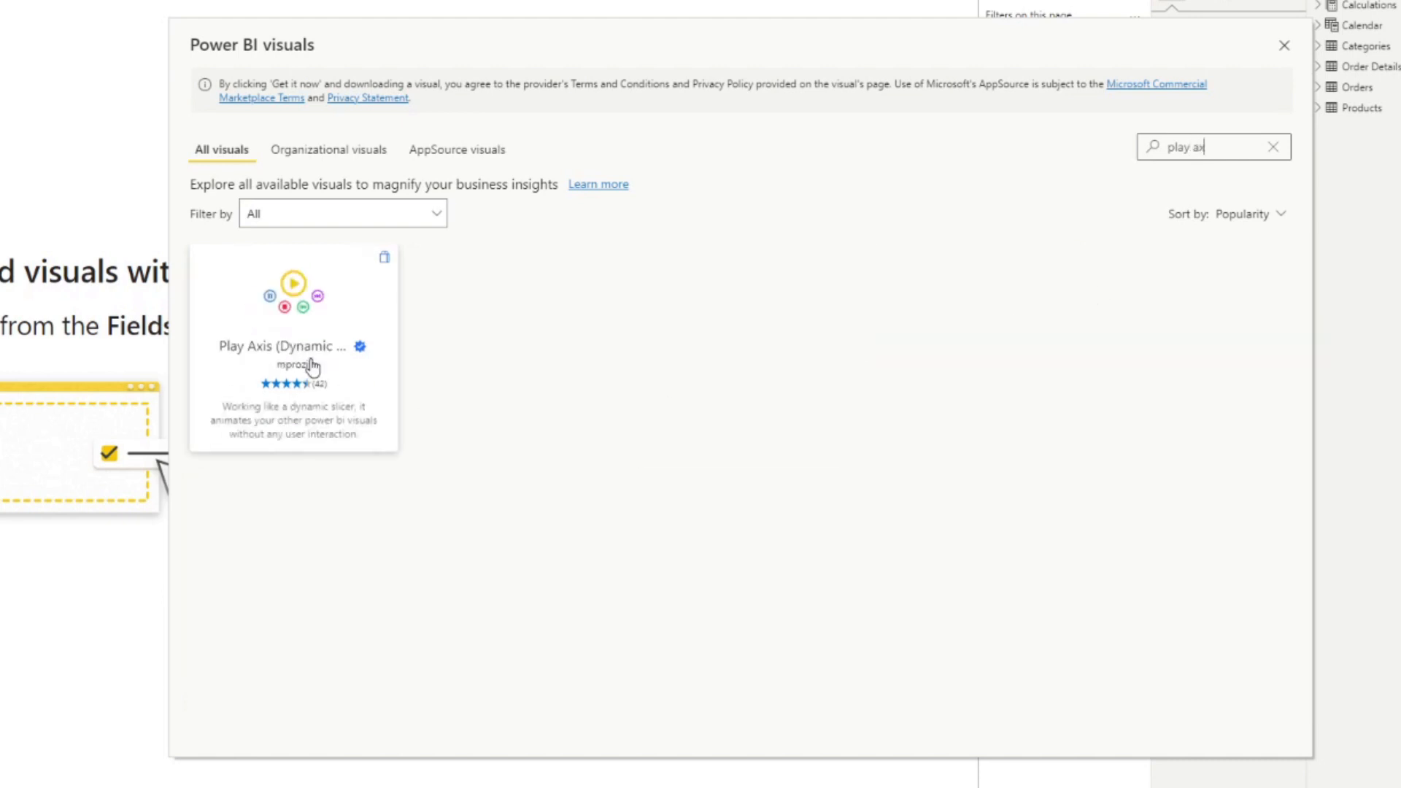
click(293, 347)
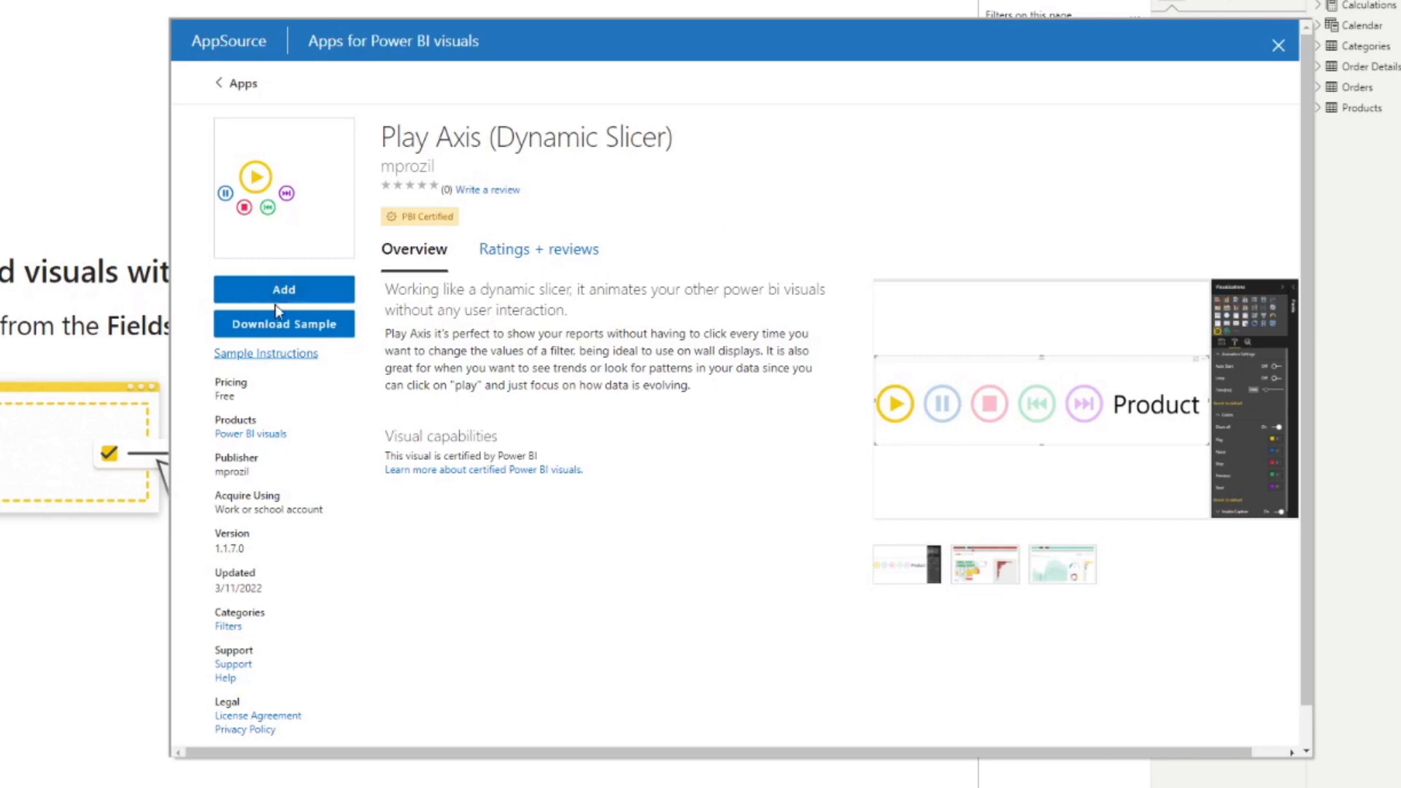
mouse_move(379, 273)
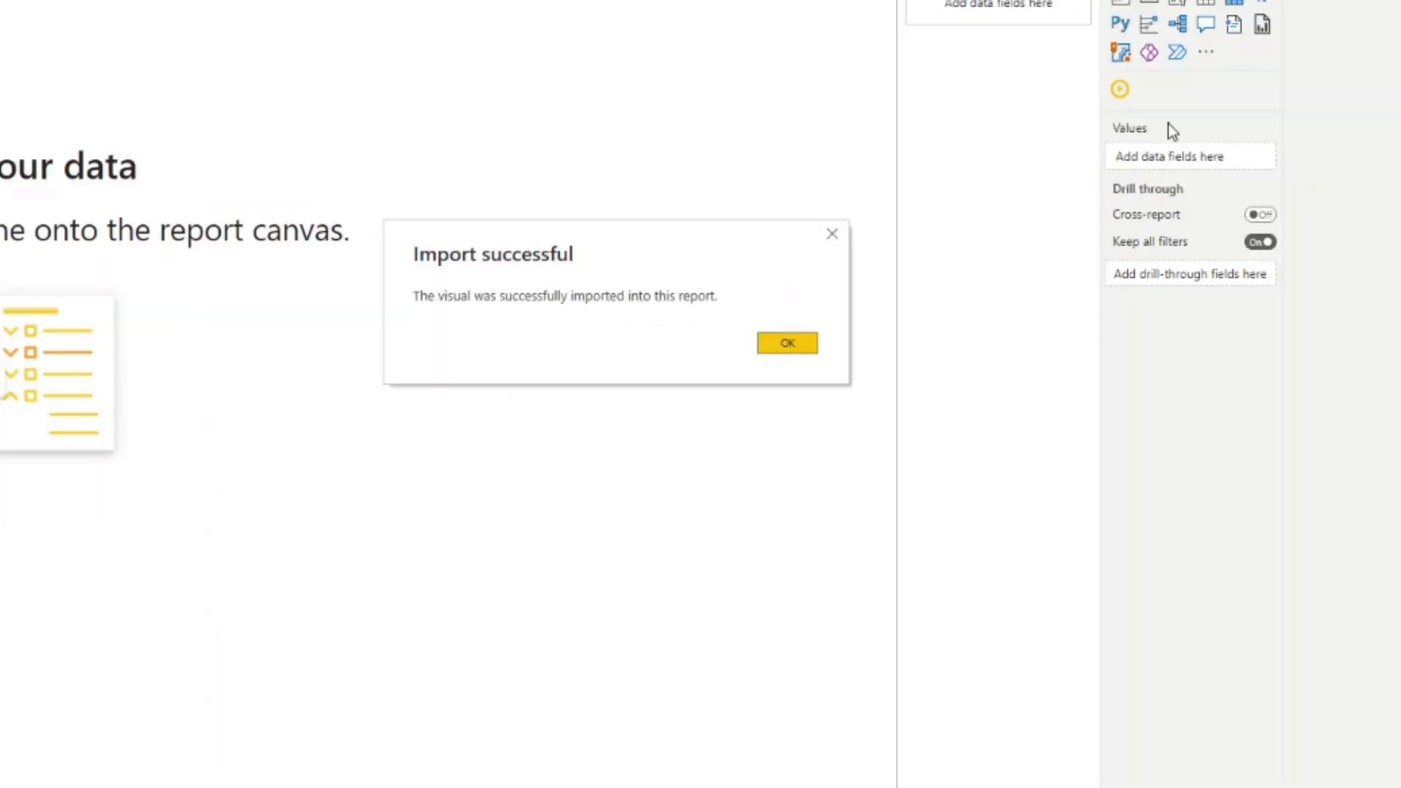
mouse_move(1208, 113)
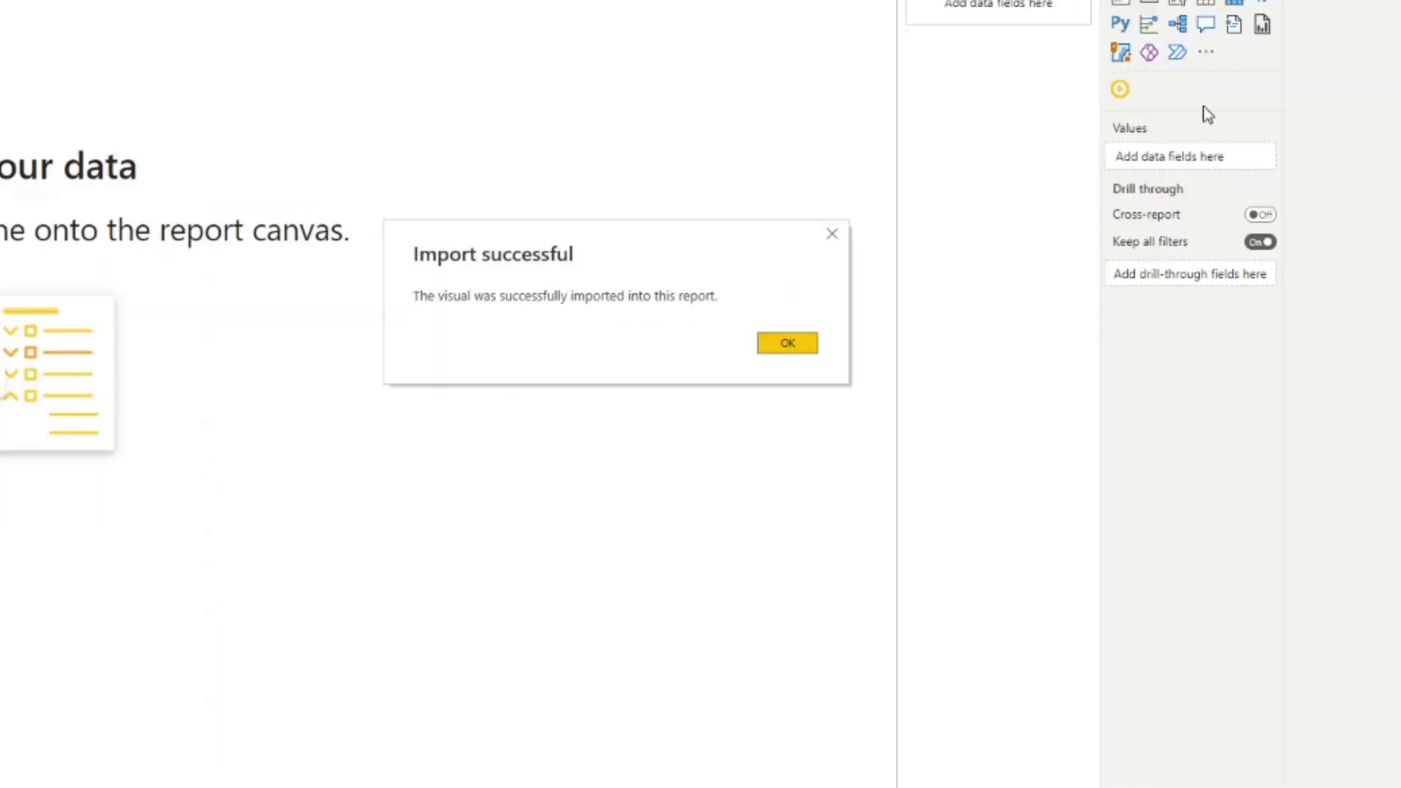
mouse_move(1236, 181)
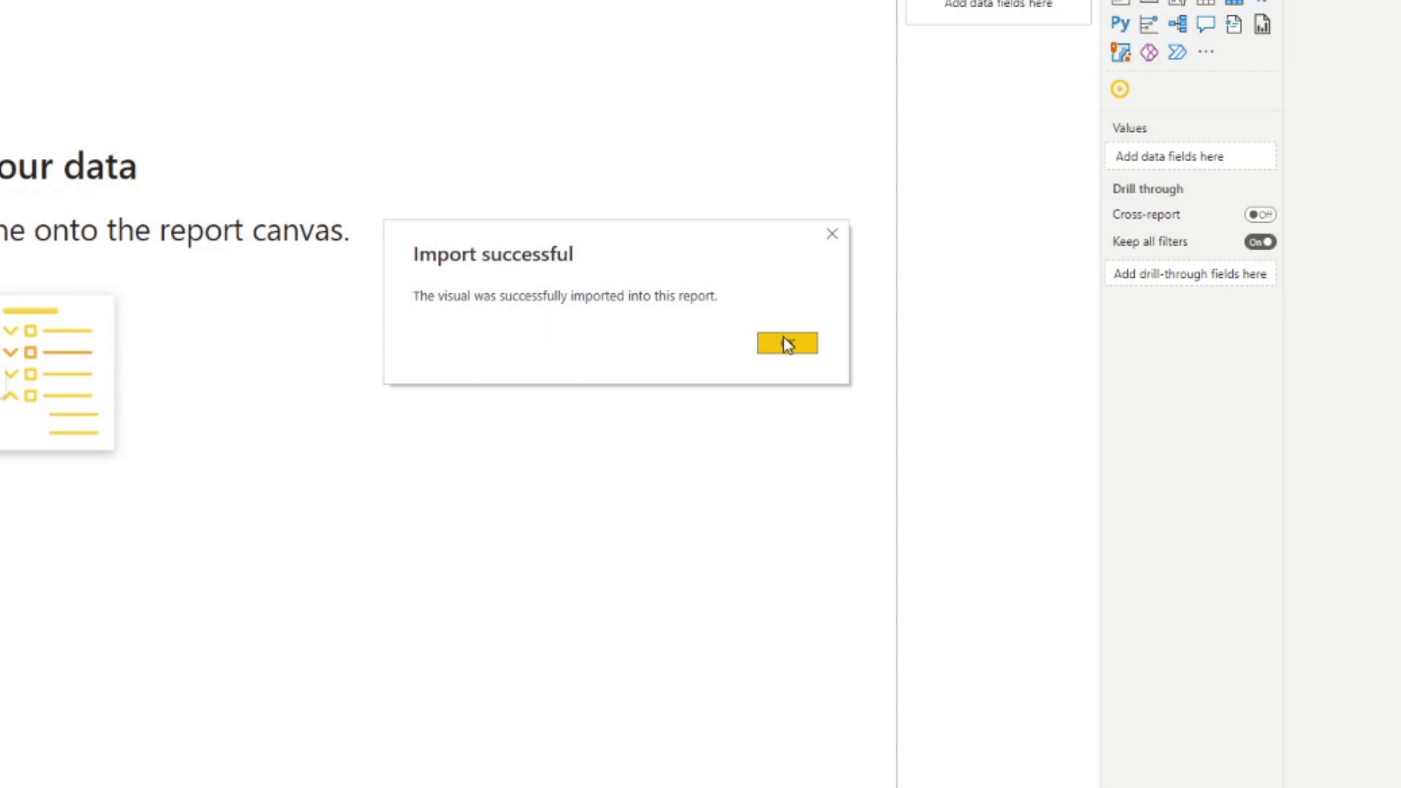
Step: Dismiss the Import successful confirmation for the Play Axis visual
click(785, 343)
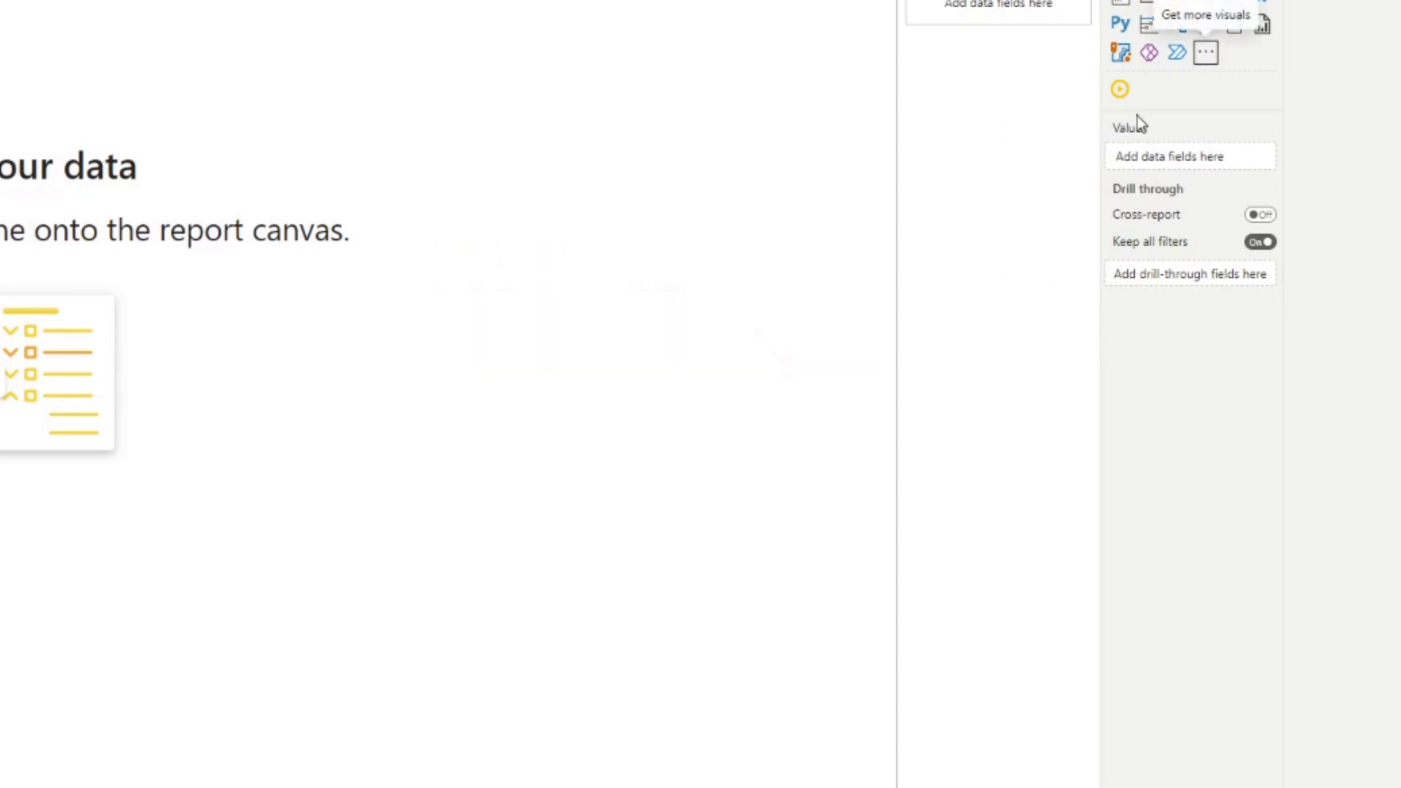
mouse_move(1120, 89)
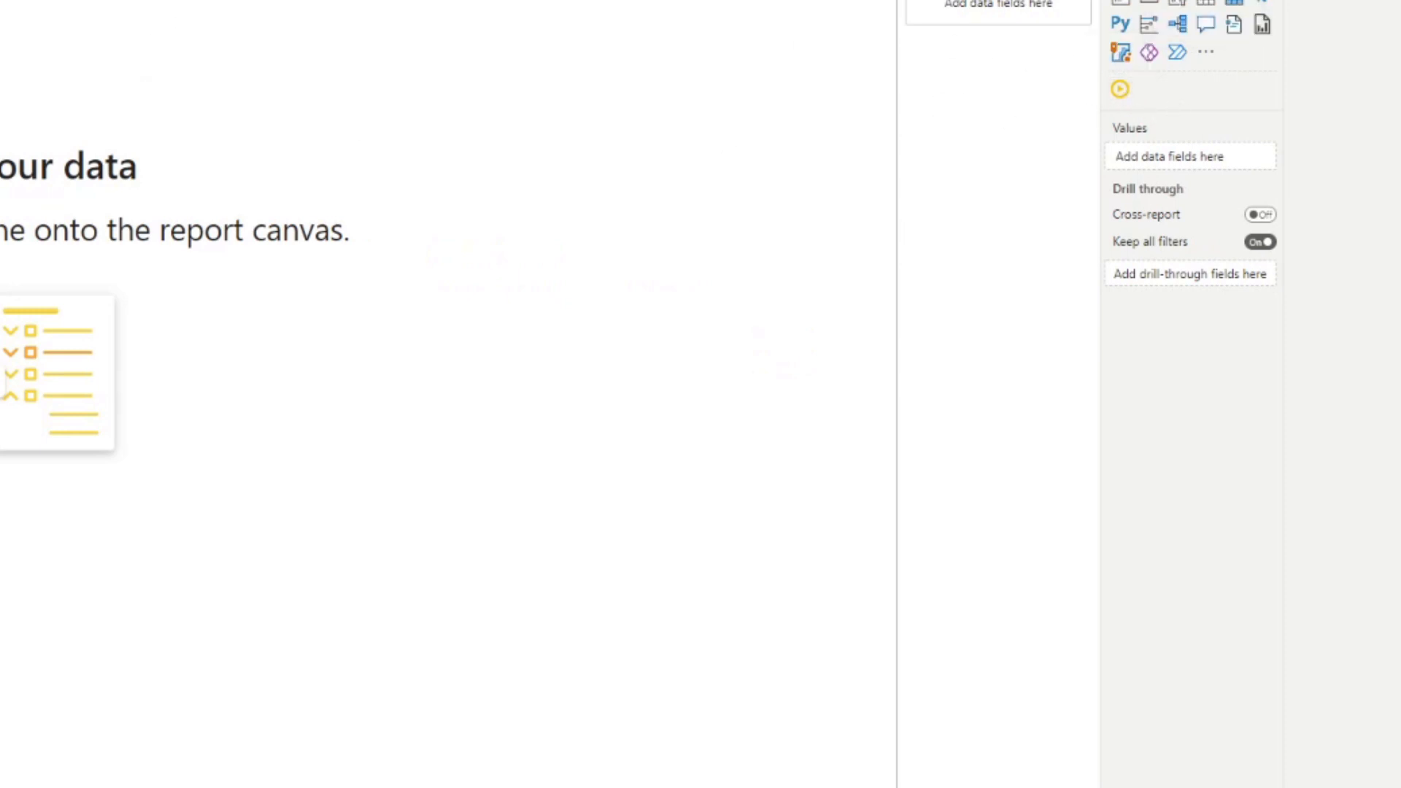
mouse_move(1119, 89)
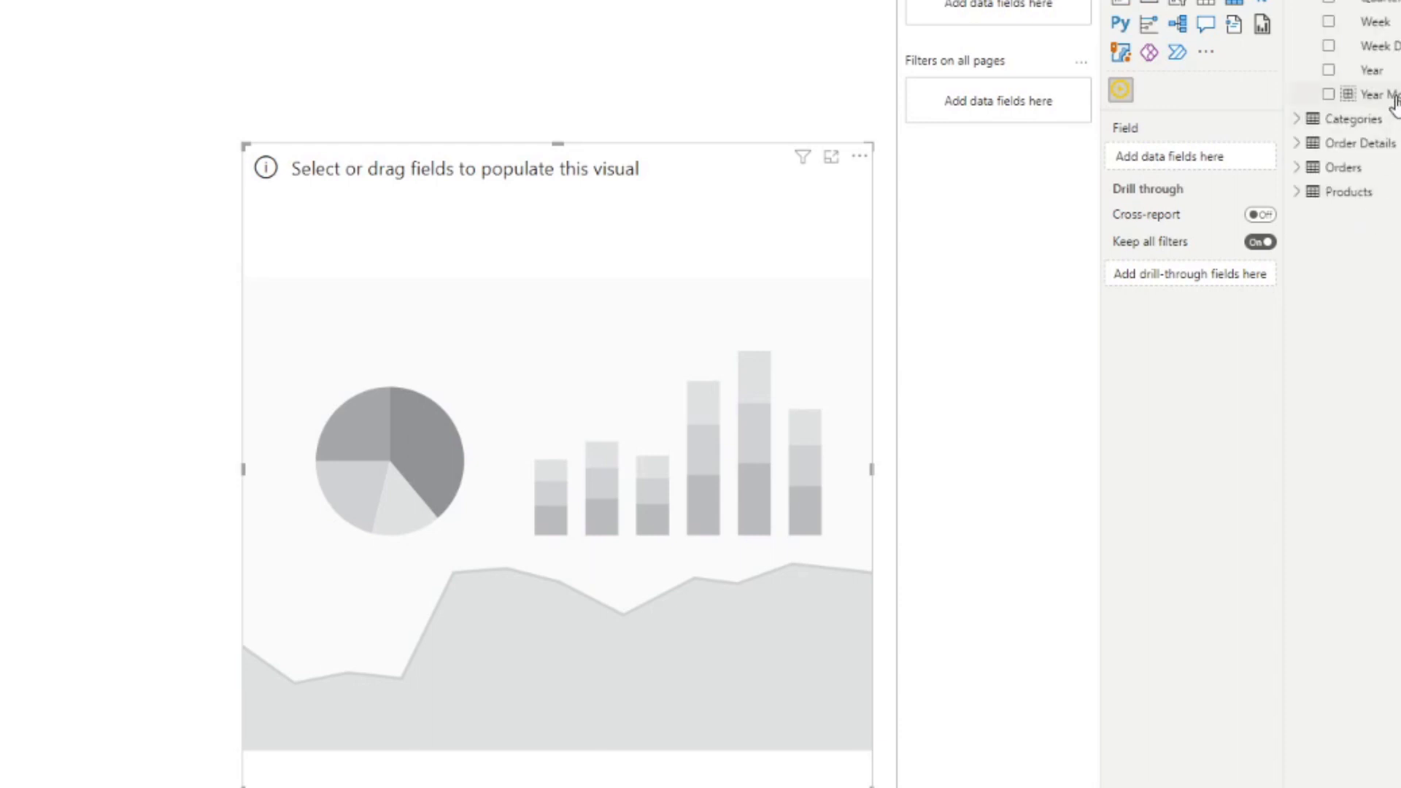
click(1328, 93)
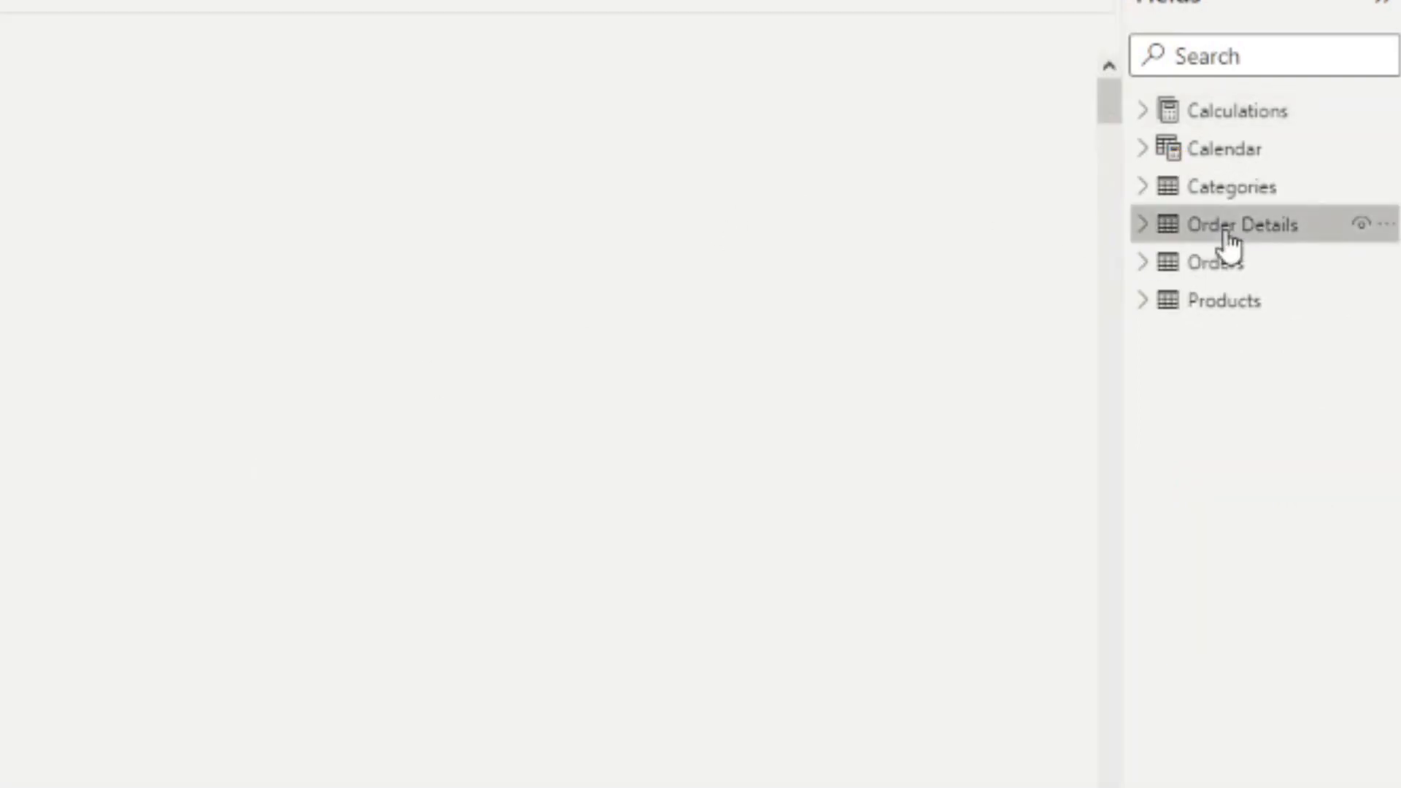
click(1237, 225)
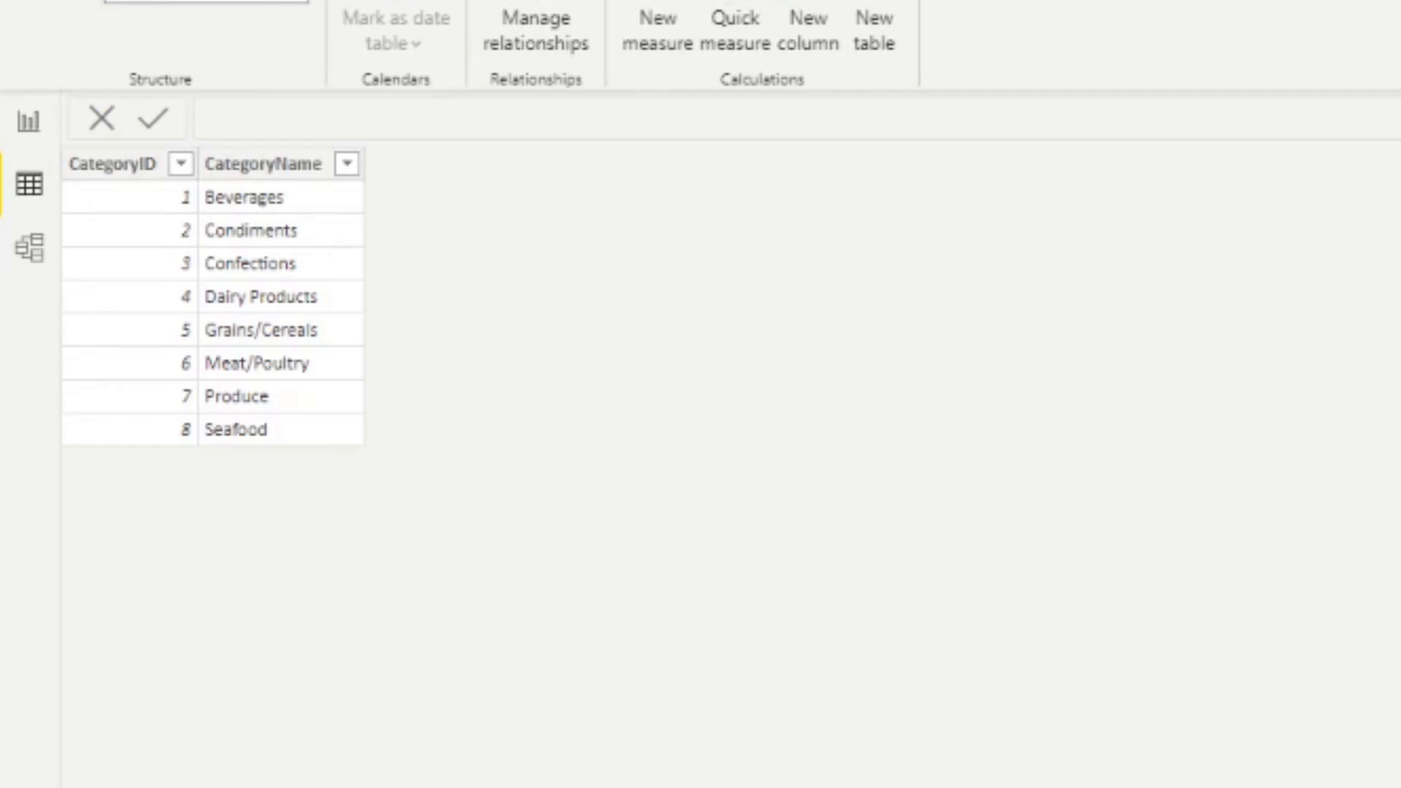
mouse_move(1084, 324)
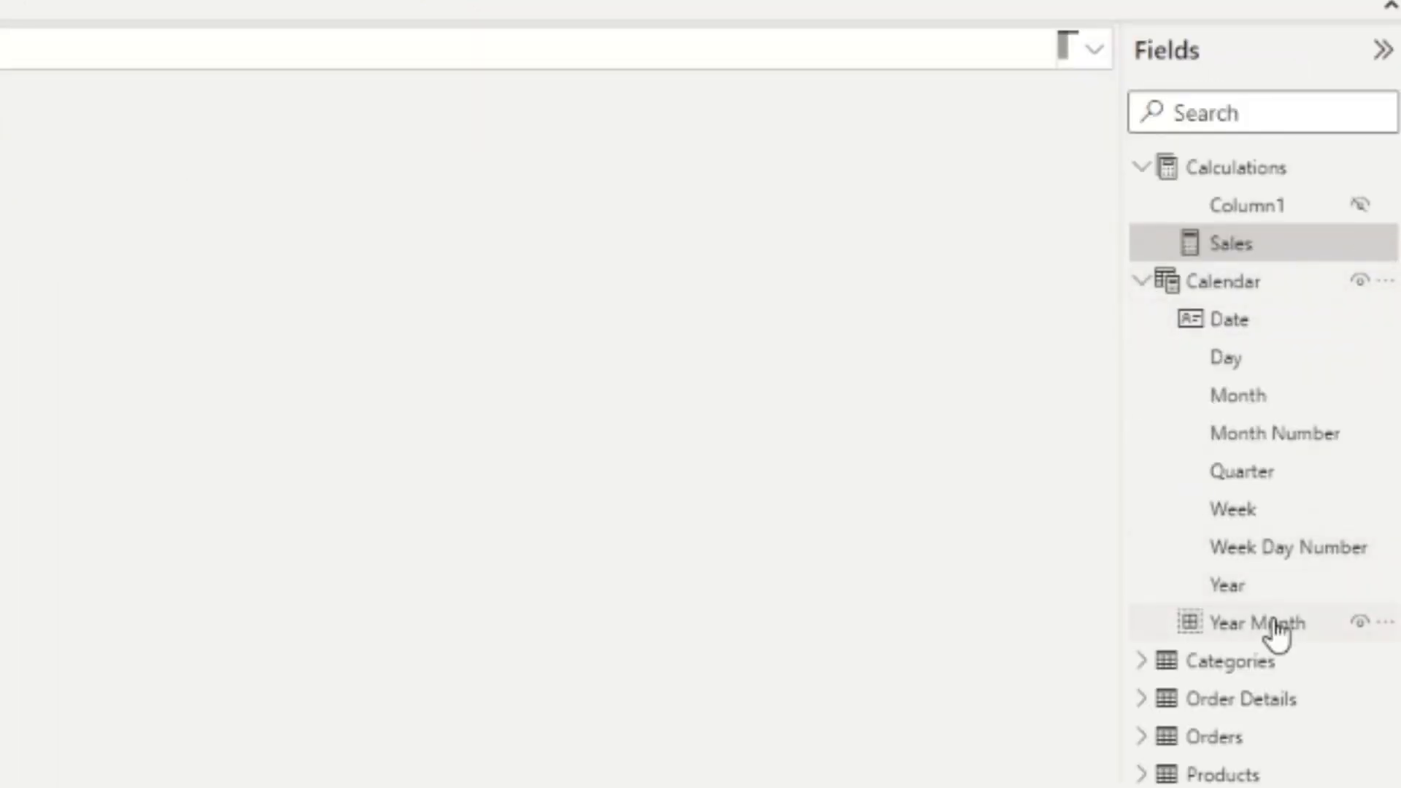
mouse_move(1257, 623)
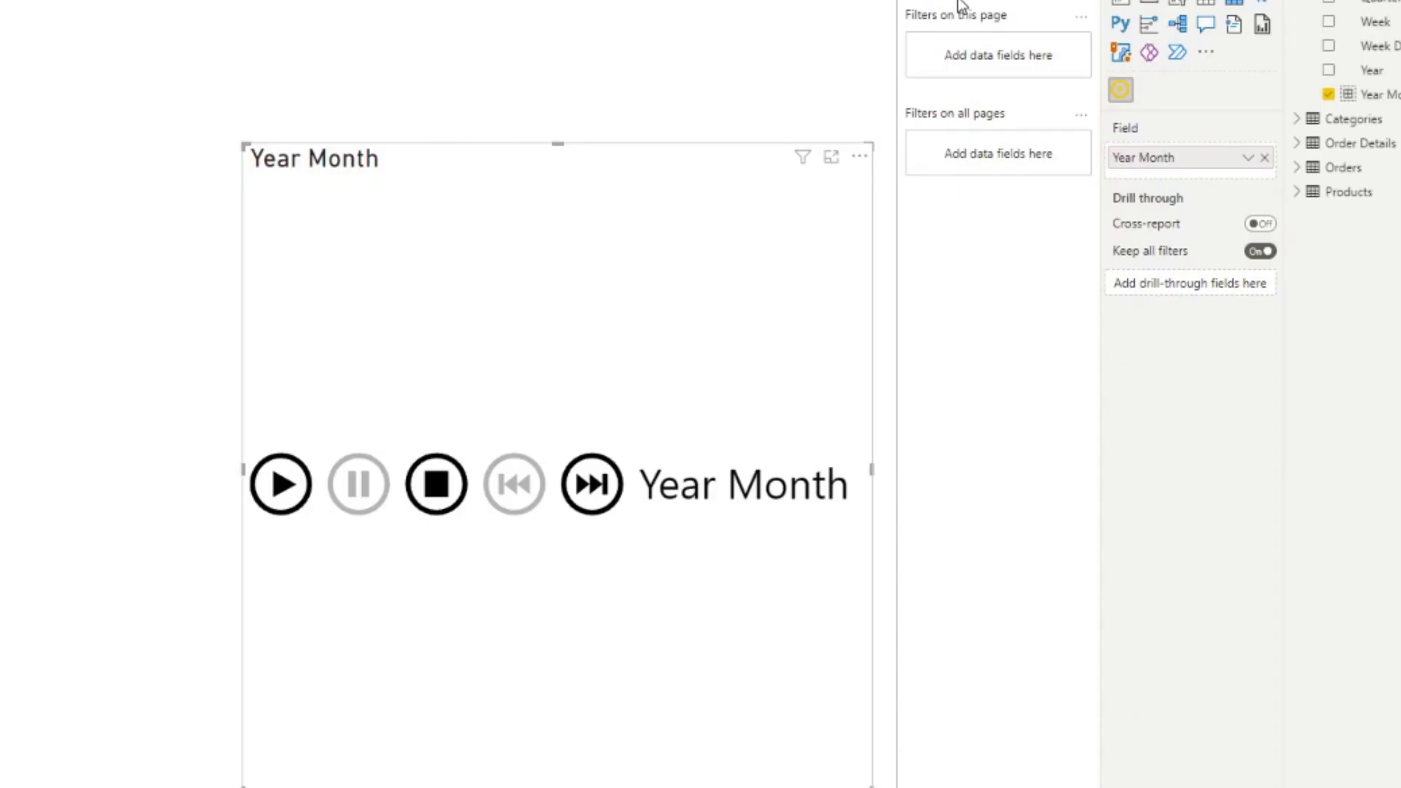
mouse_move(81, 443)
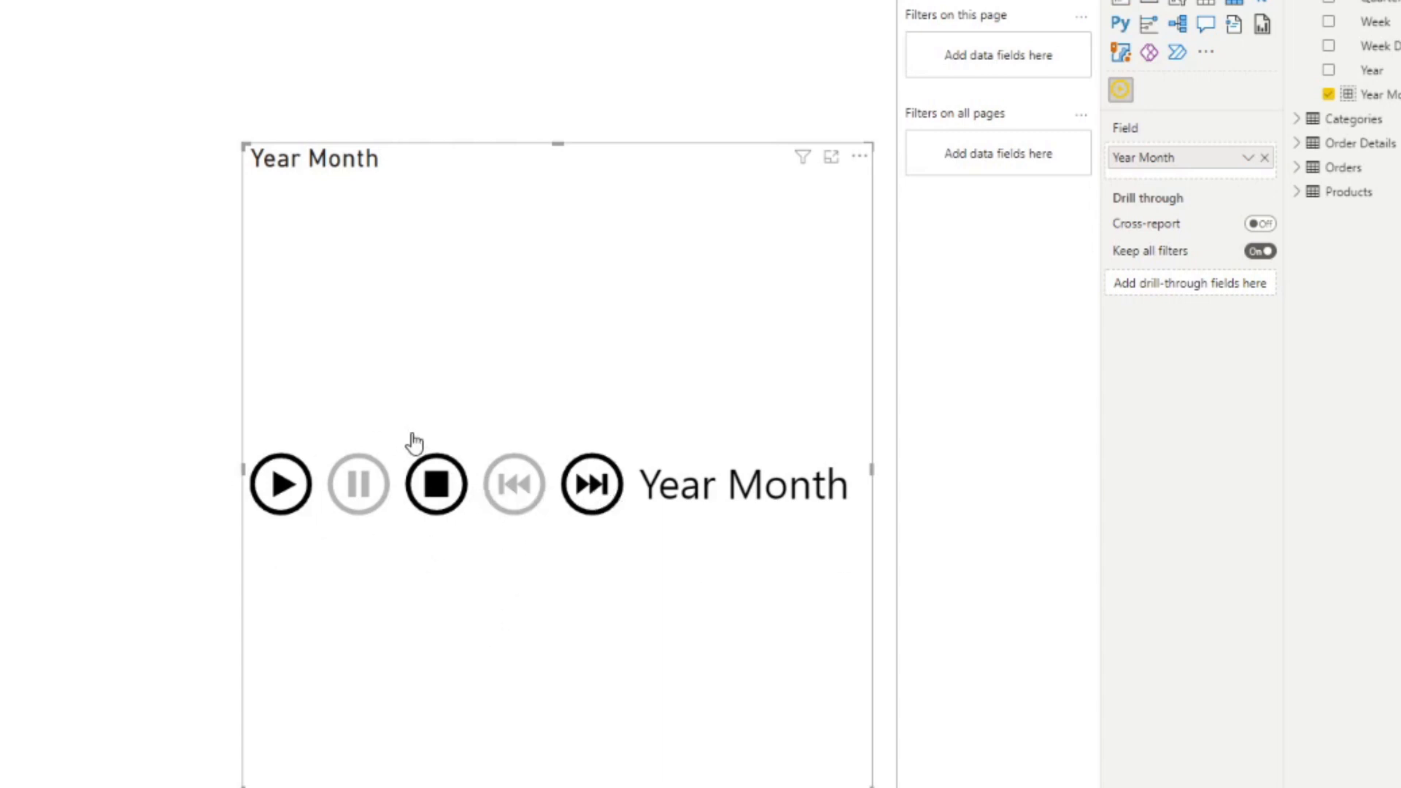
mouse_move(220, 216)
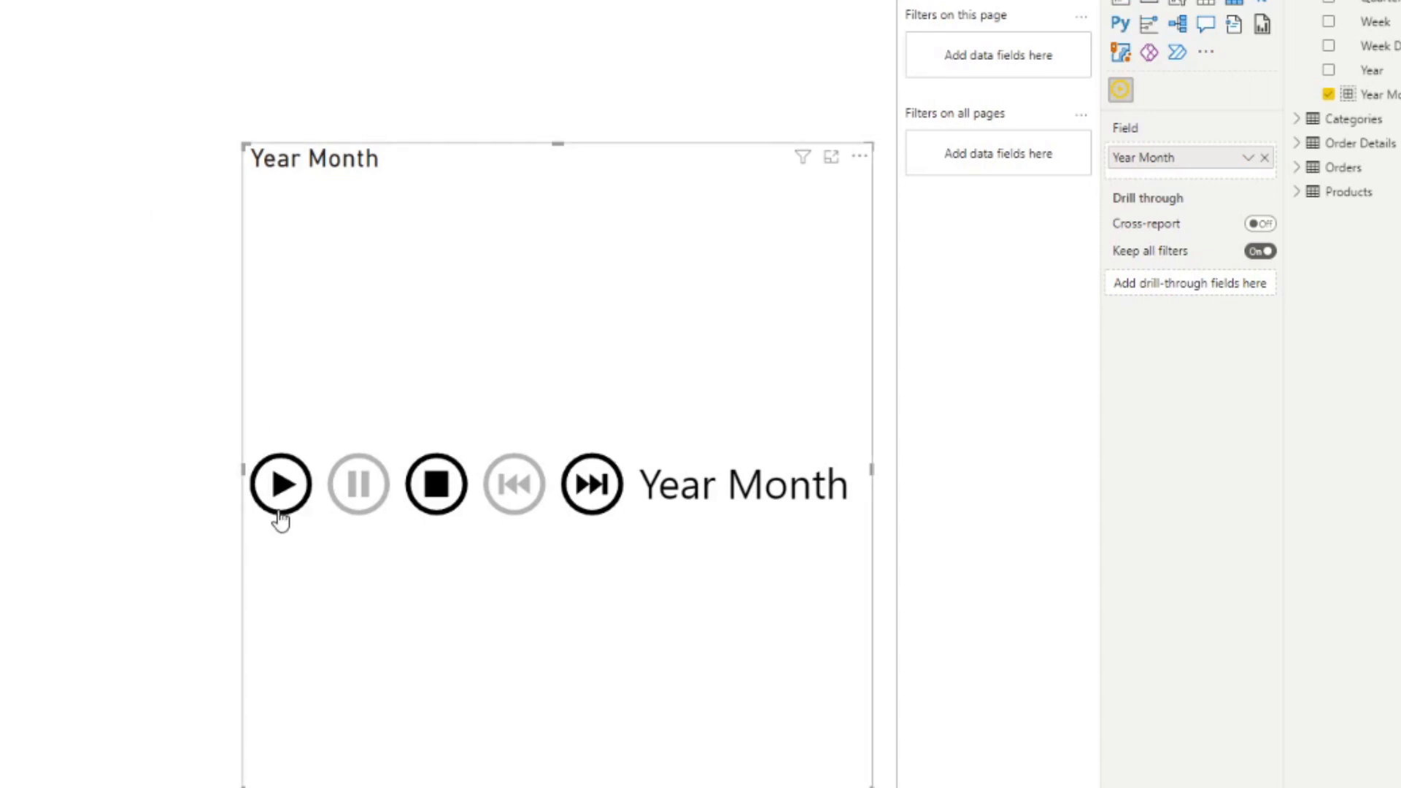
Step: Play the Year Month animation through the months, then stop it
click(280, 484)
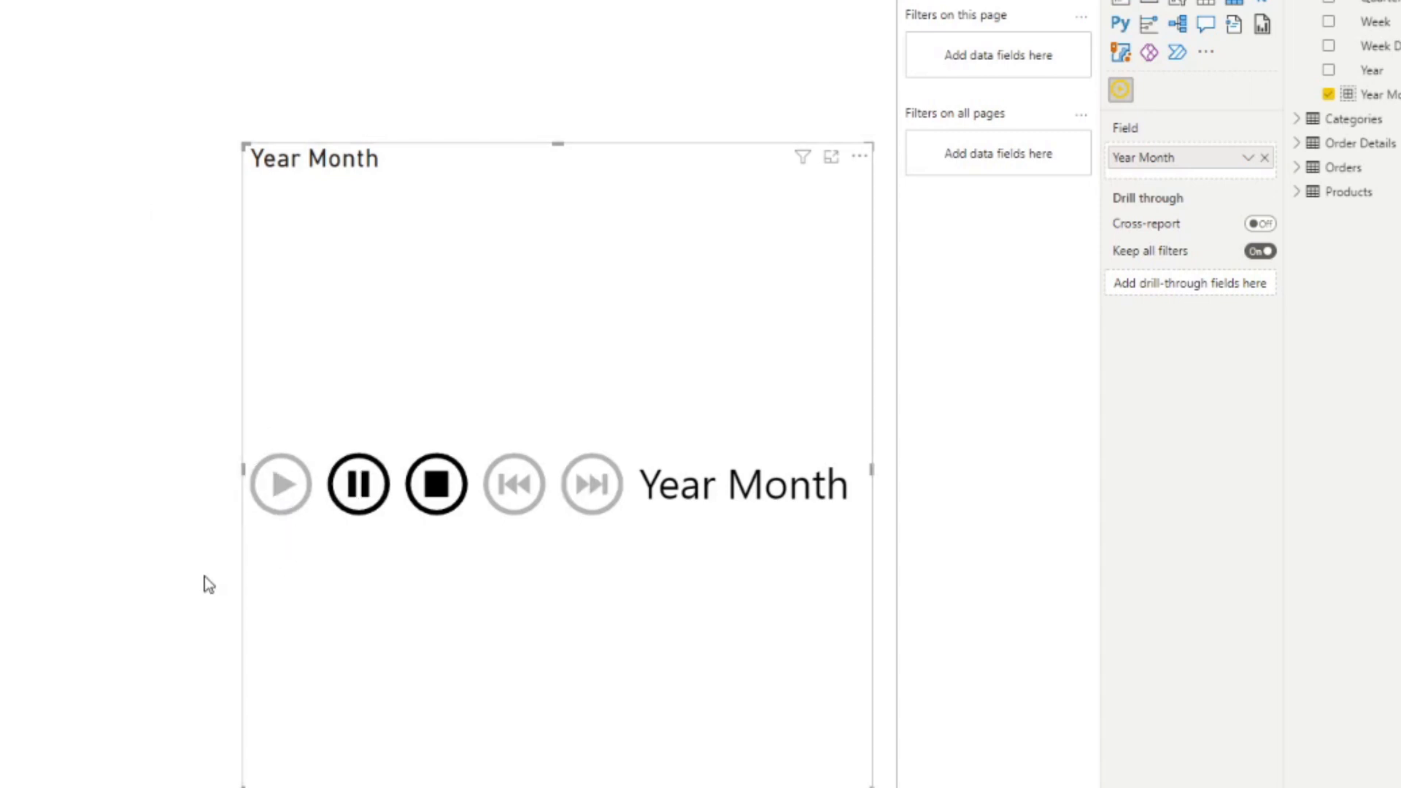
click(591, 483)
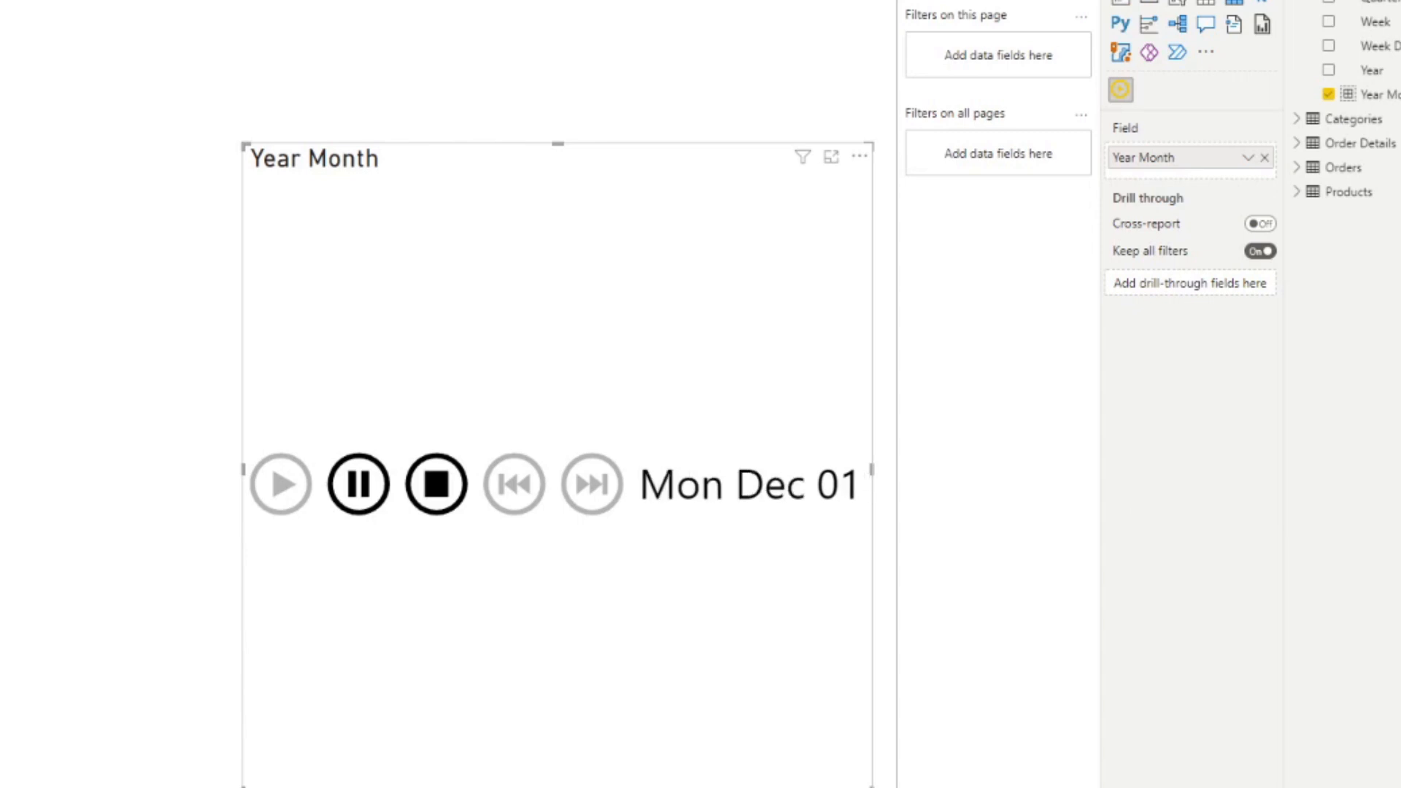
click(434, 484)
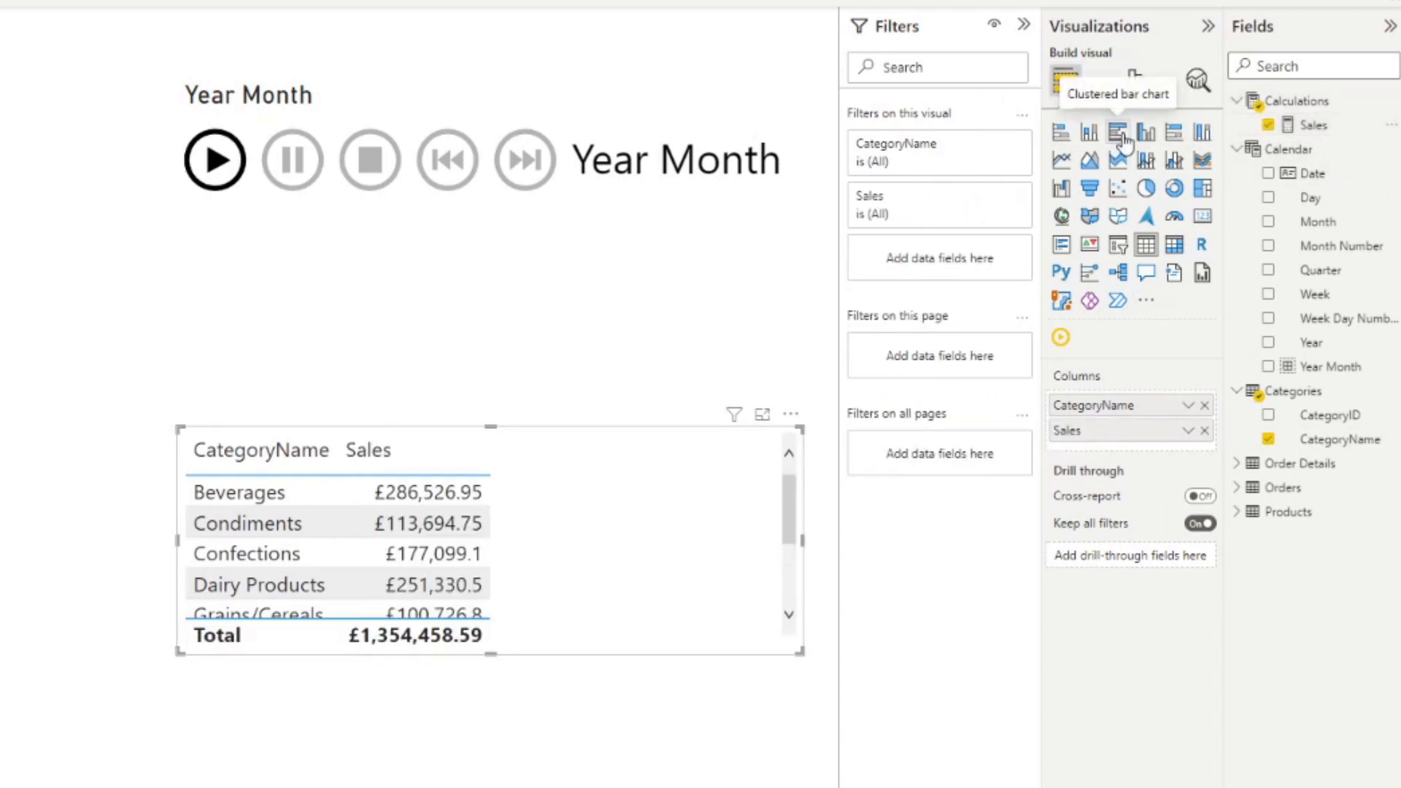
Step: Convert the Sales by CategoryName table into a clustered bar chart
click(1116, 132)
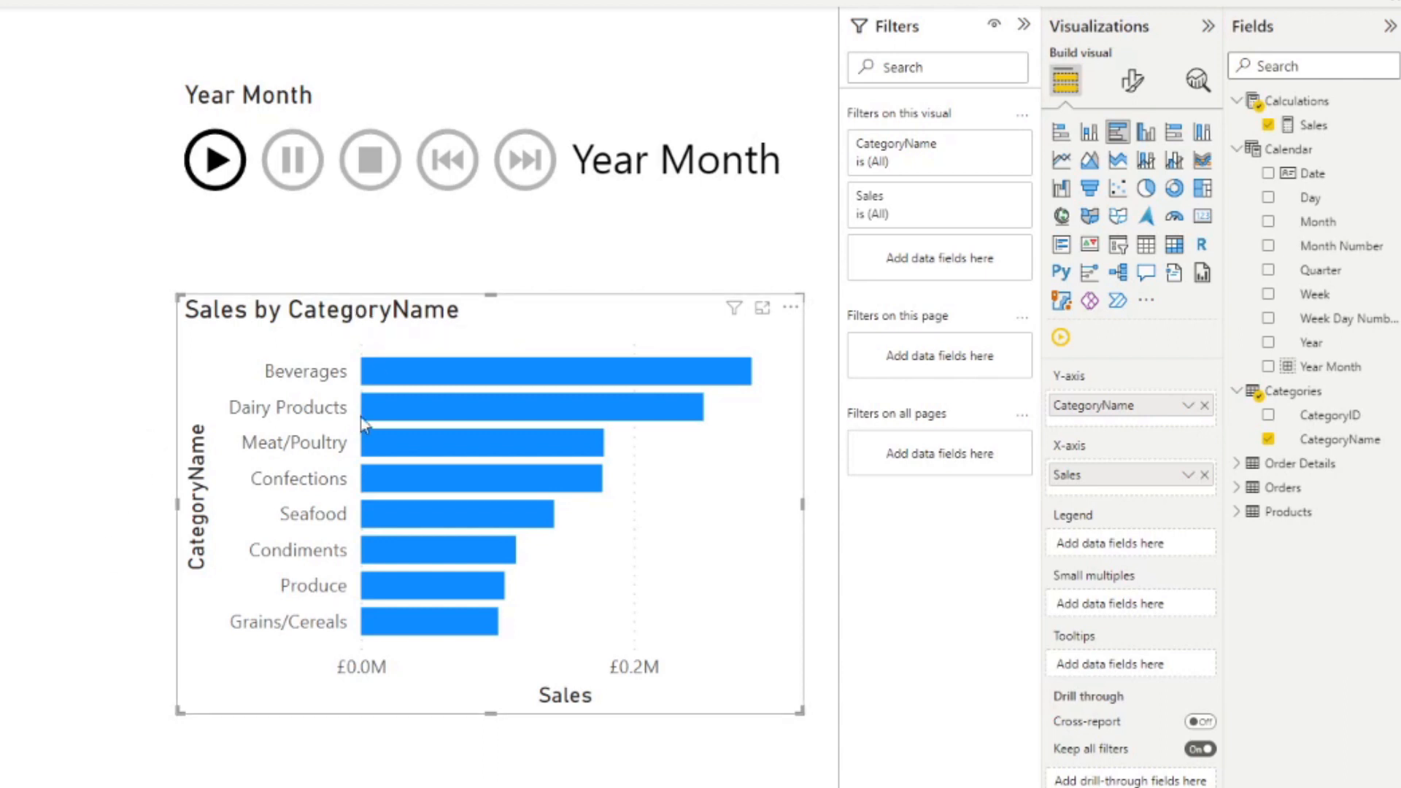
mouse_move(121, 347)
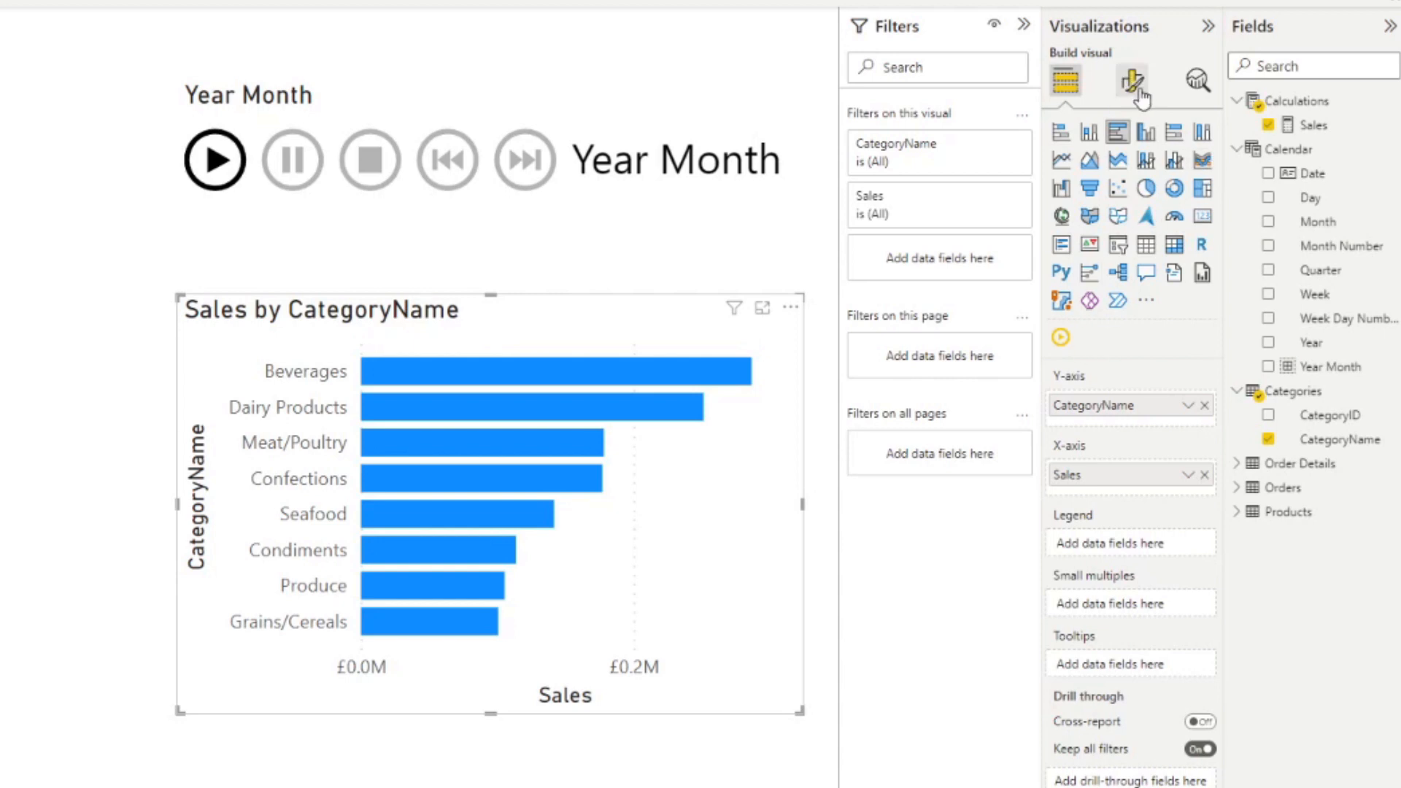
Step: Turn on data labels for the bars showing full pound values like £286,527
click(1131, 81)
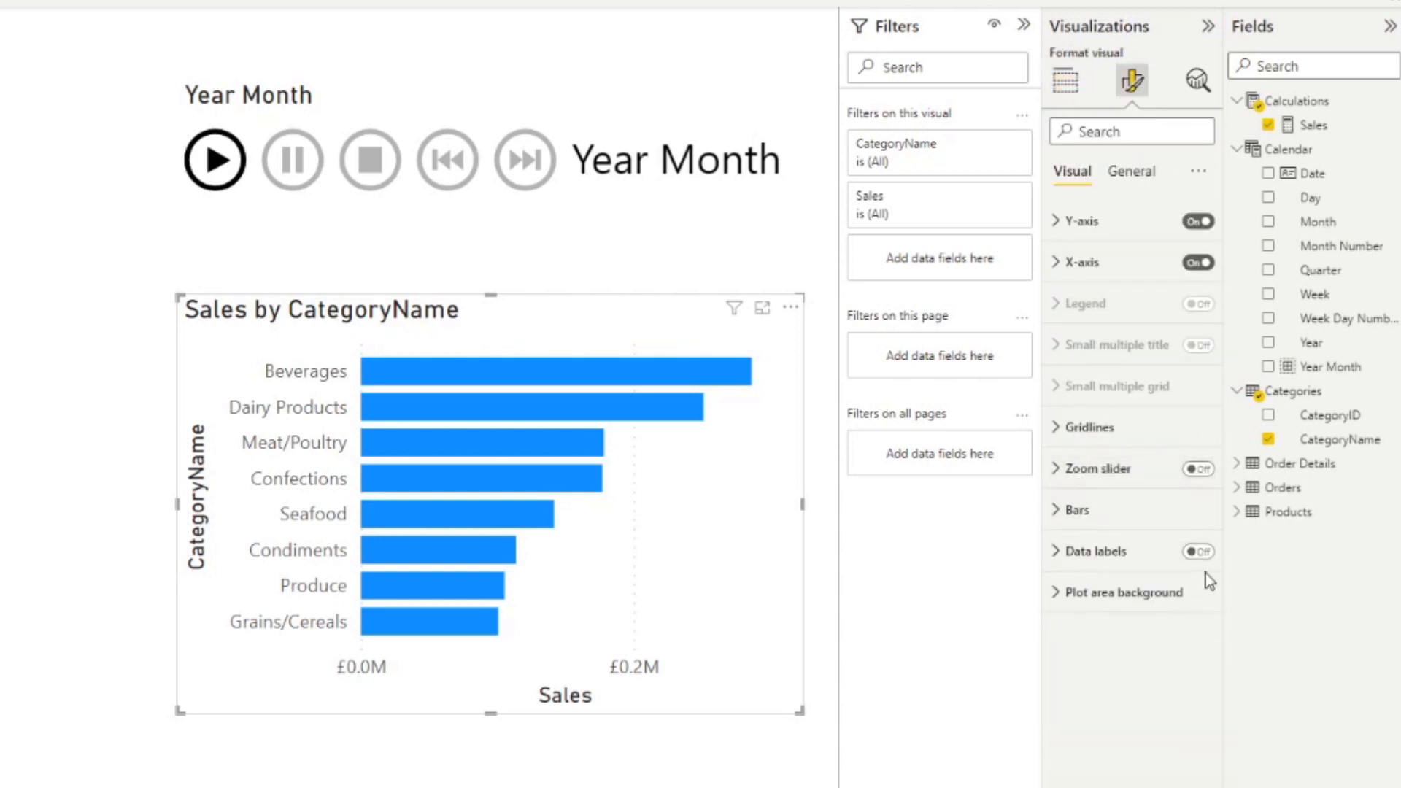
click(1197, 552)
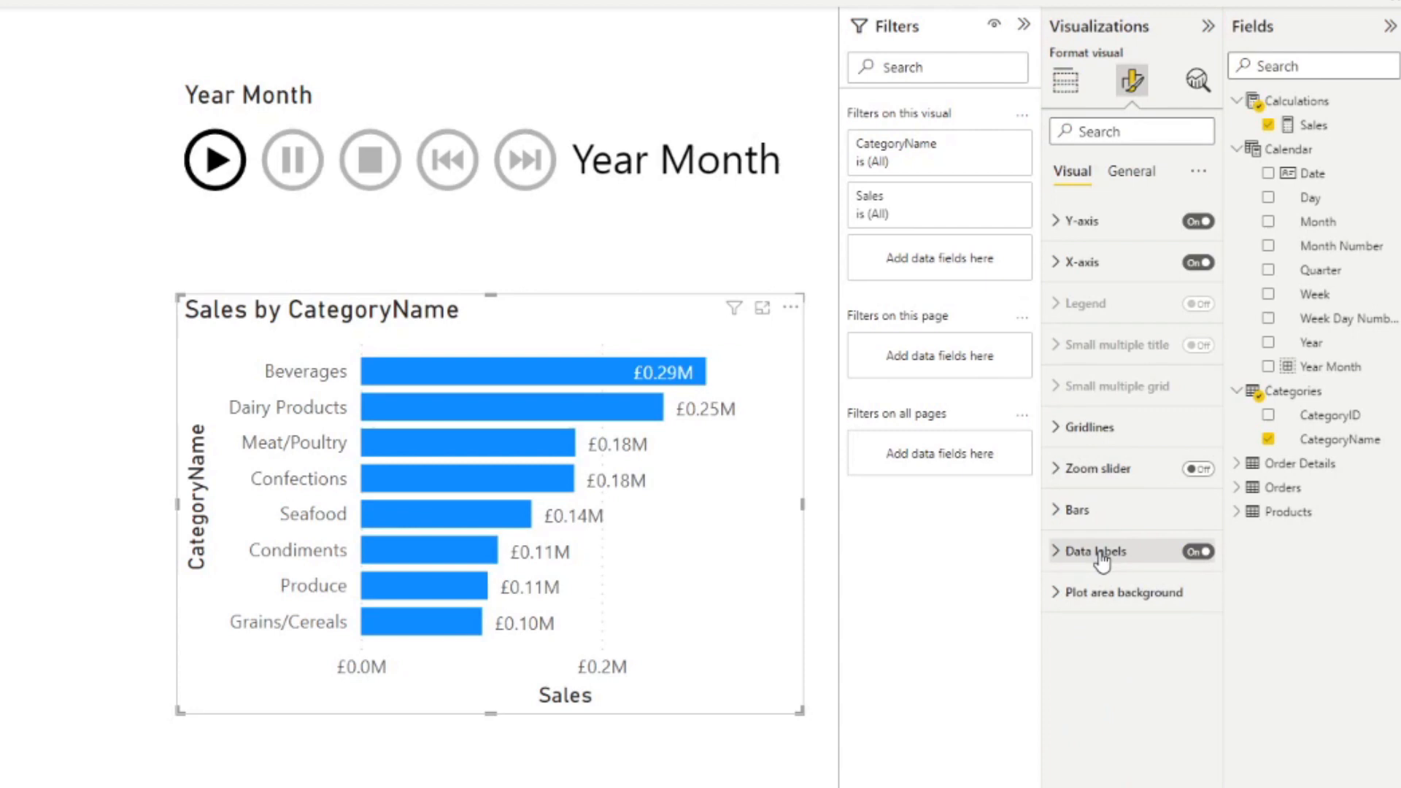
click(1093, 550)
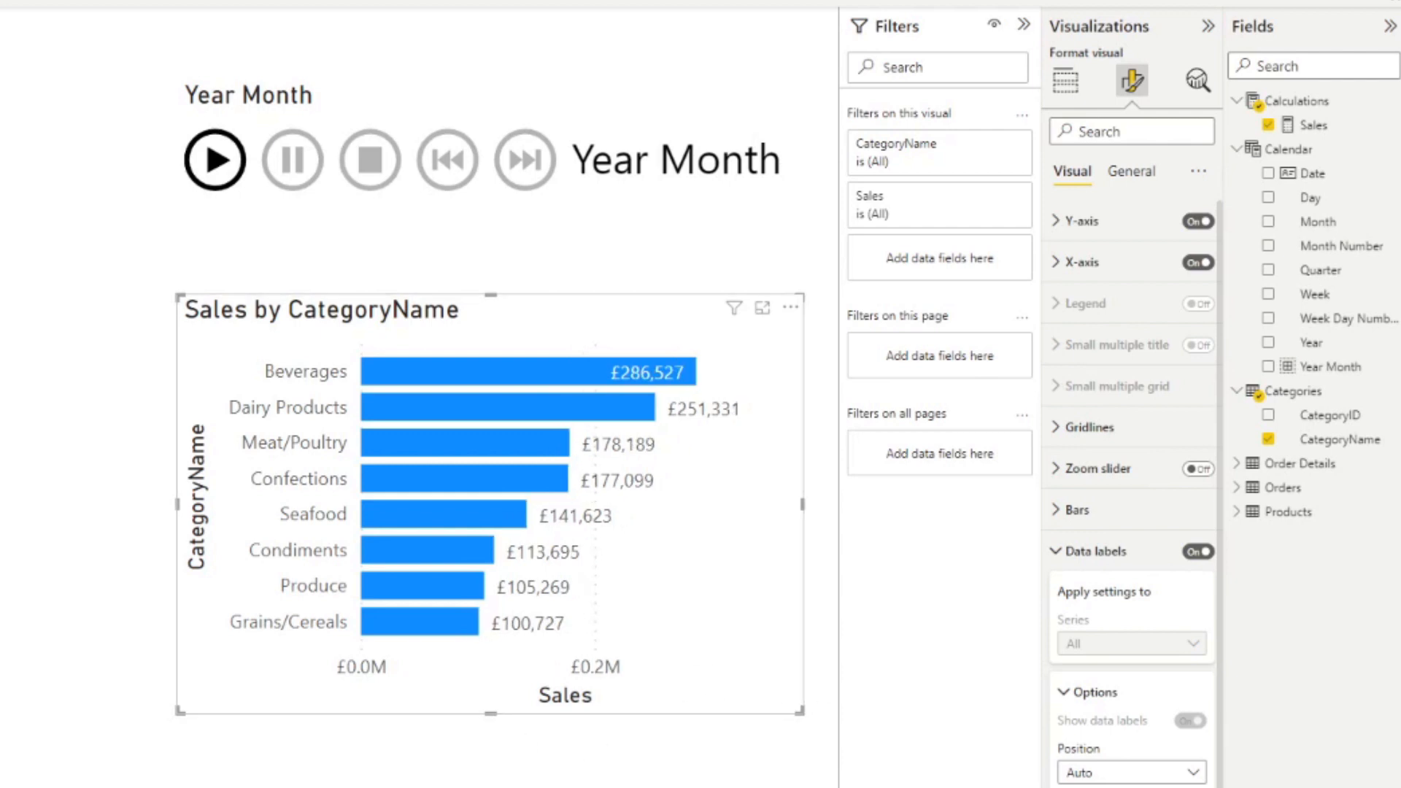
click(1064, 81)
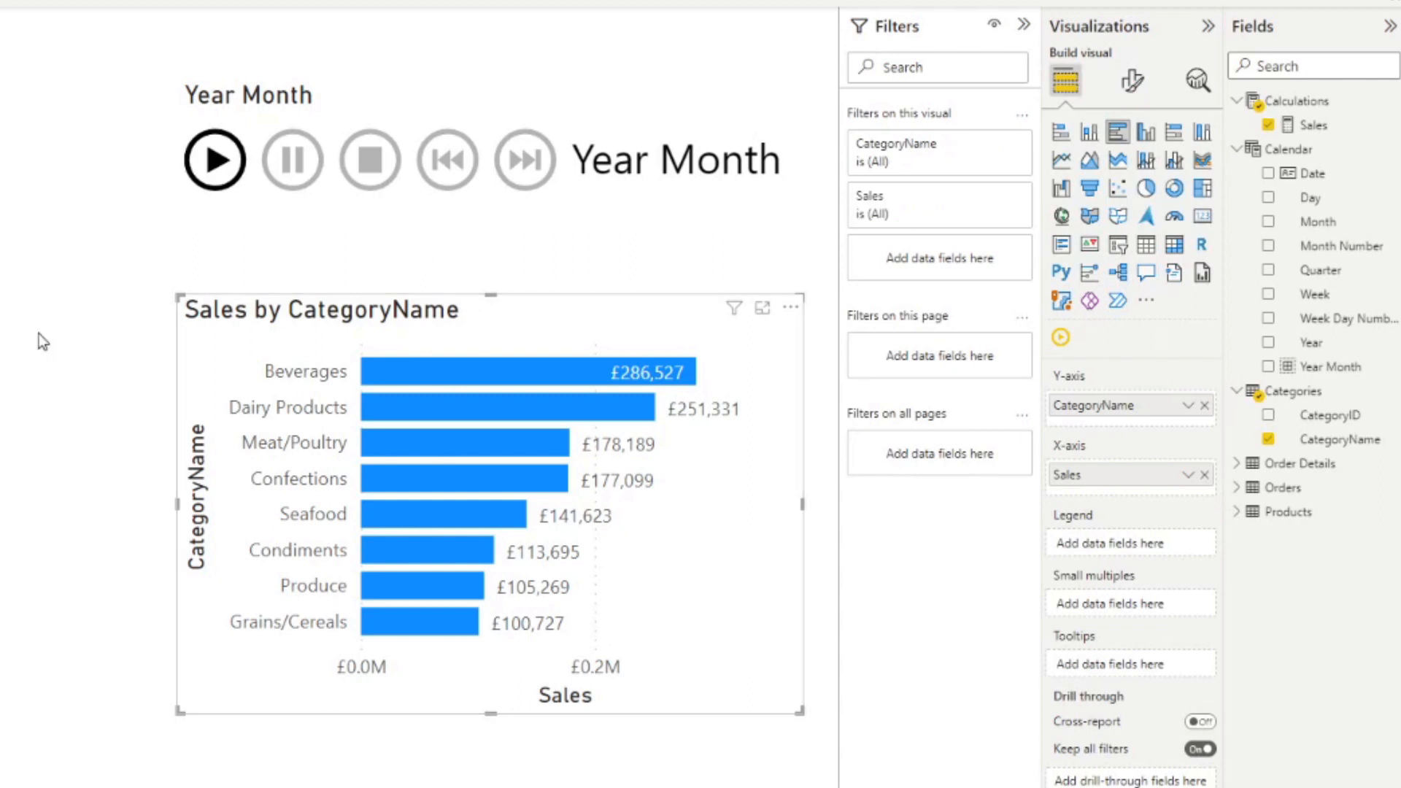
mouse_move(47, 349)
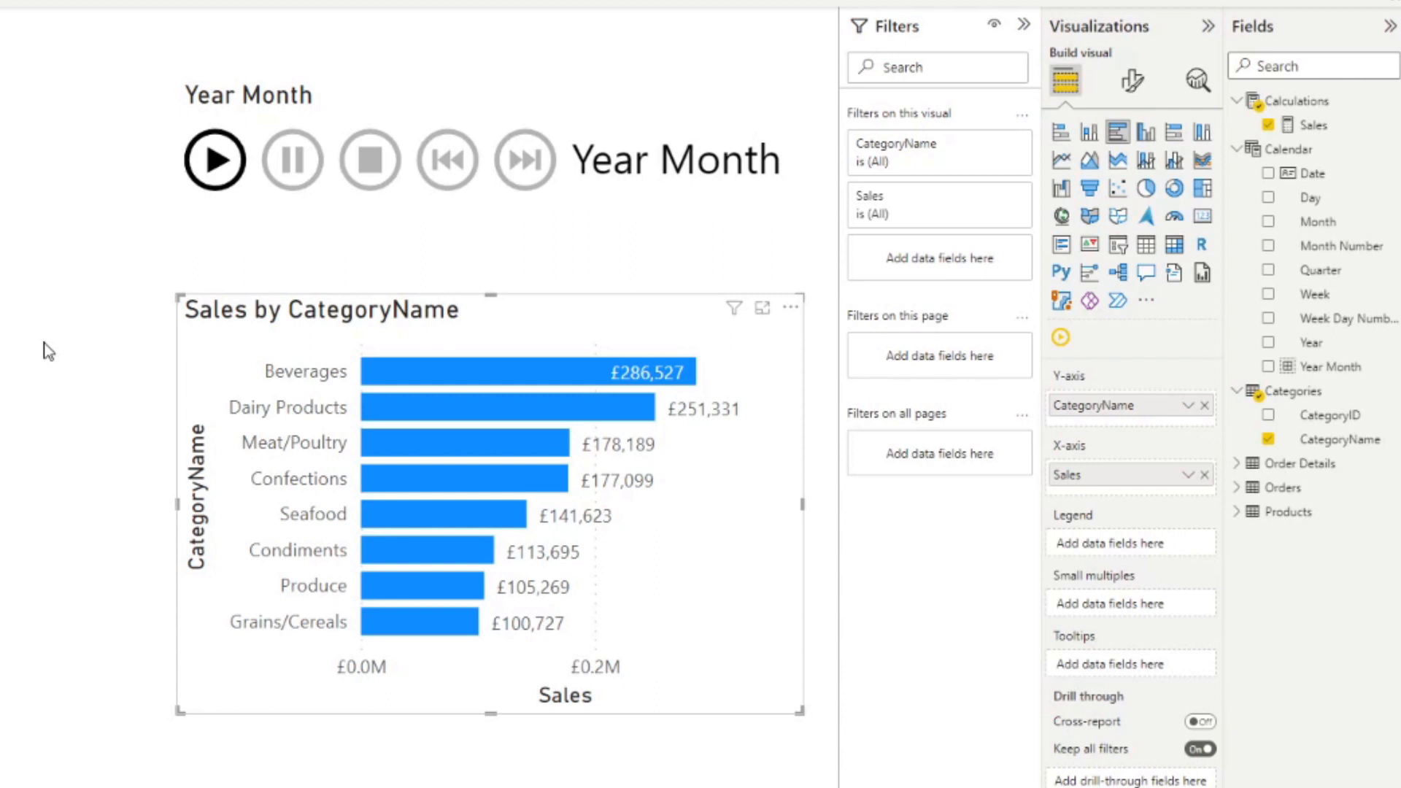
click(790, 308)
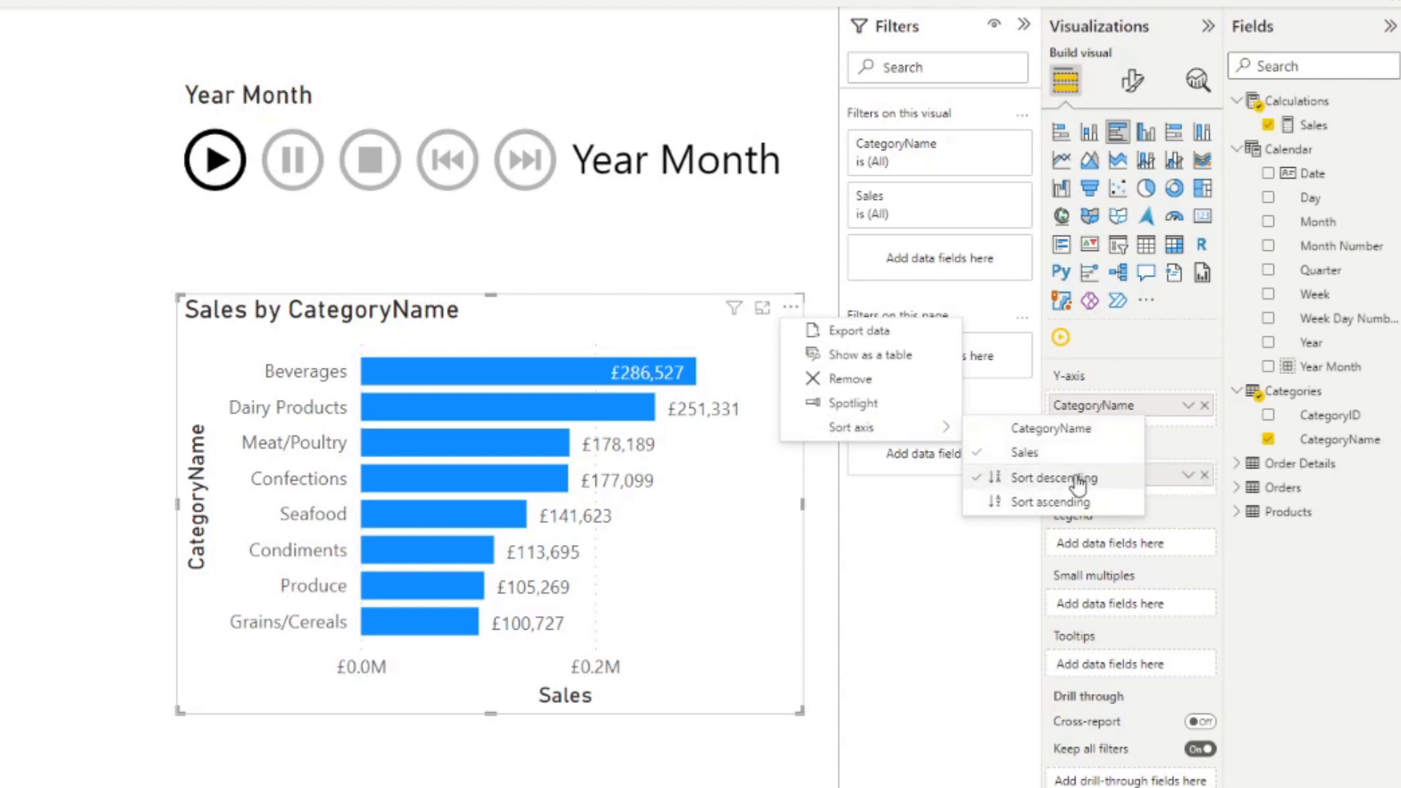
mouse_move(1073, 501)
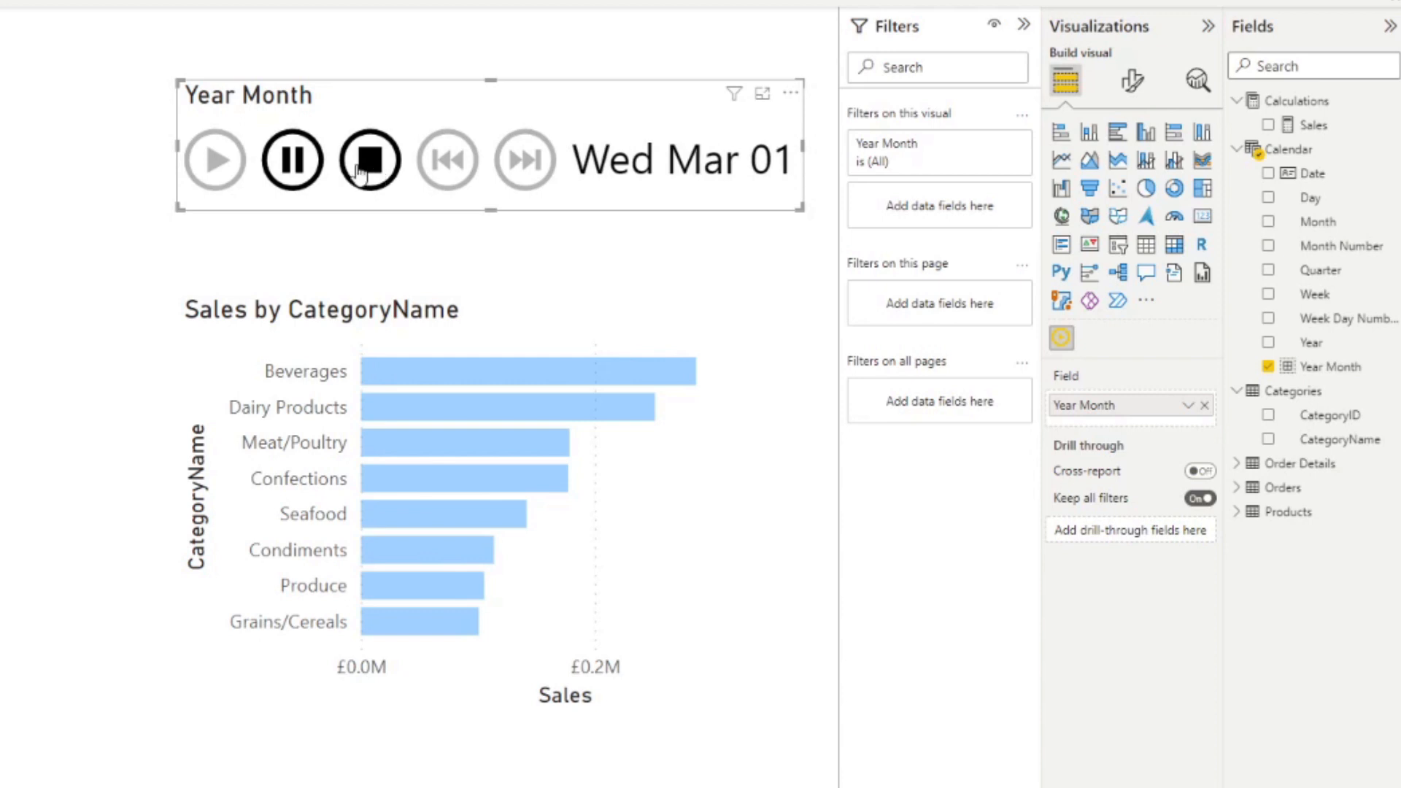
click(368, 160)
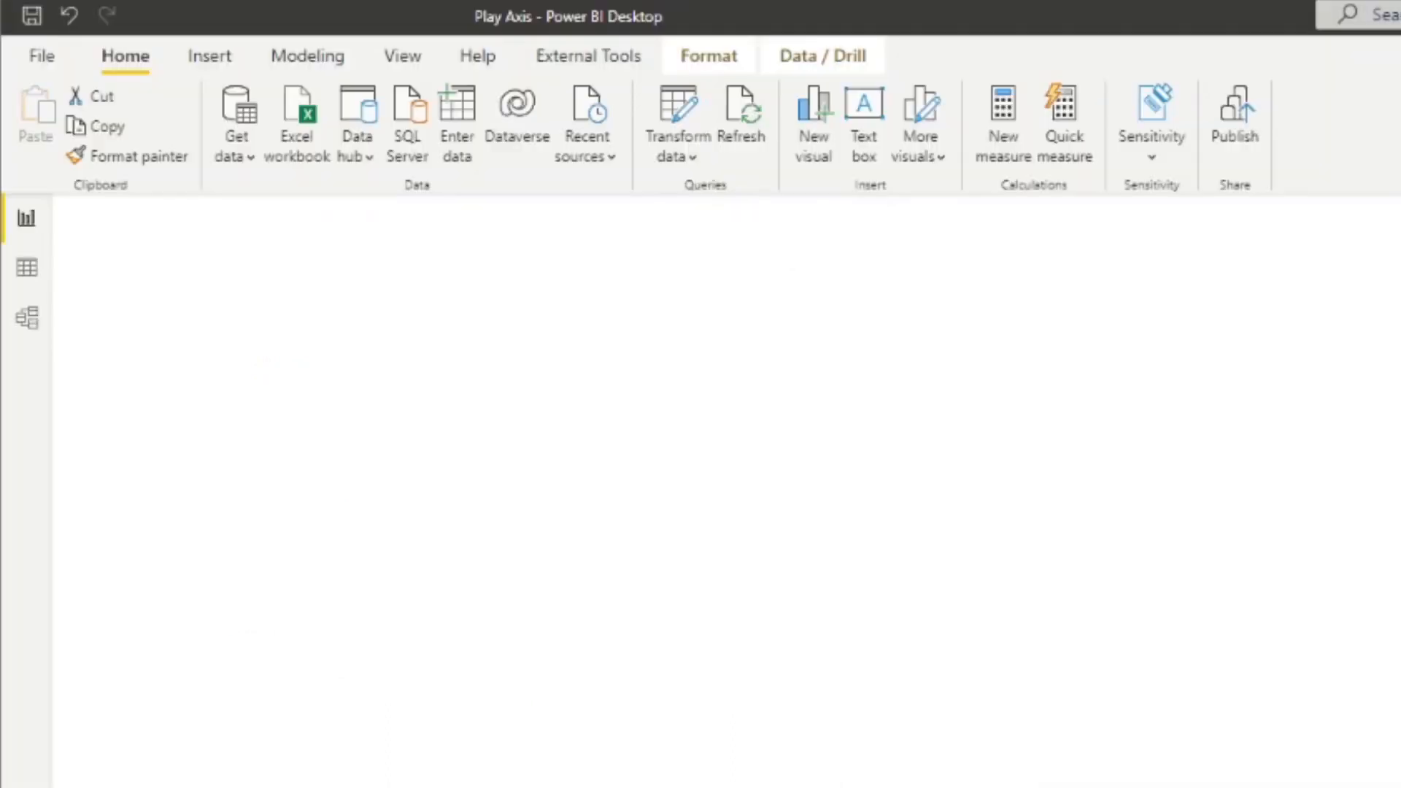
mouse_move(1091, 210)
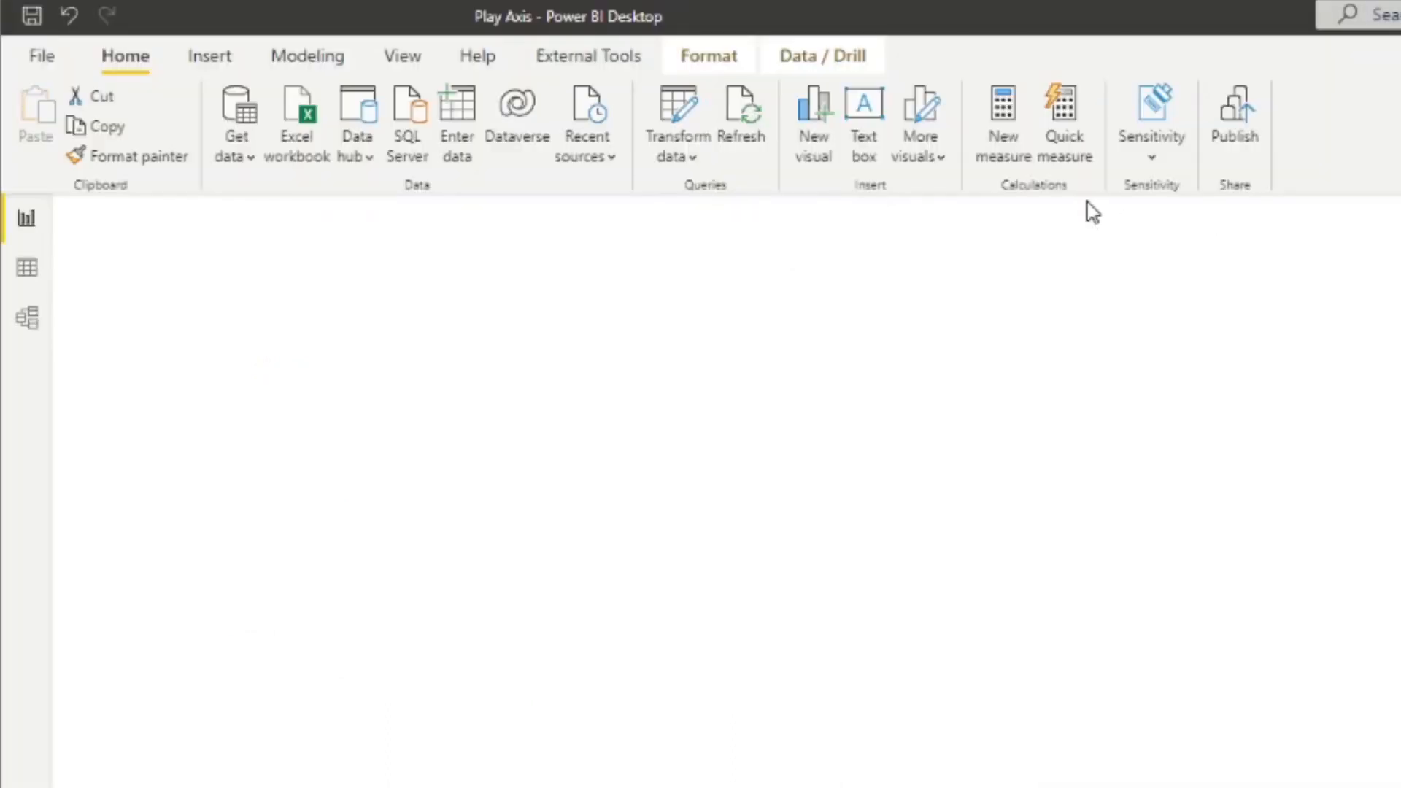
mouse_move(401, 56)
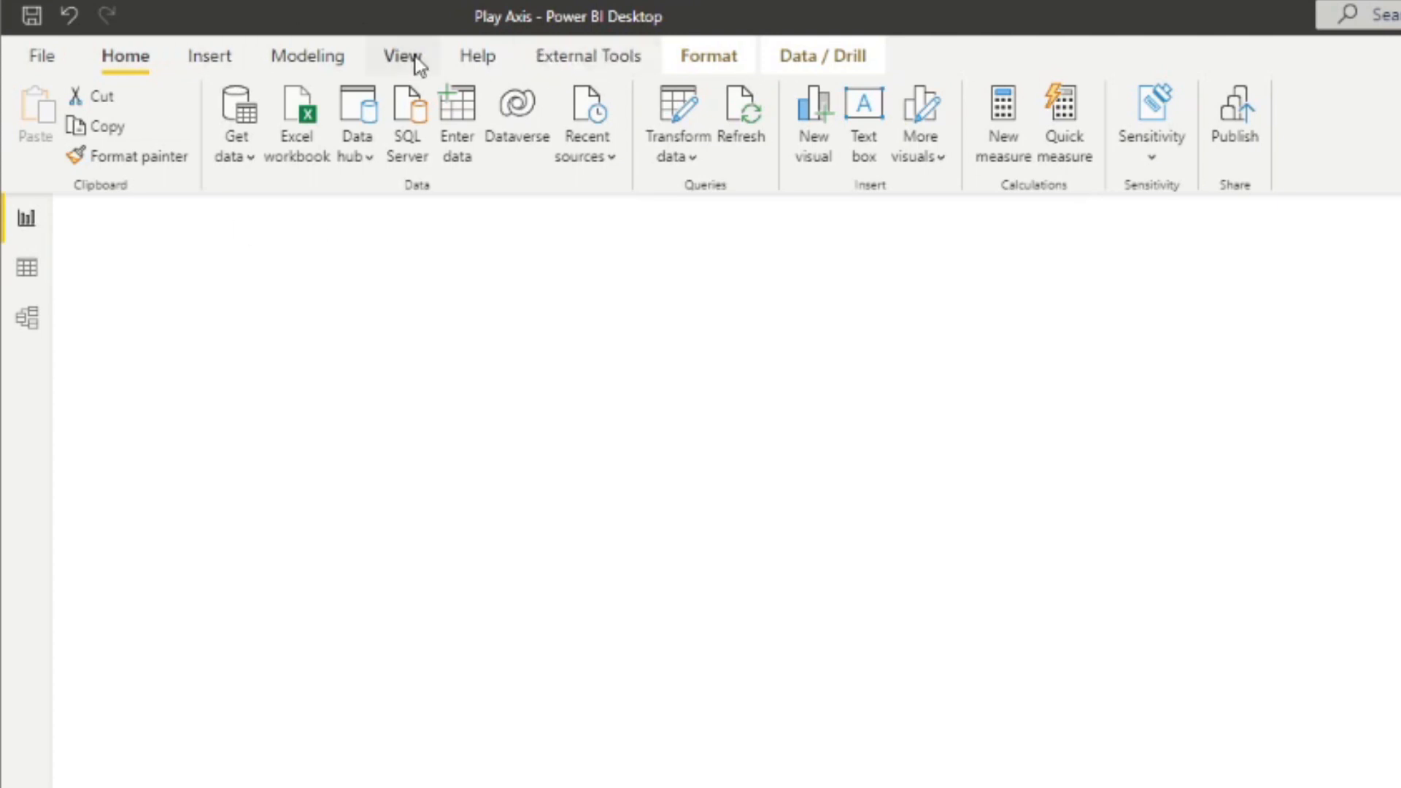
click(306, 55)
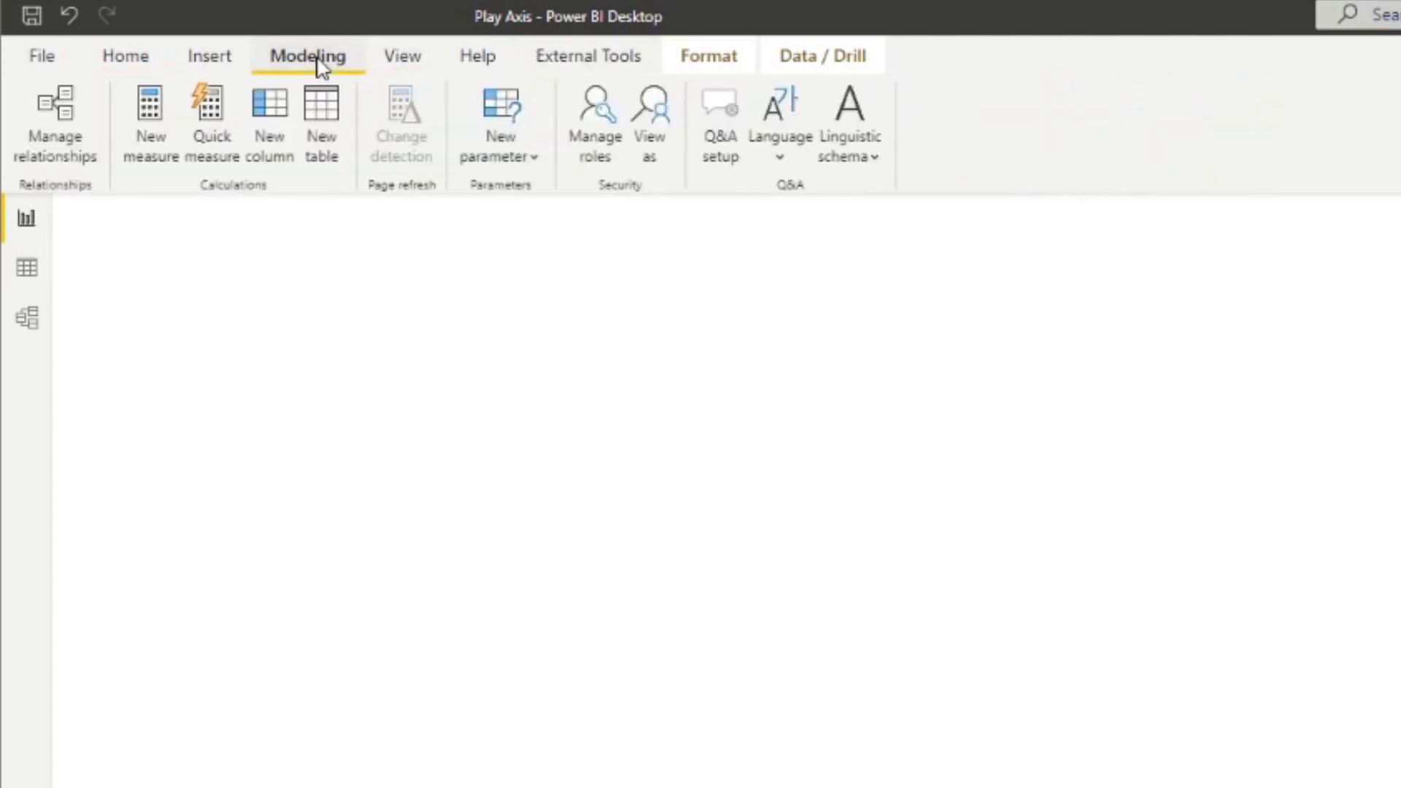
click(707, 56)
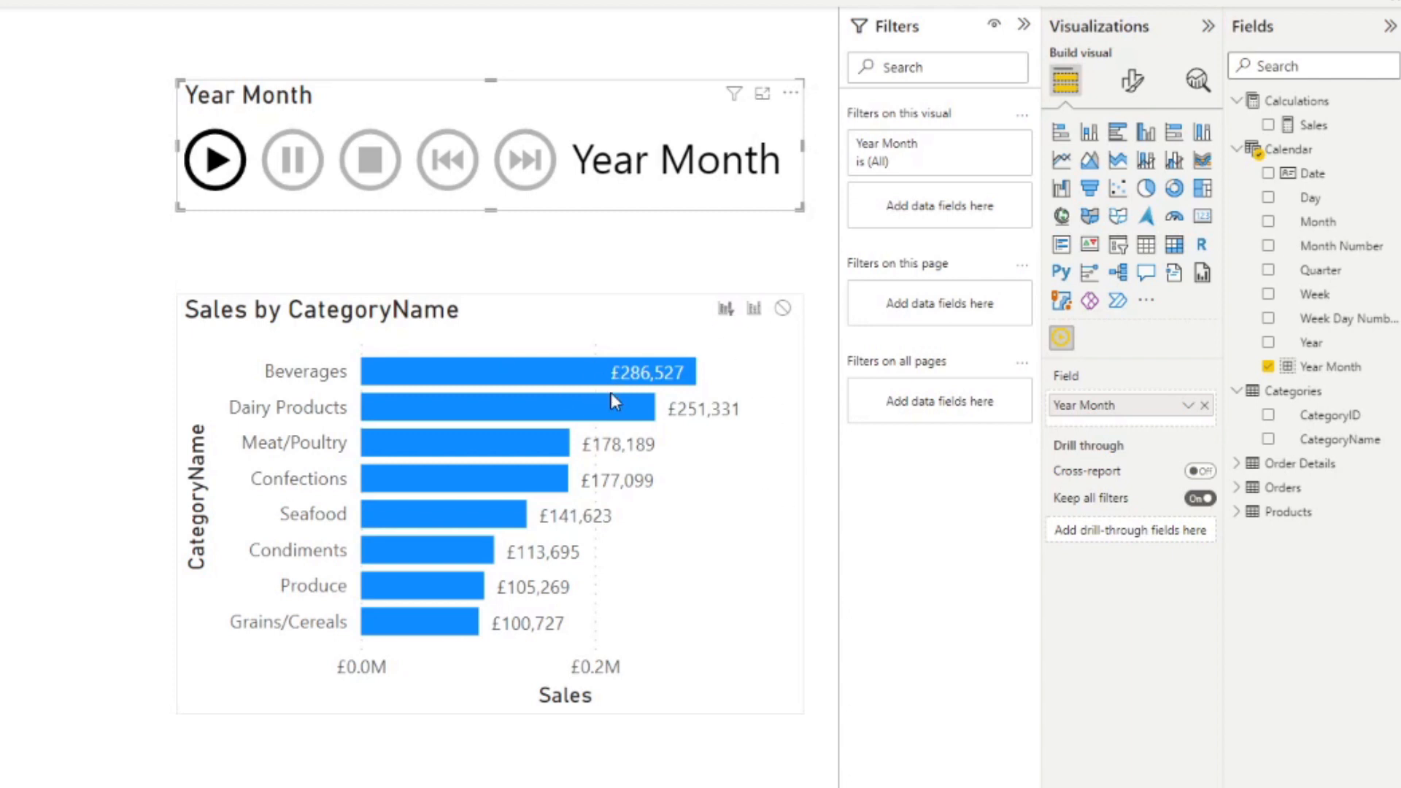
mouse_move(548, 357)
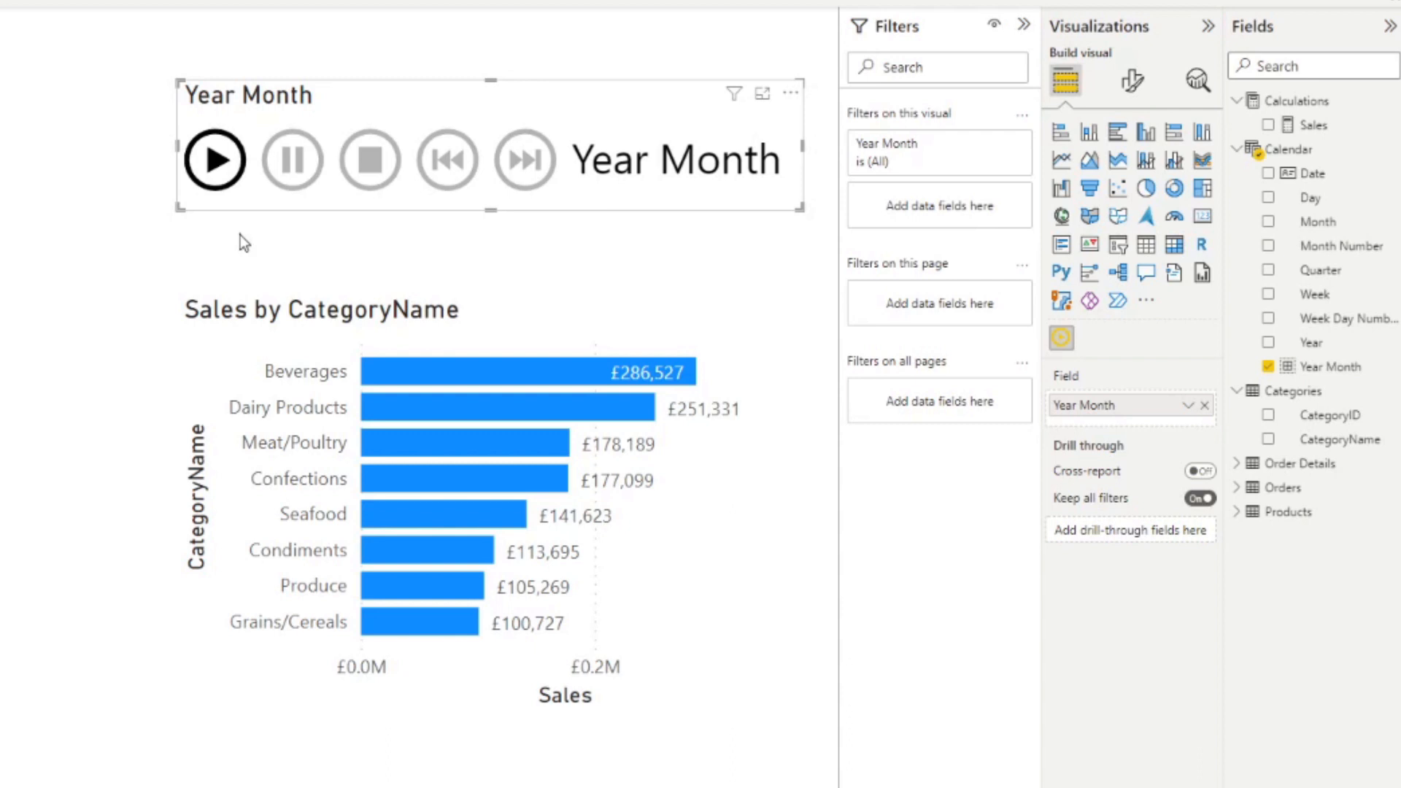
Step: Play and pause the Year Month animation, stopping on January with Beverages at £24,224
click(214, 161)
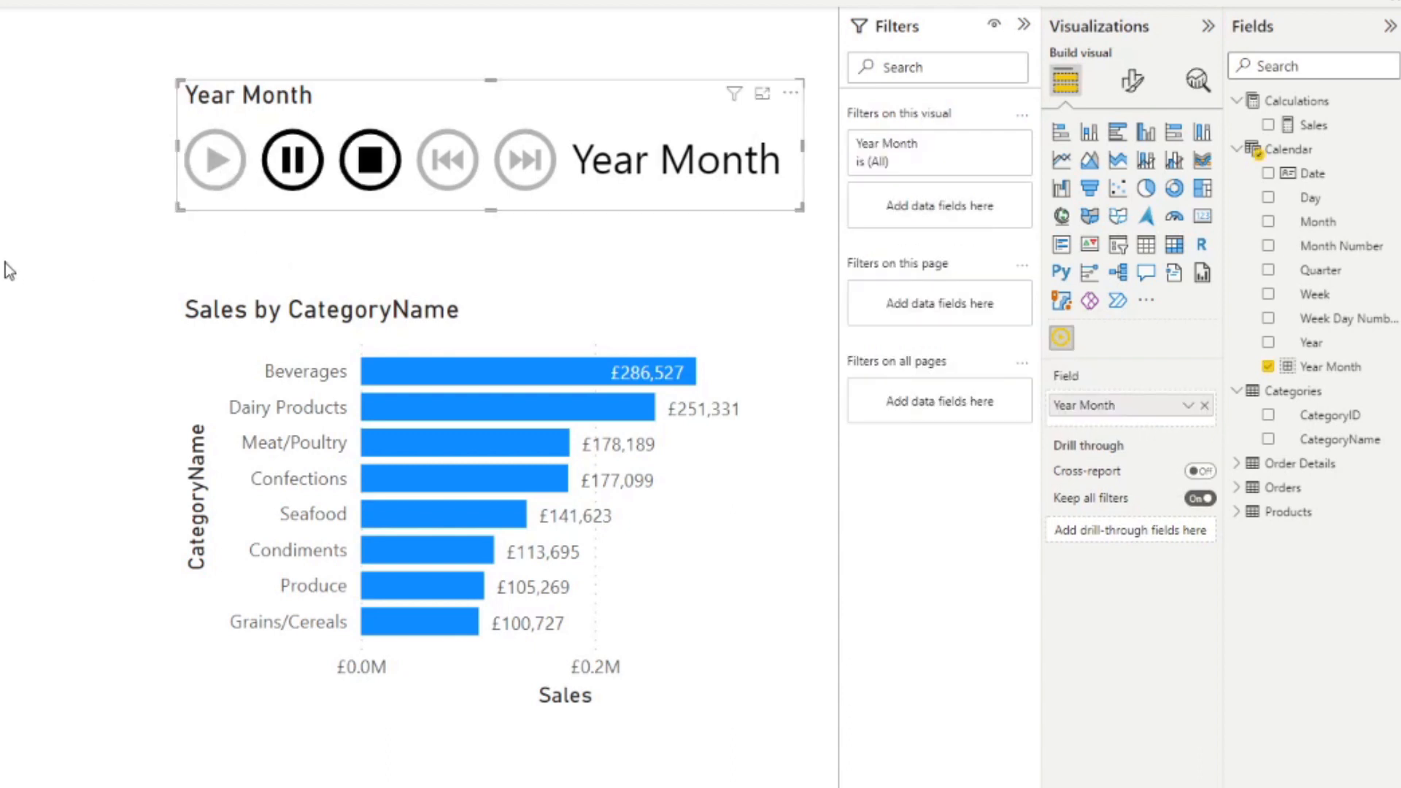
click(214, 160)
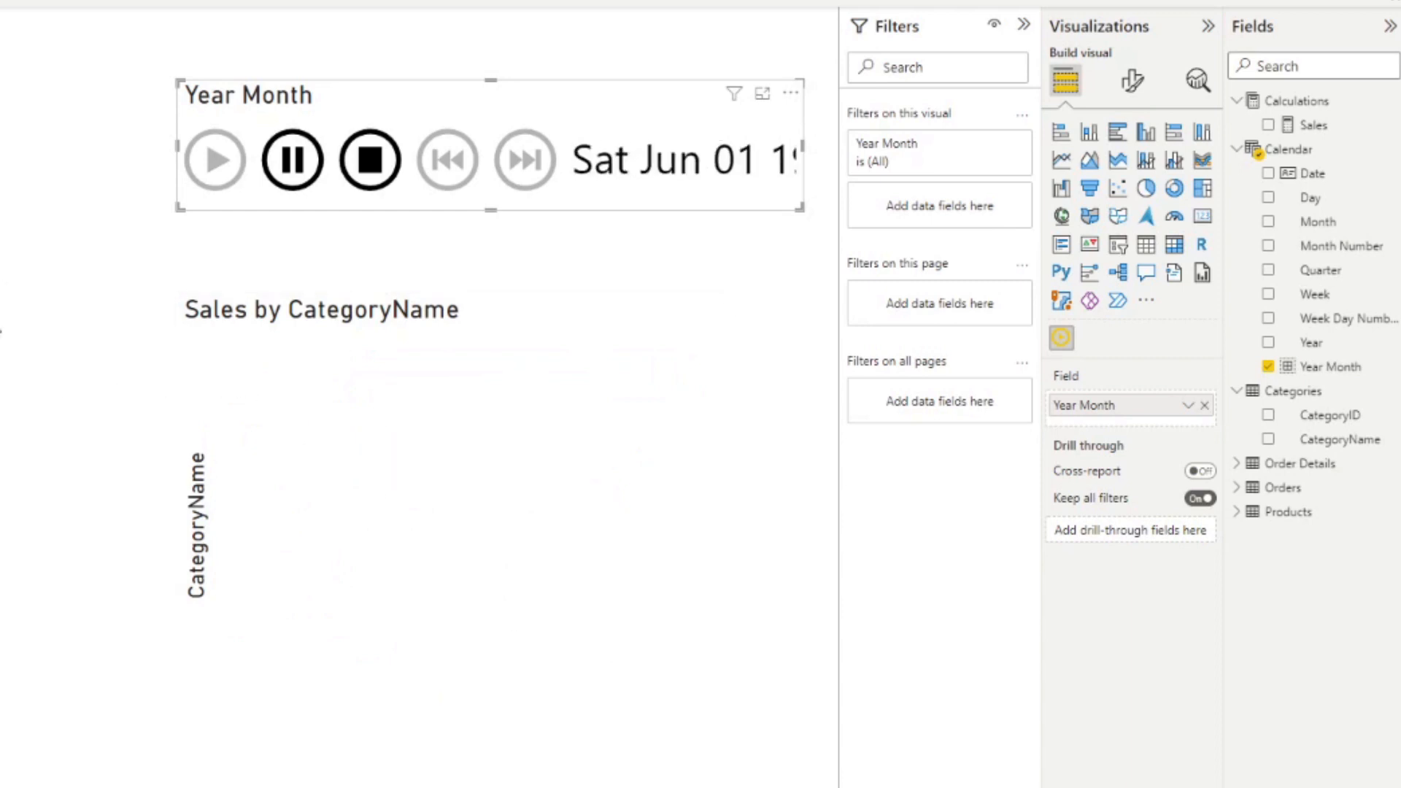
click(213, 161)
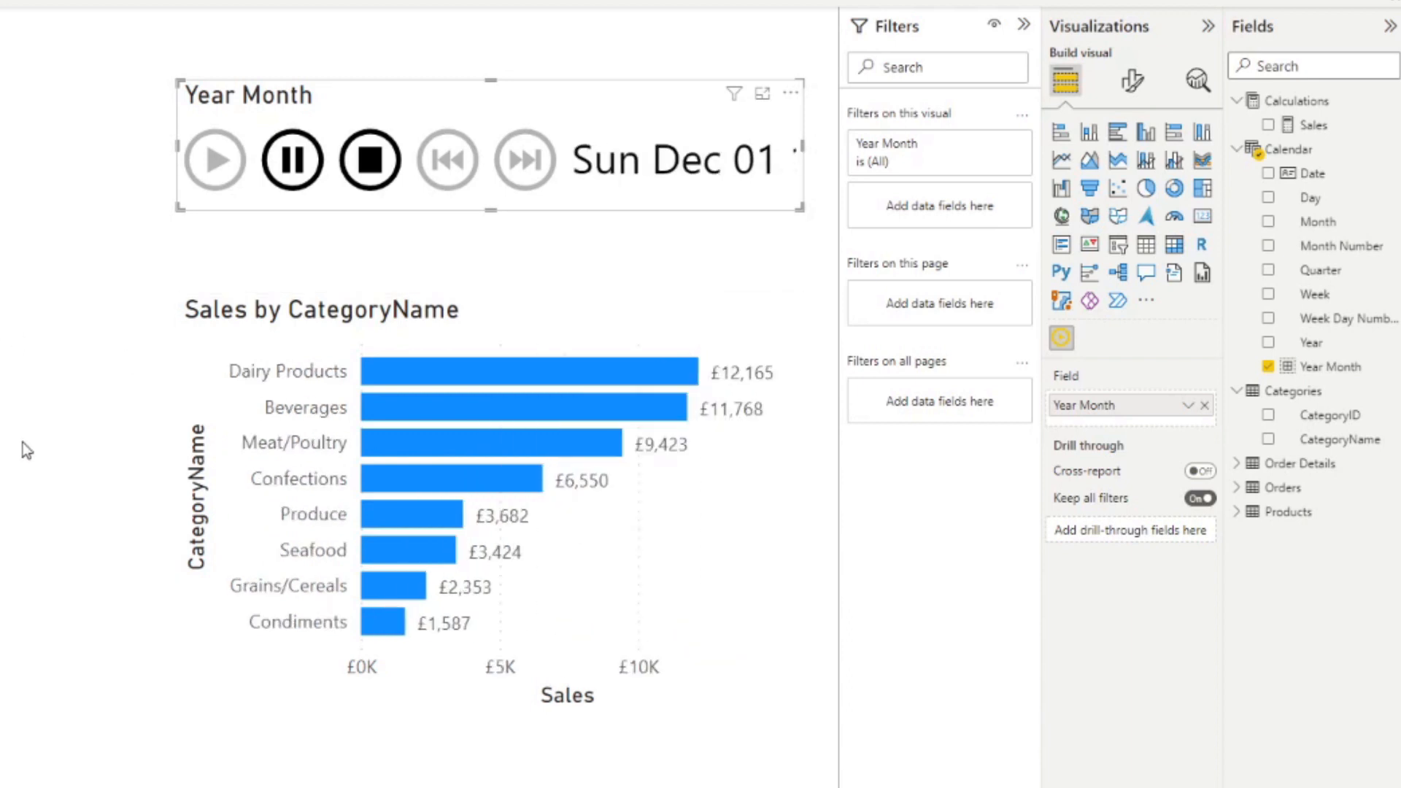
click(213, 161)
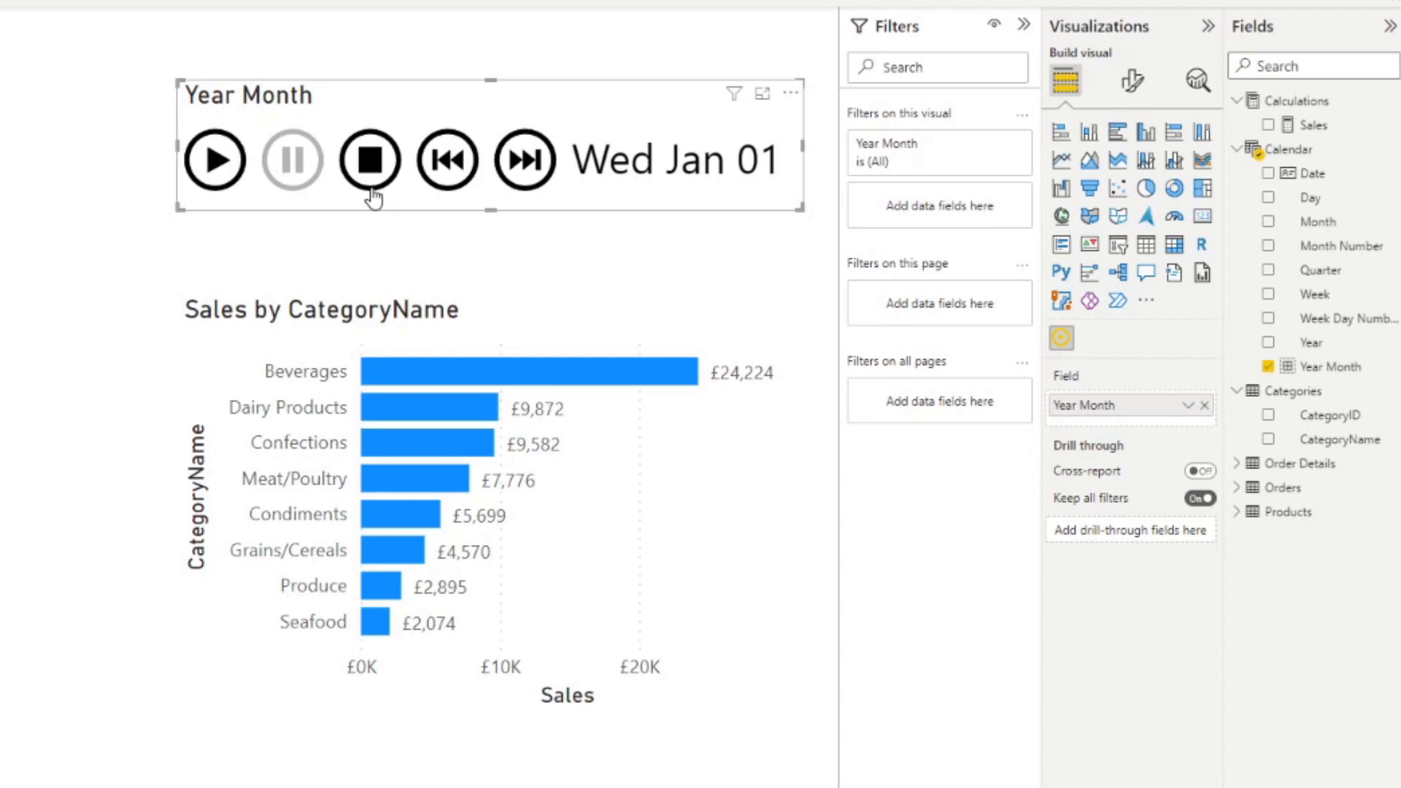
mouse_move(558, 202)
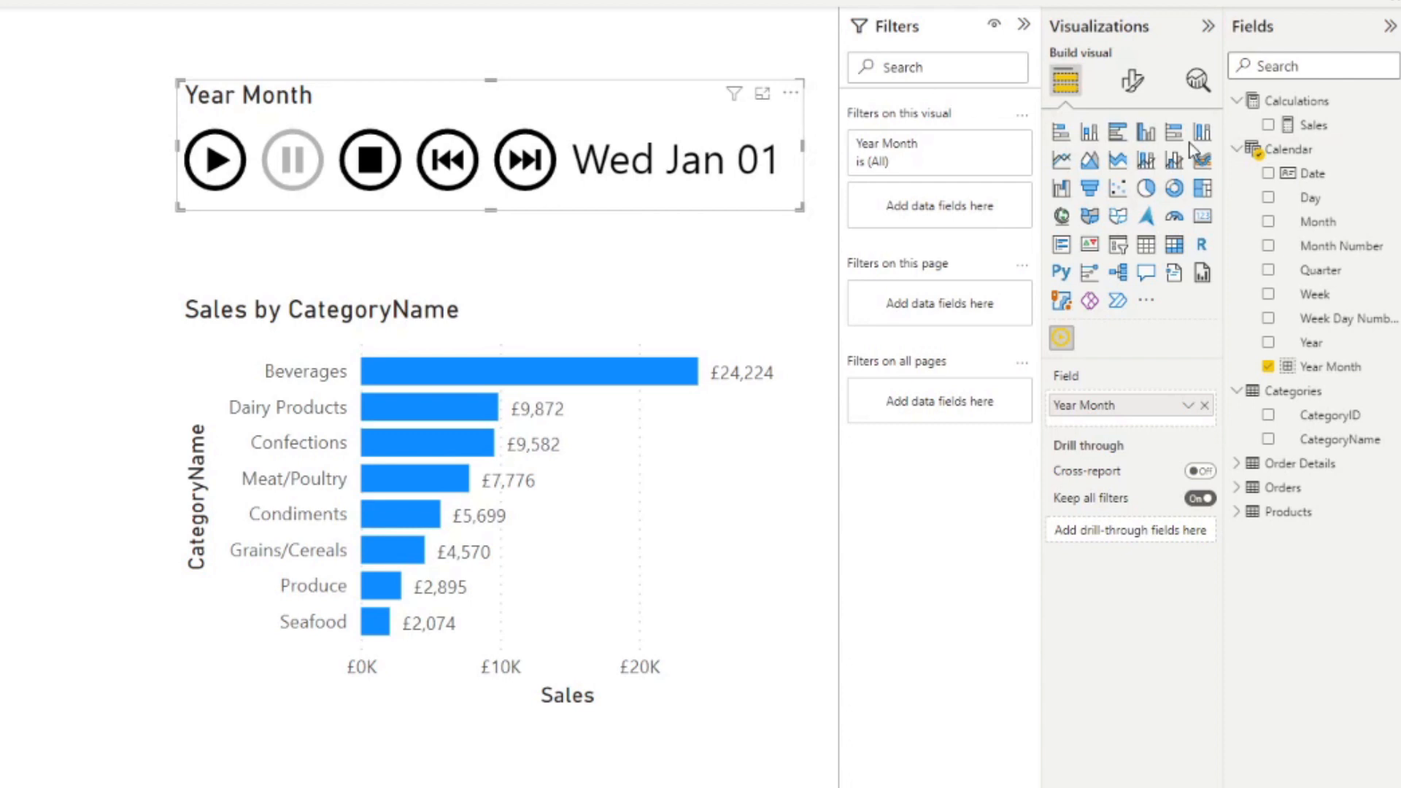
mouse_move(734, 94)
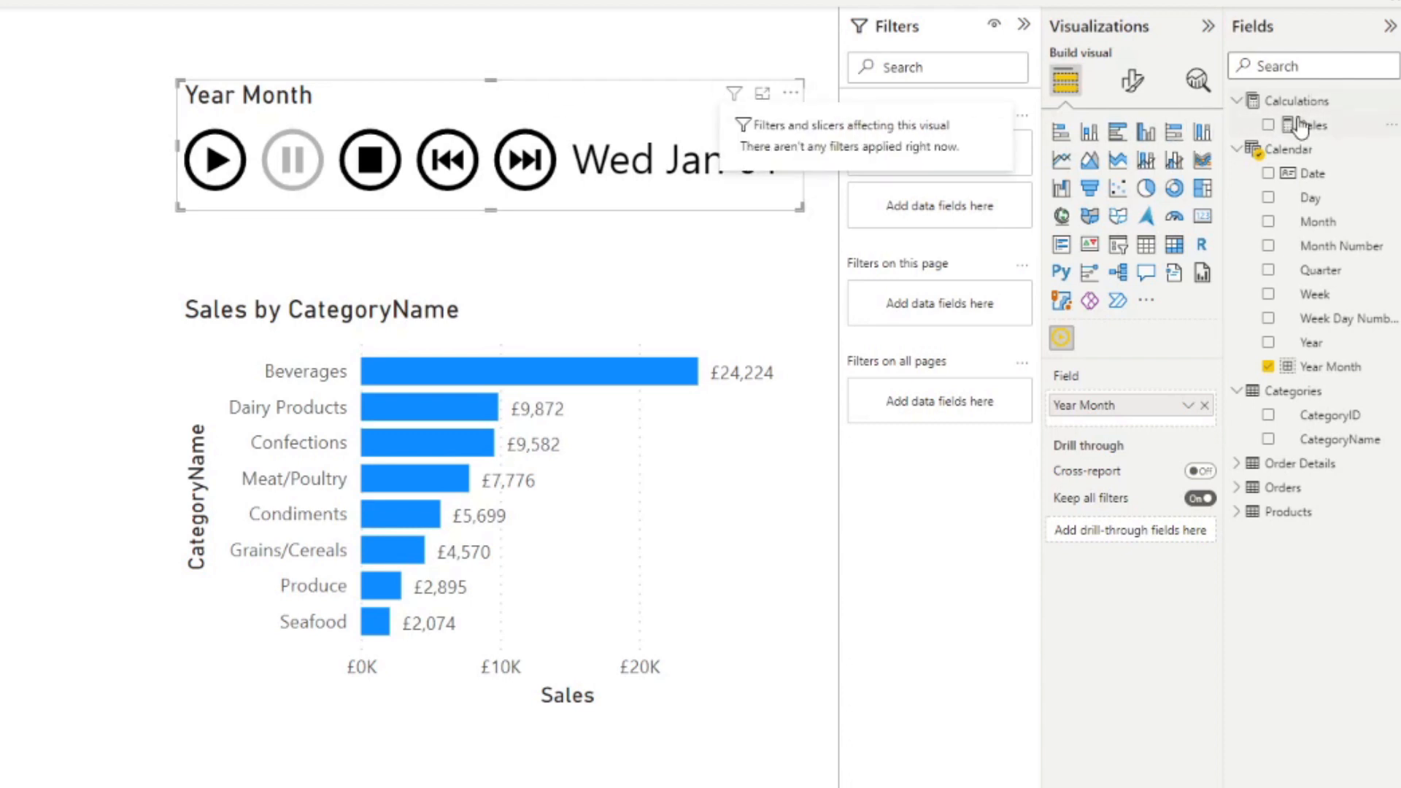
Step: Add a Sales is-not-blank filter to the Play Axis visual so empty months are skipped
drag(1313, 124, 918, 175)
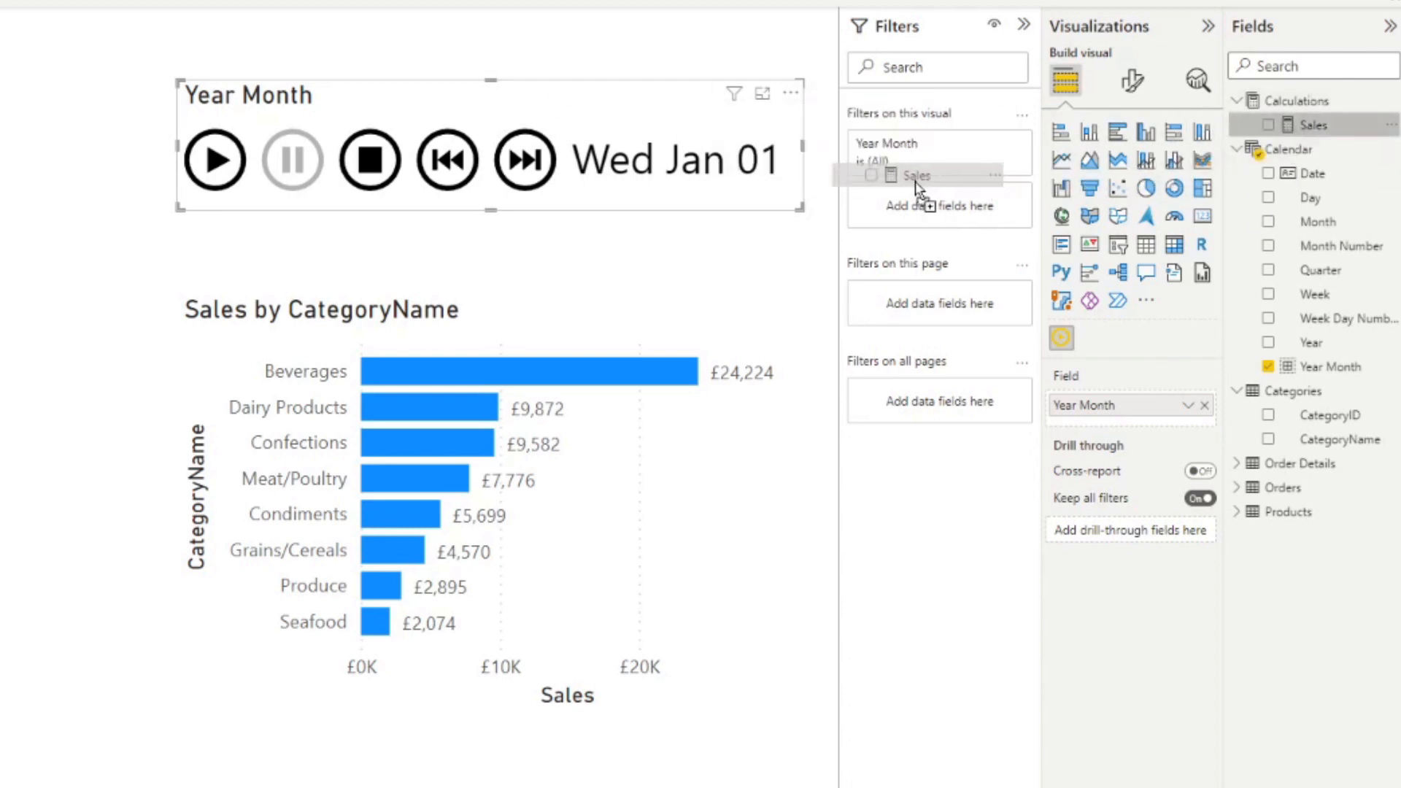
click(912, 175)
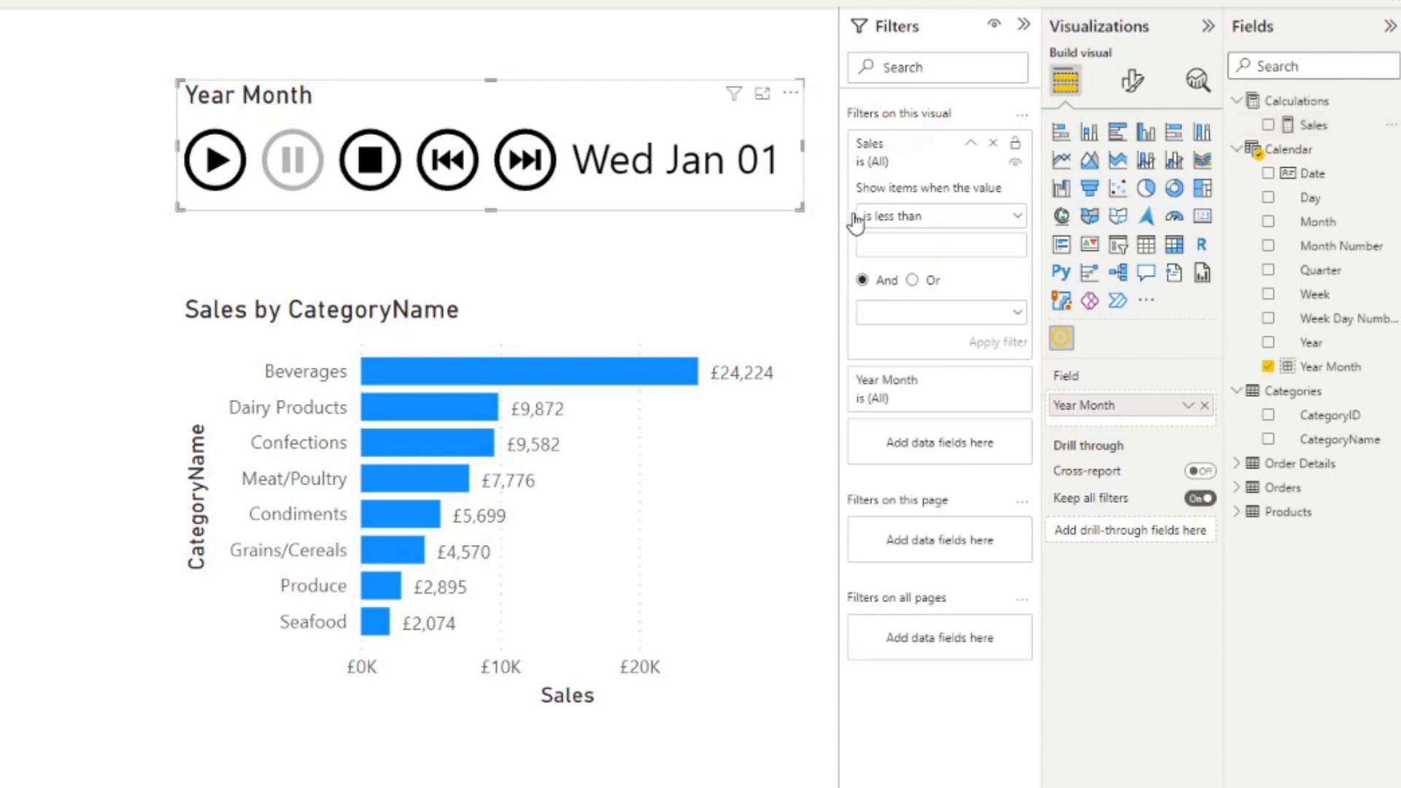
click(938, 216)
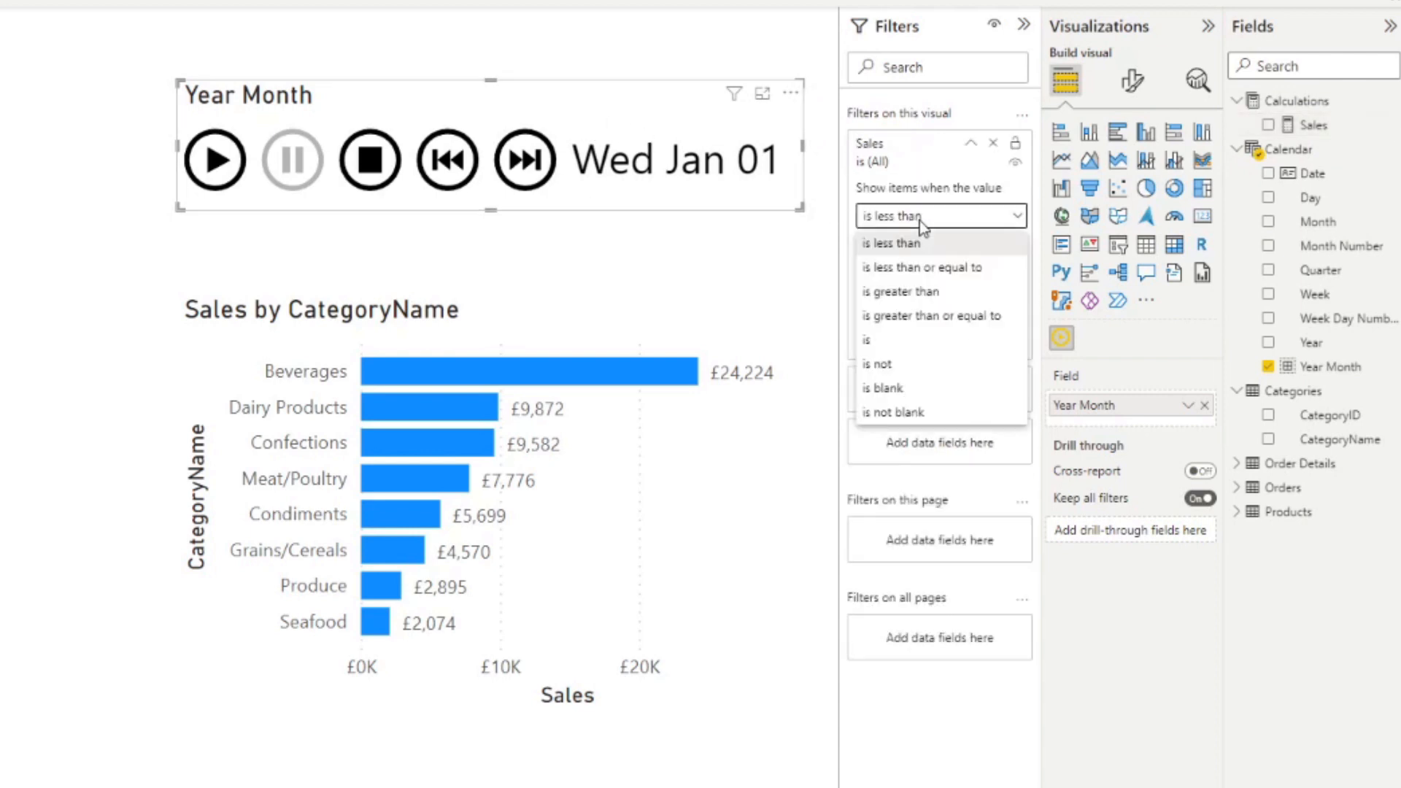
mouse_move(901, 340)
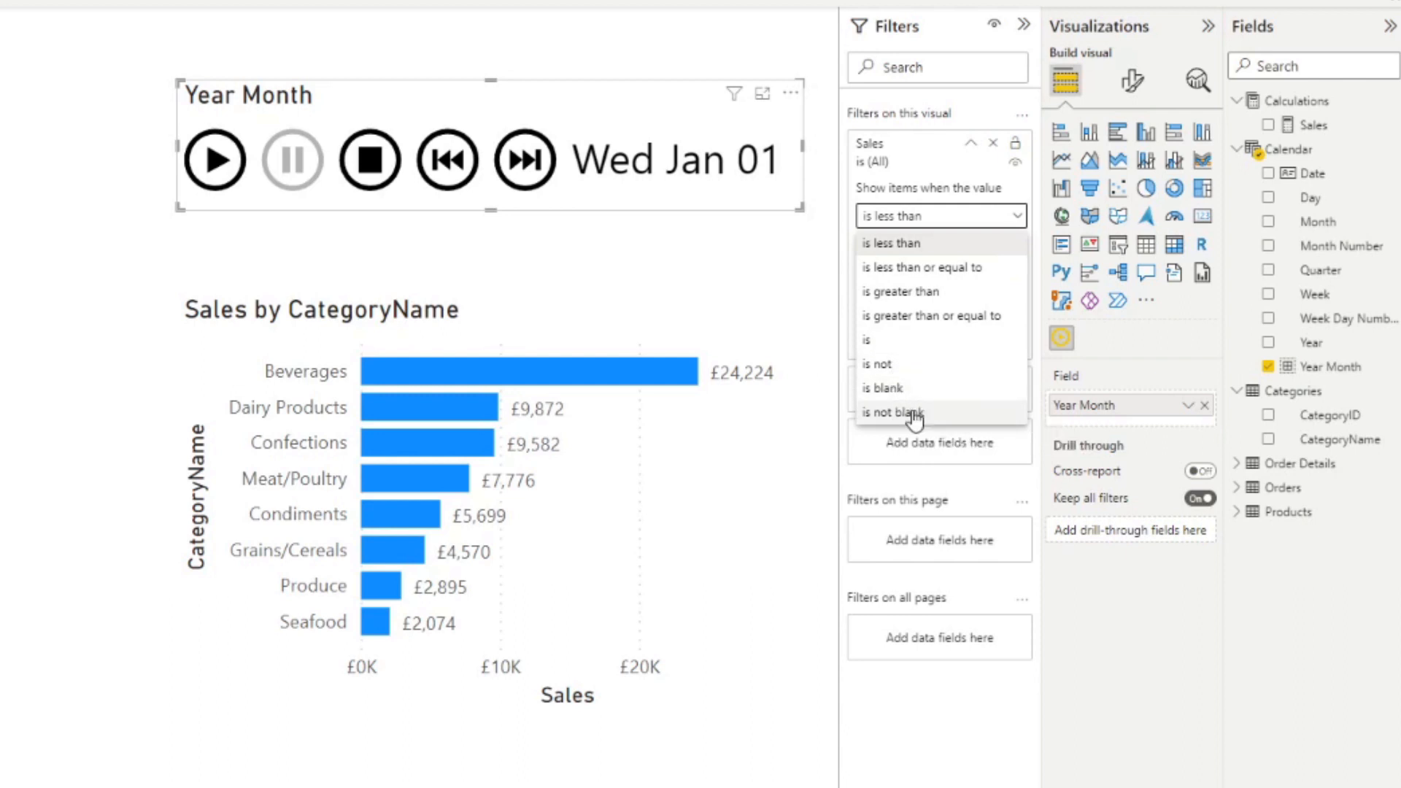
click(893, 412)
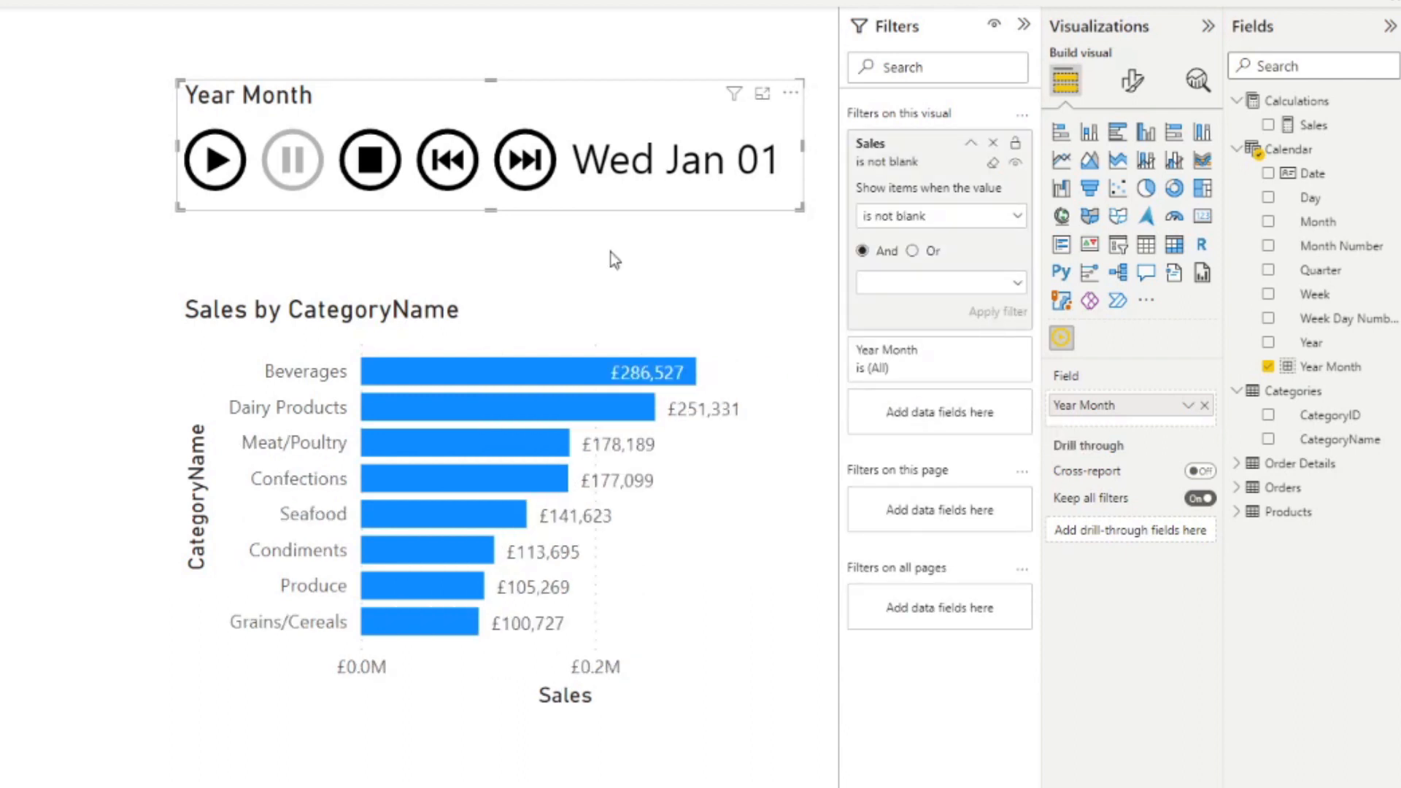
mouse_move(496, 176)
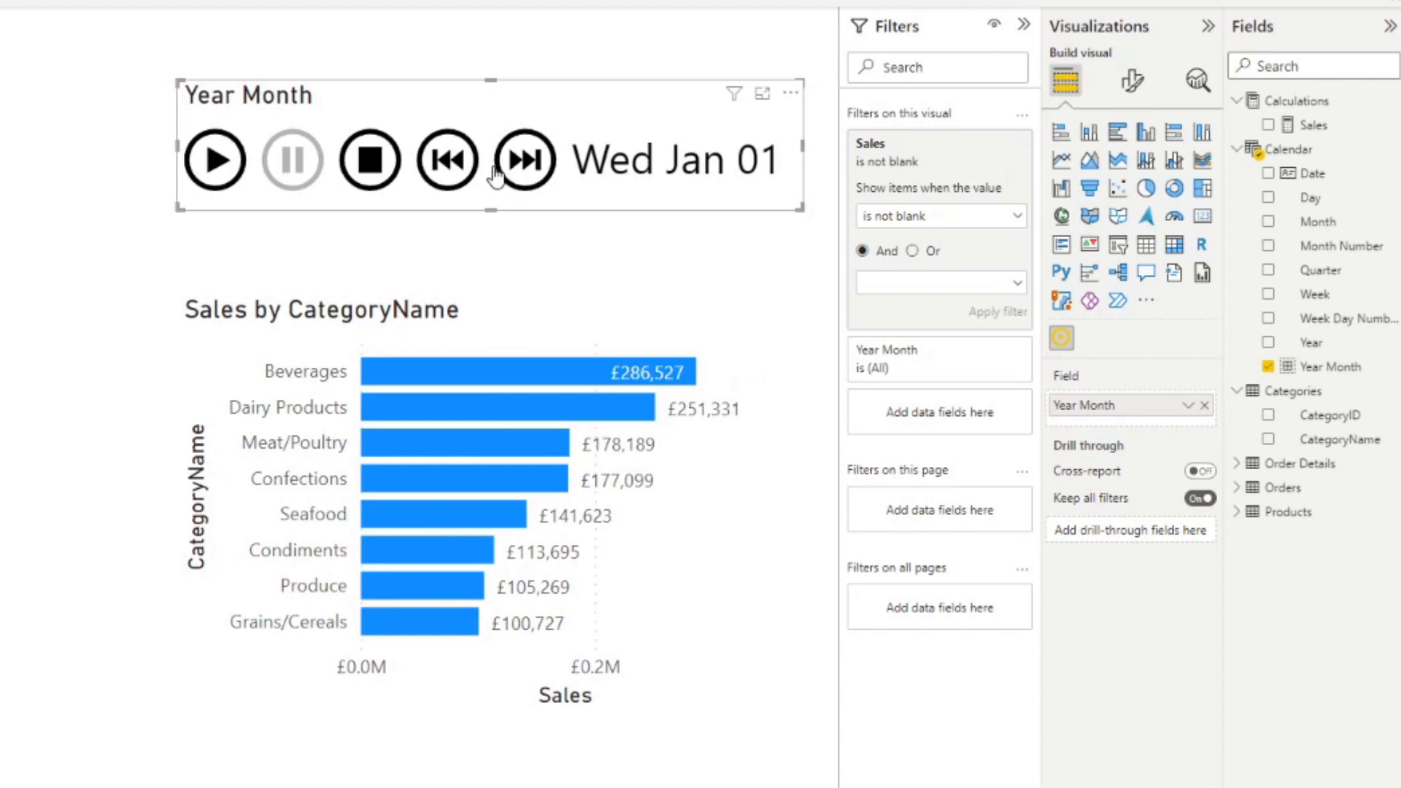
Step: Reset the animation to the start and replay sales through the months
click(367, 161)
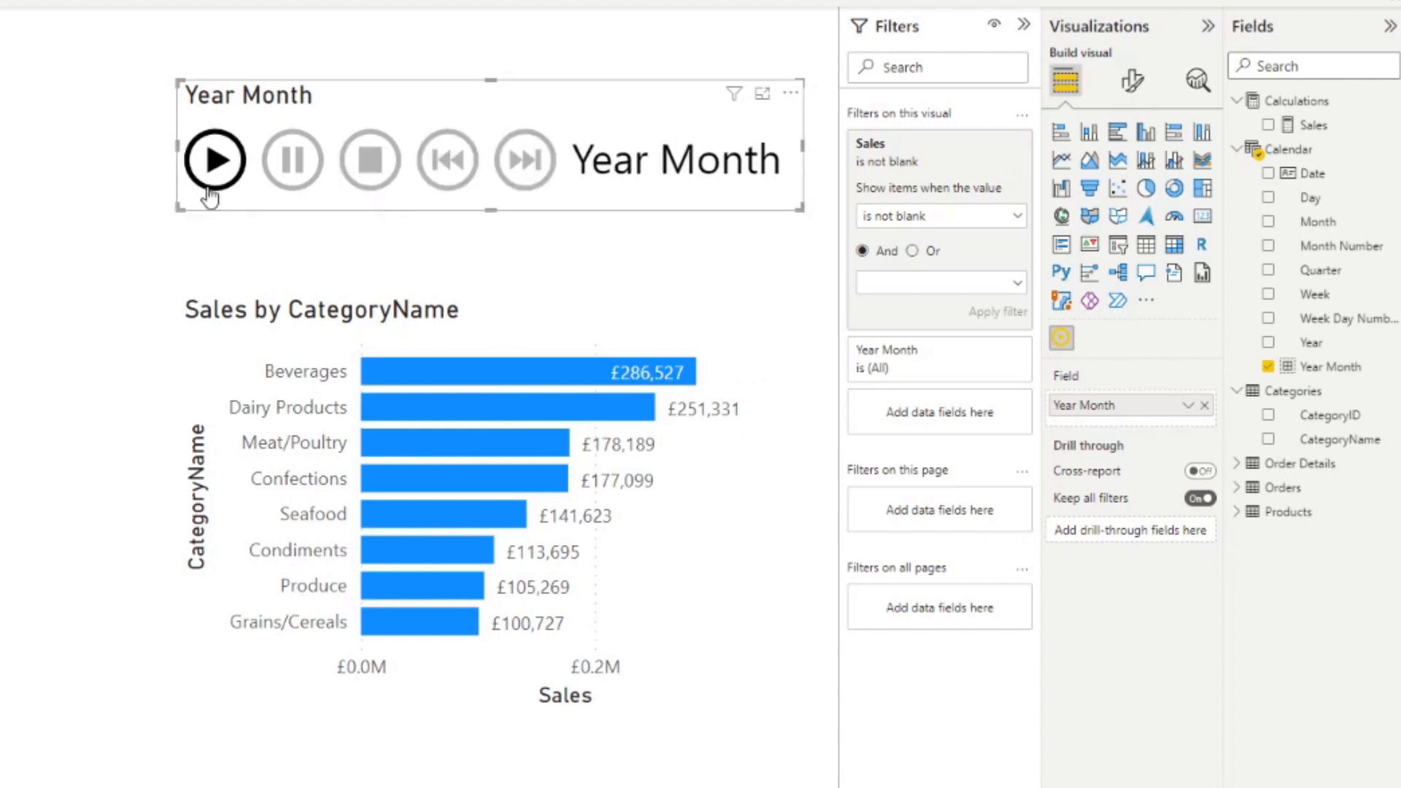
click(214, 161)
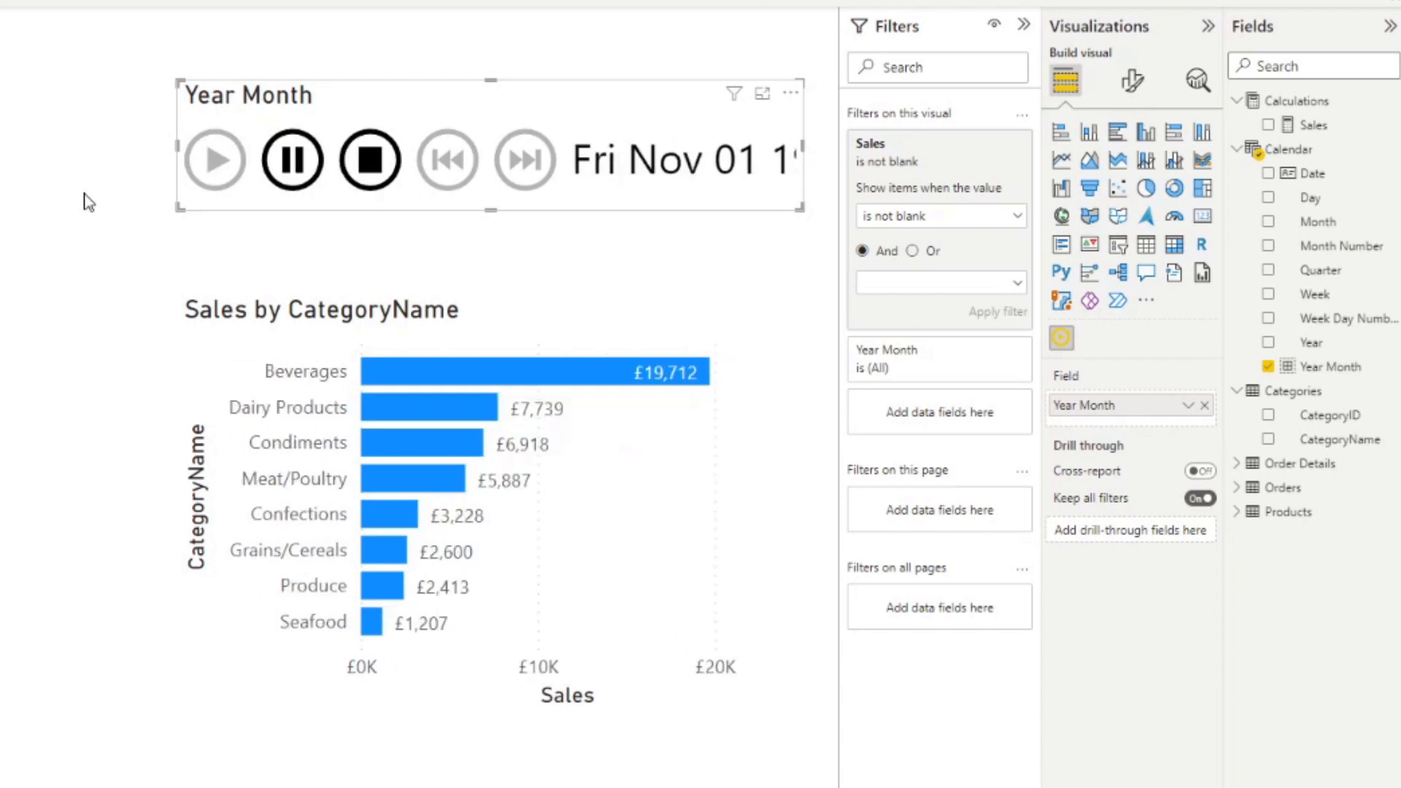
click(214, 160)
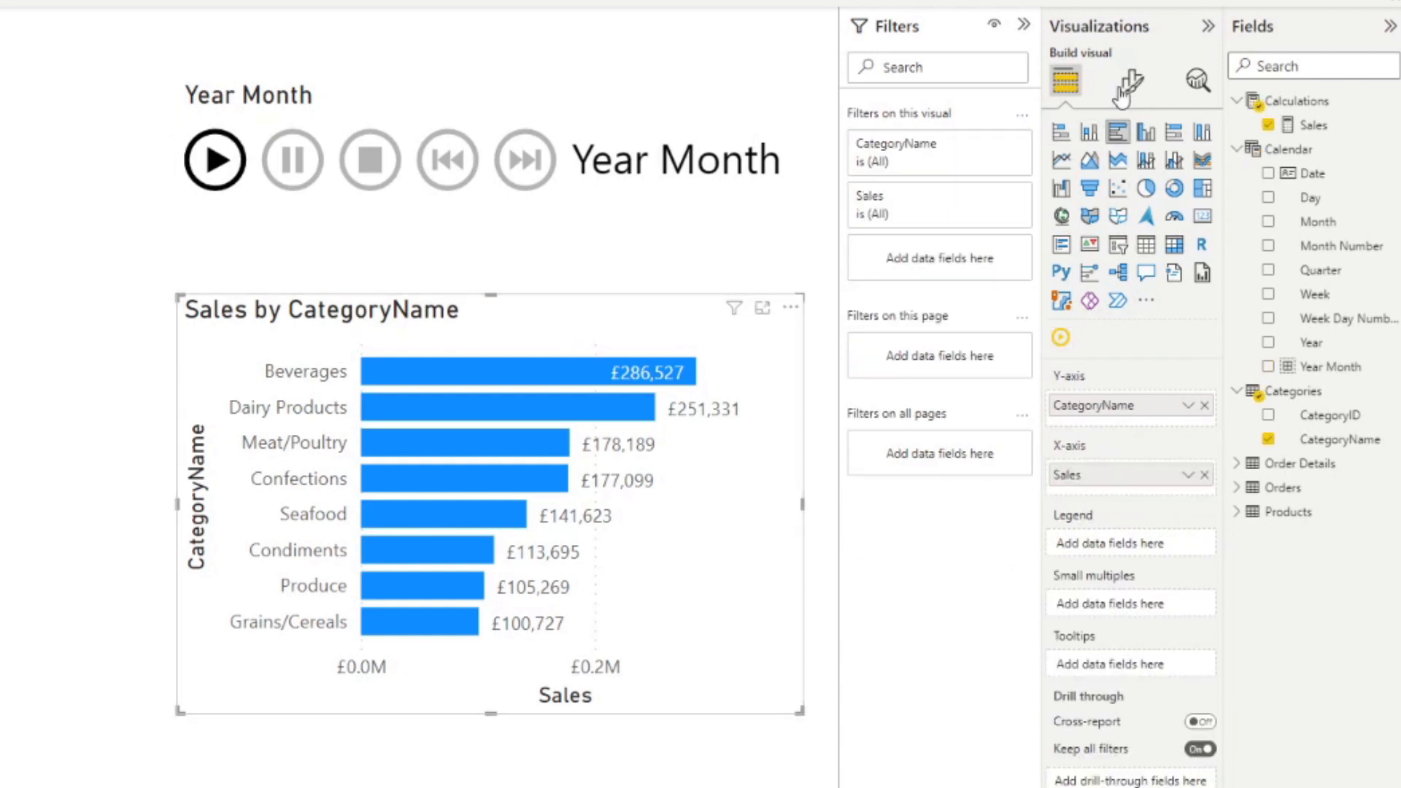
Step: Show all bar colours and assign each category its own, Beverages black and Dairy Products dark blue
click(1129, 82)
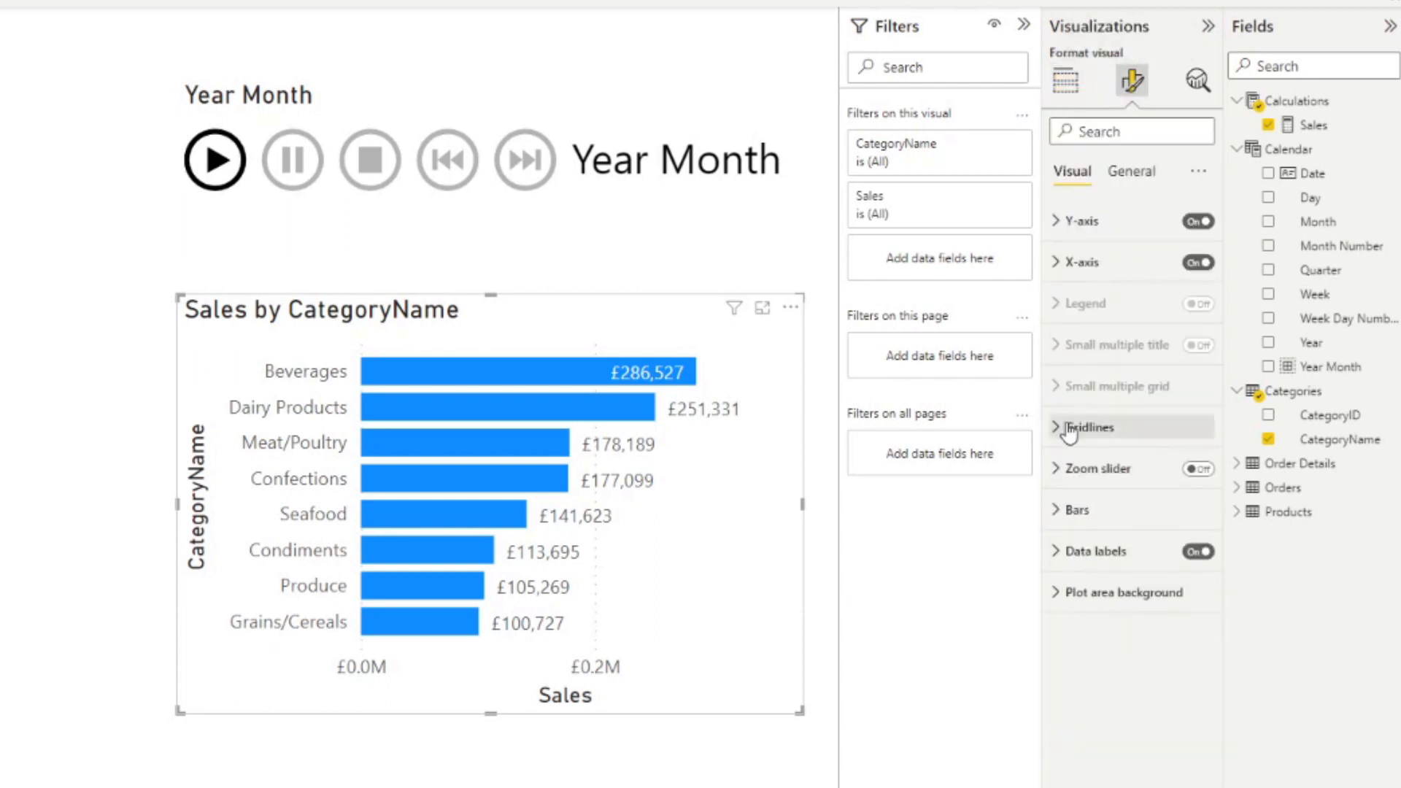
click(1072, 510)
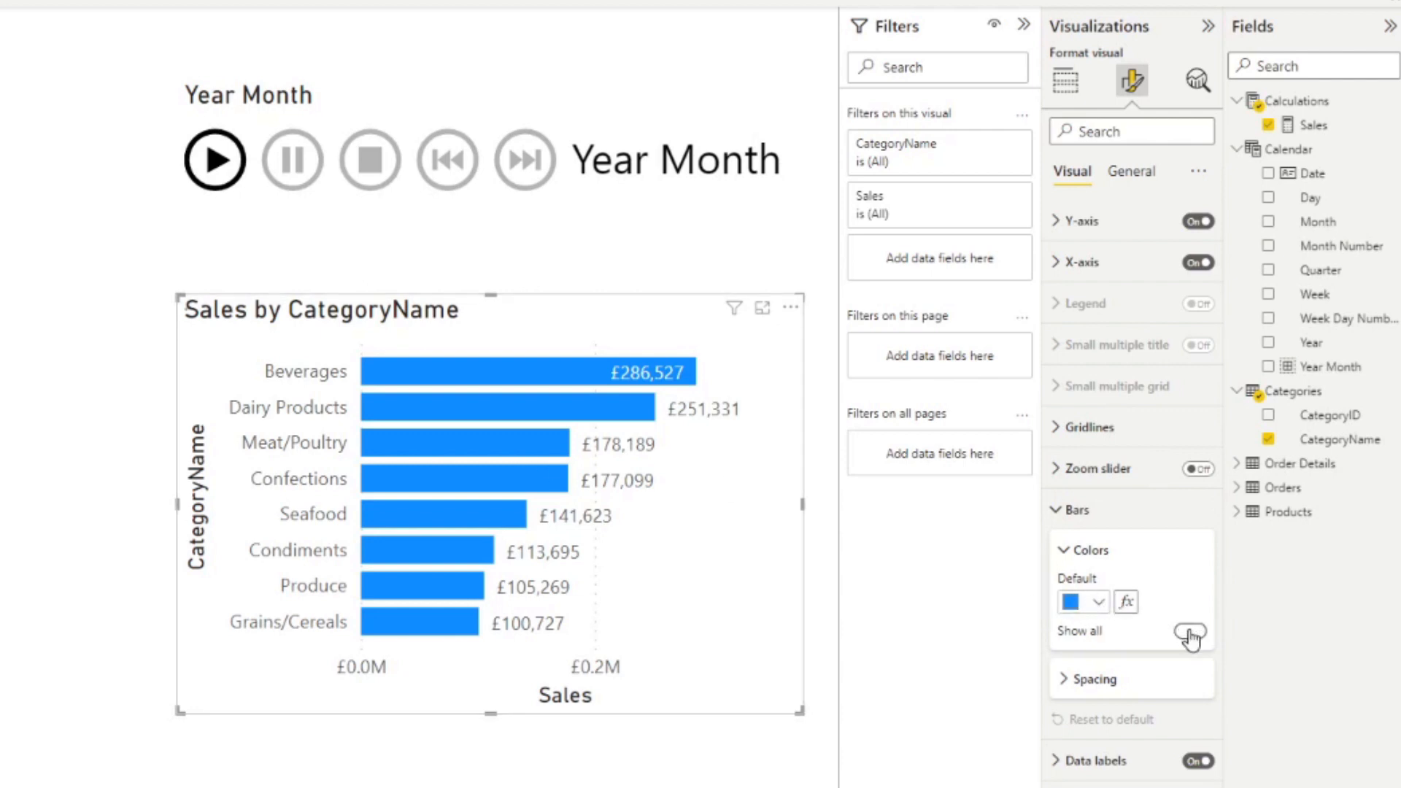
click(1188, 632)
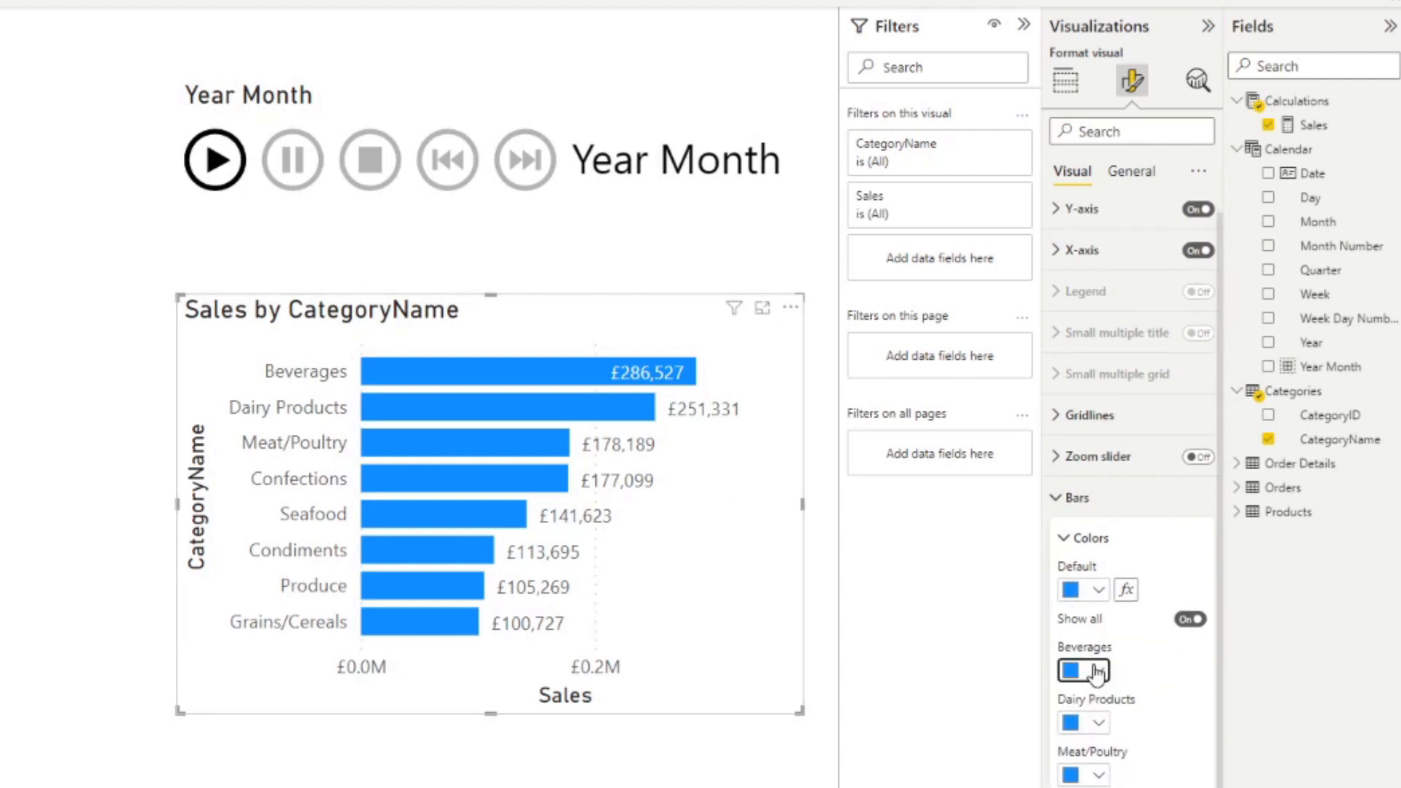
click(1081, 672)
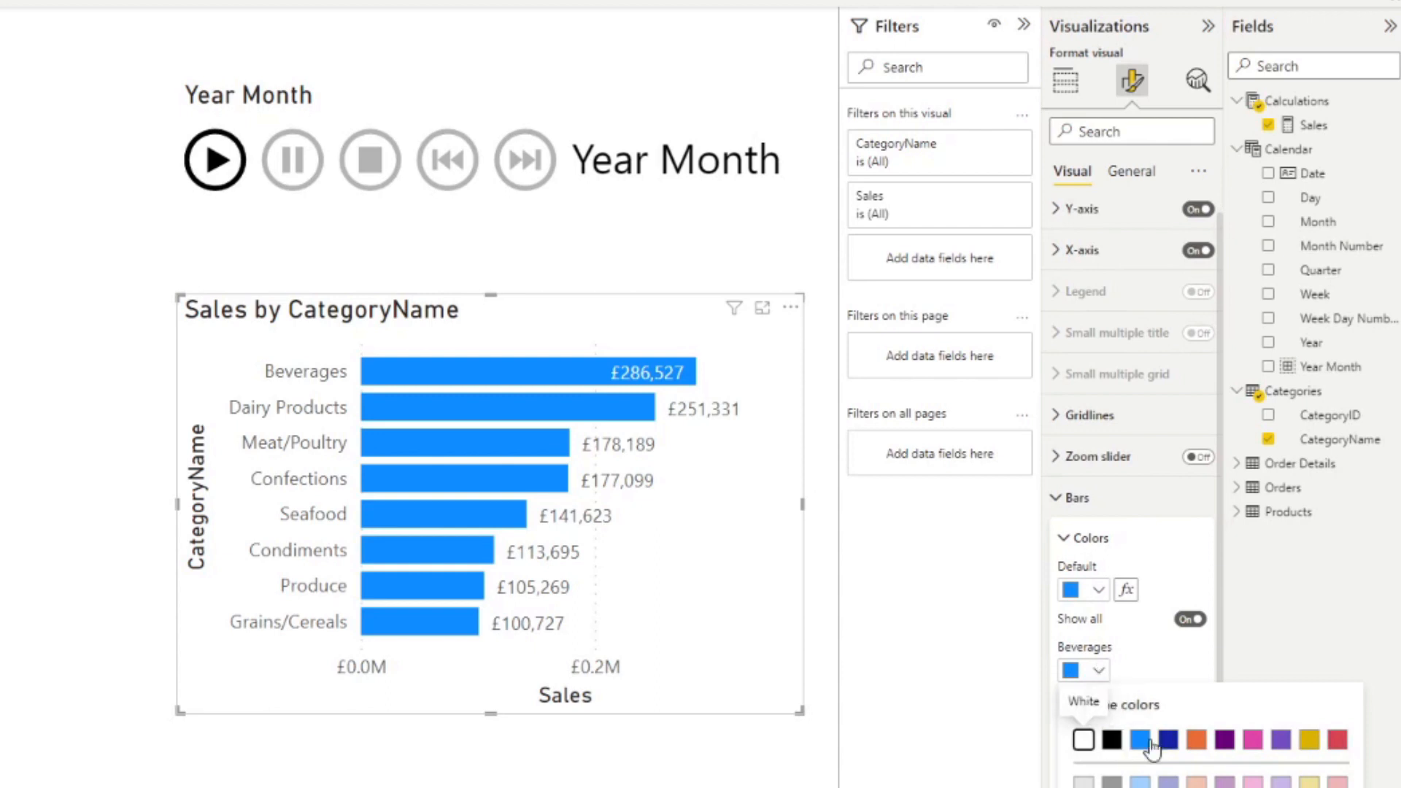
click(1112, 738)
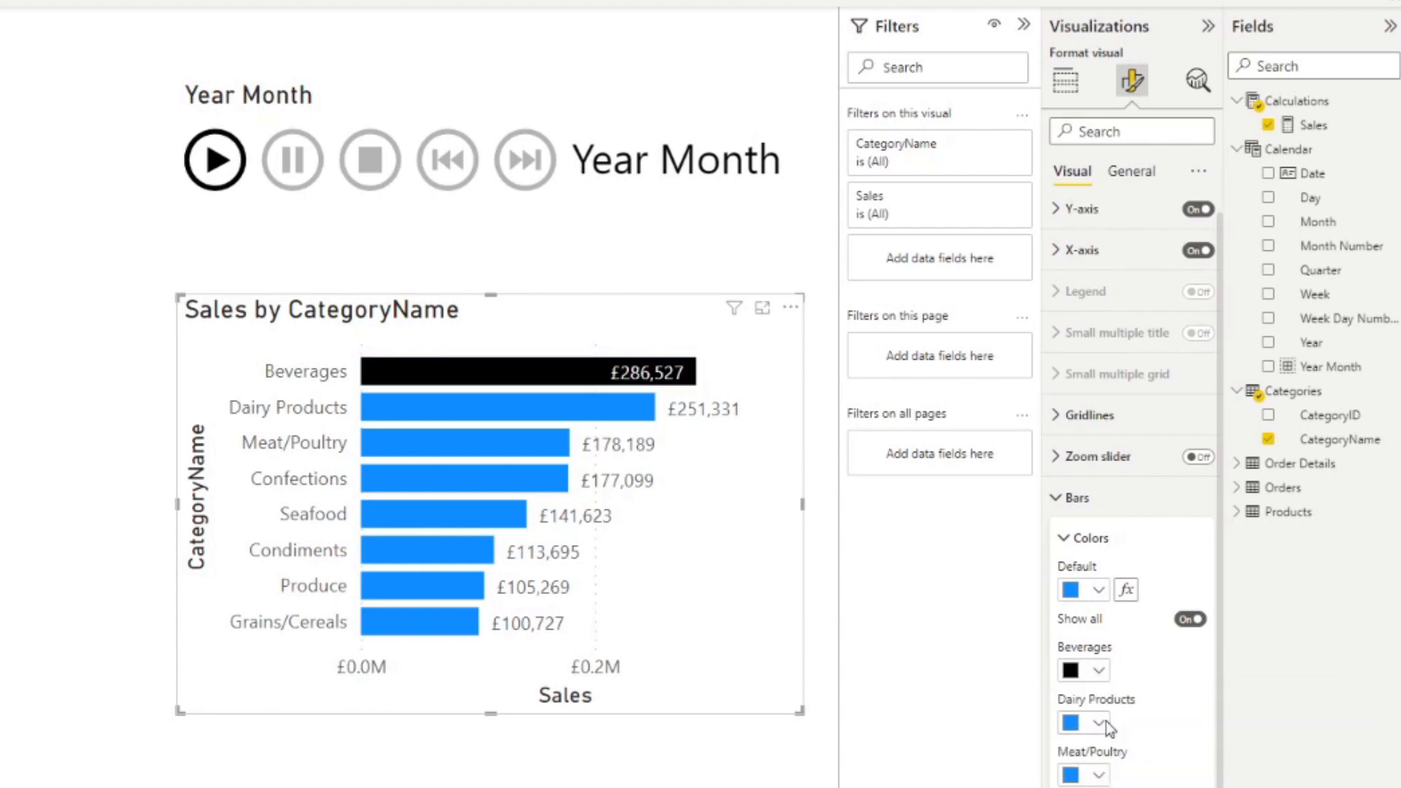
click(1077, 722)
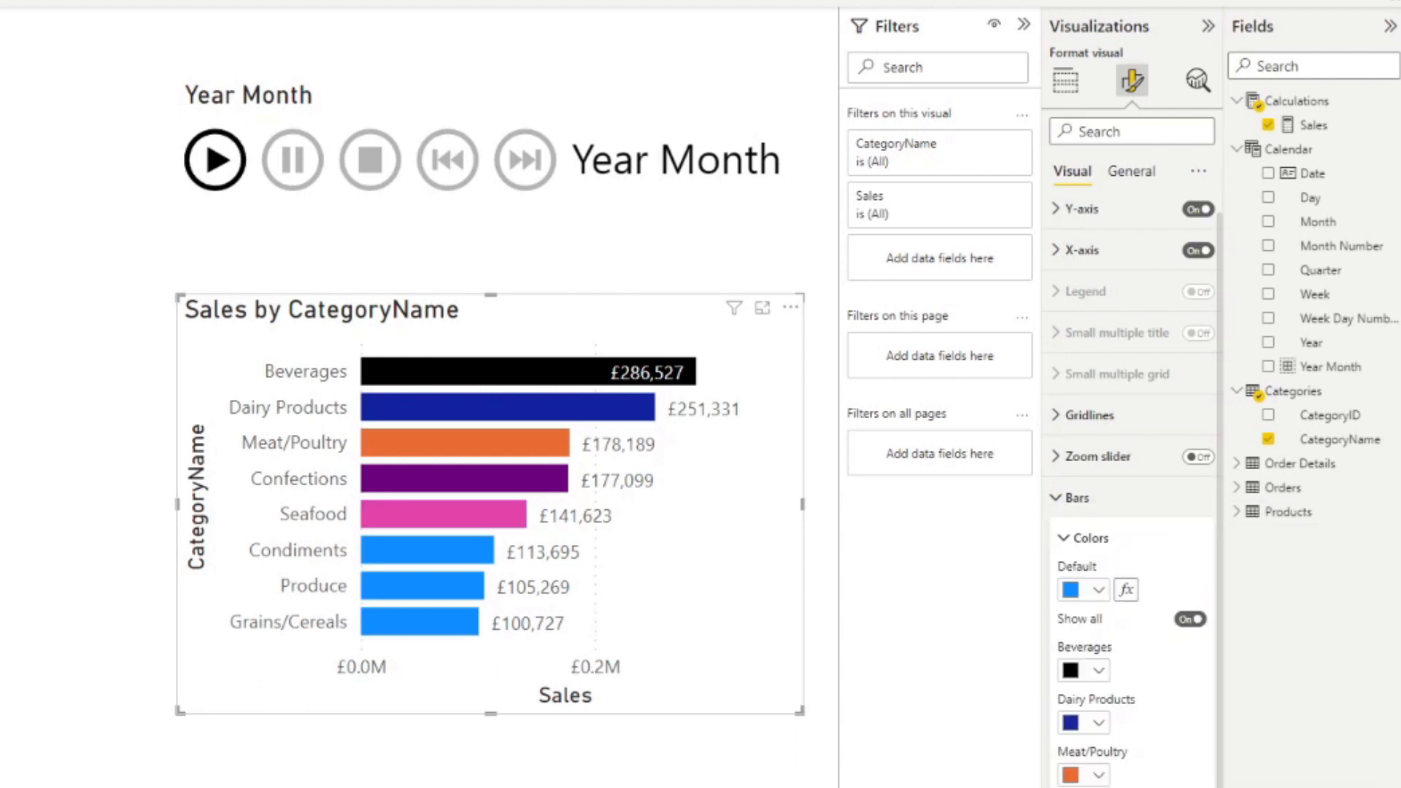
click(1081, 723)
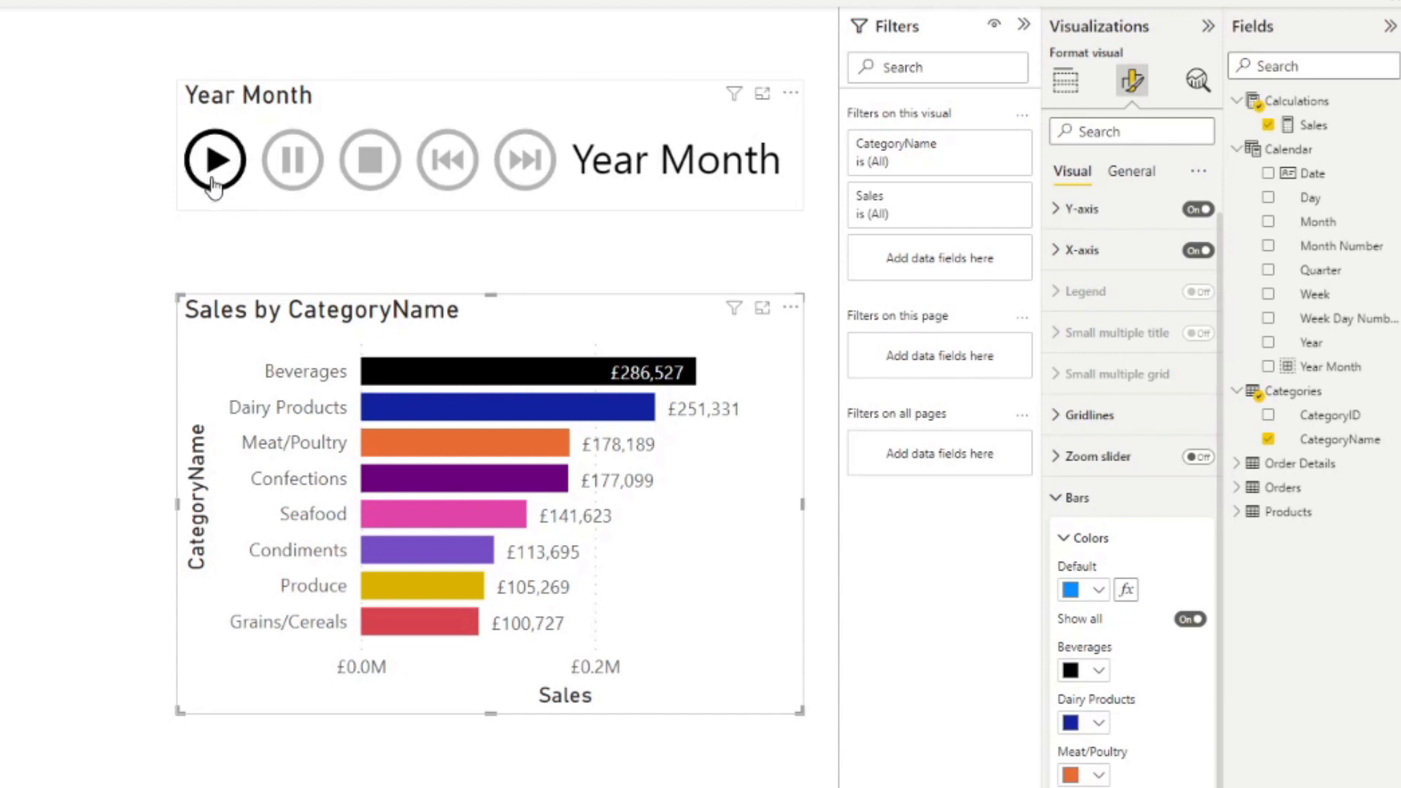
Step: Play the animation to preview the recoloured category bars
click(215, 160)
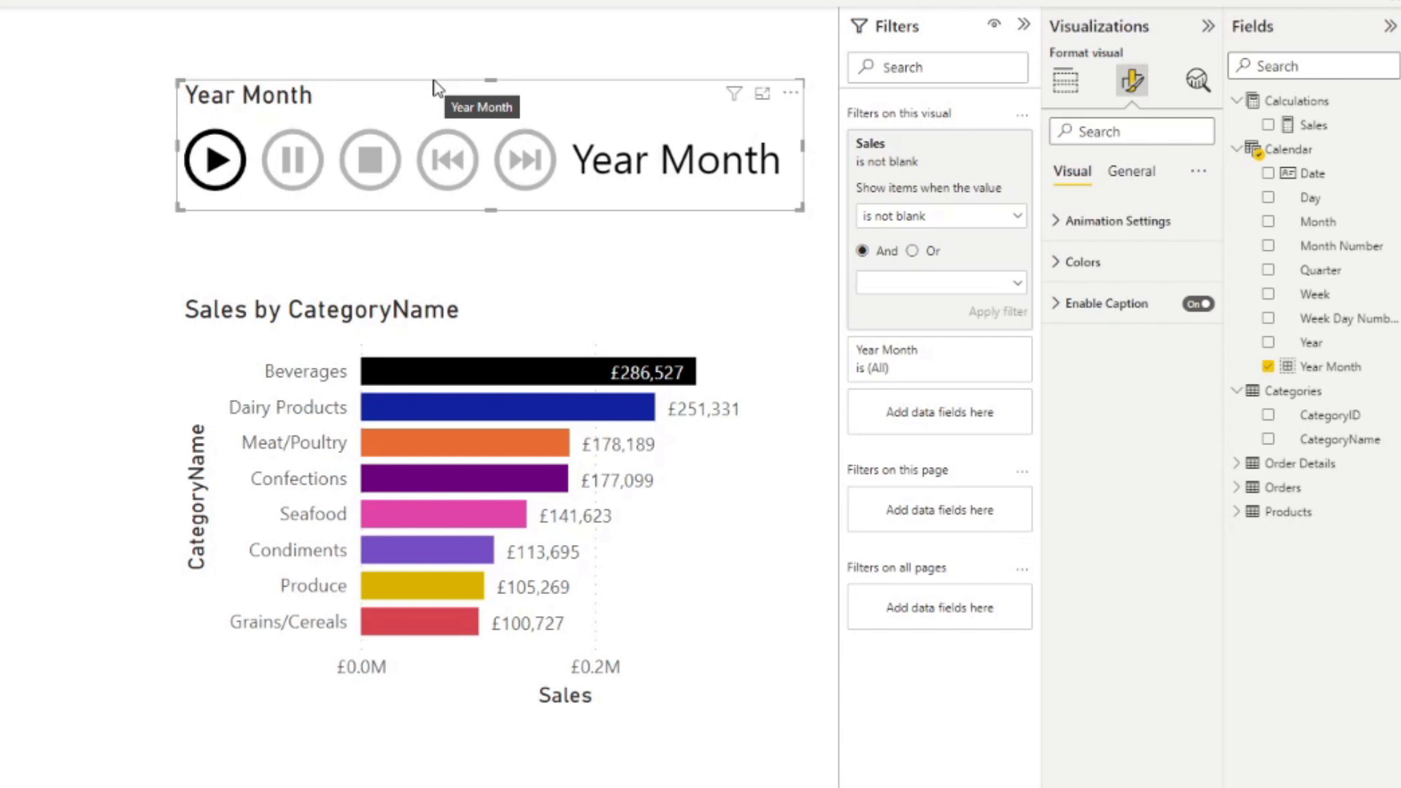
mouse_move(444, 98)
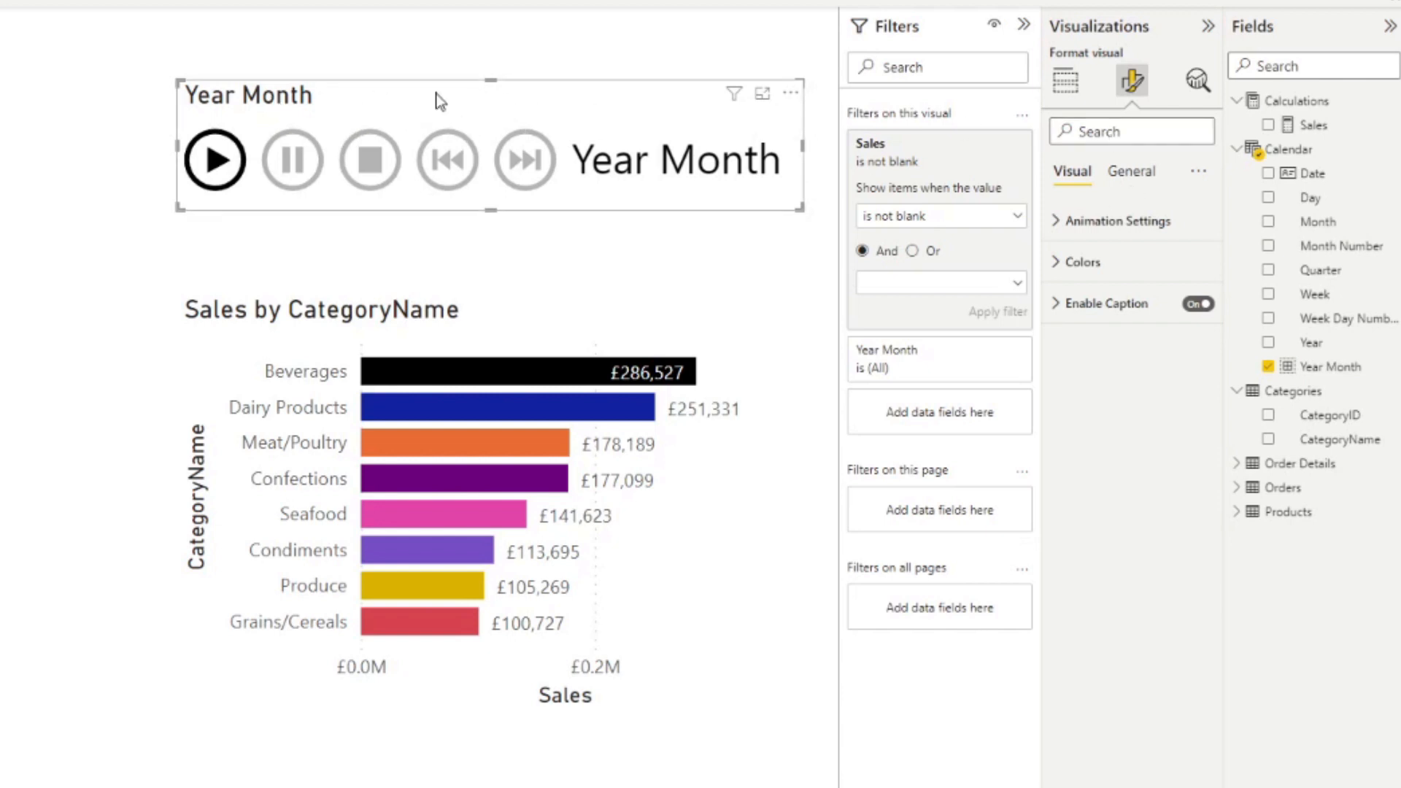
mouse_move(1130, 81)
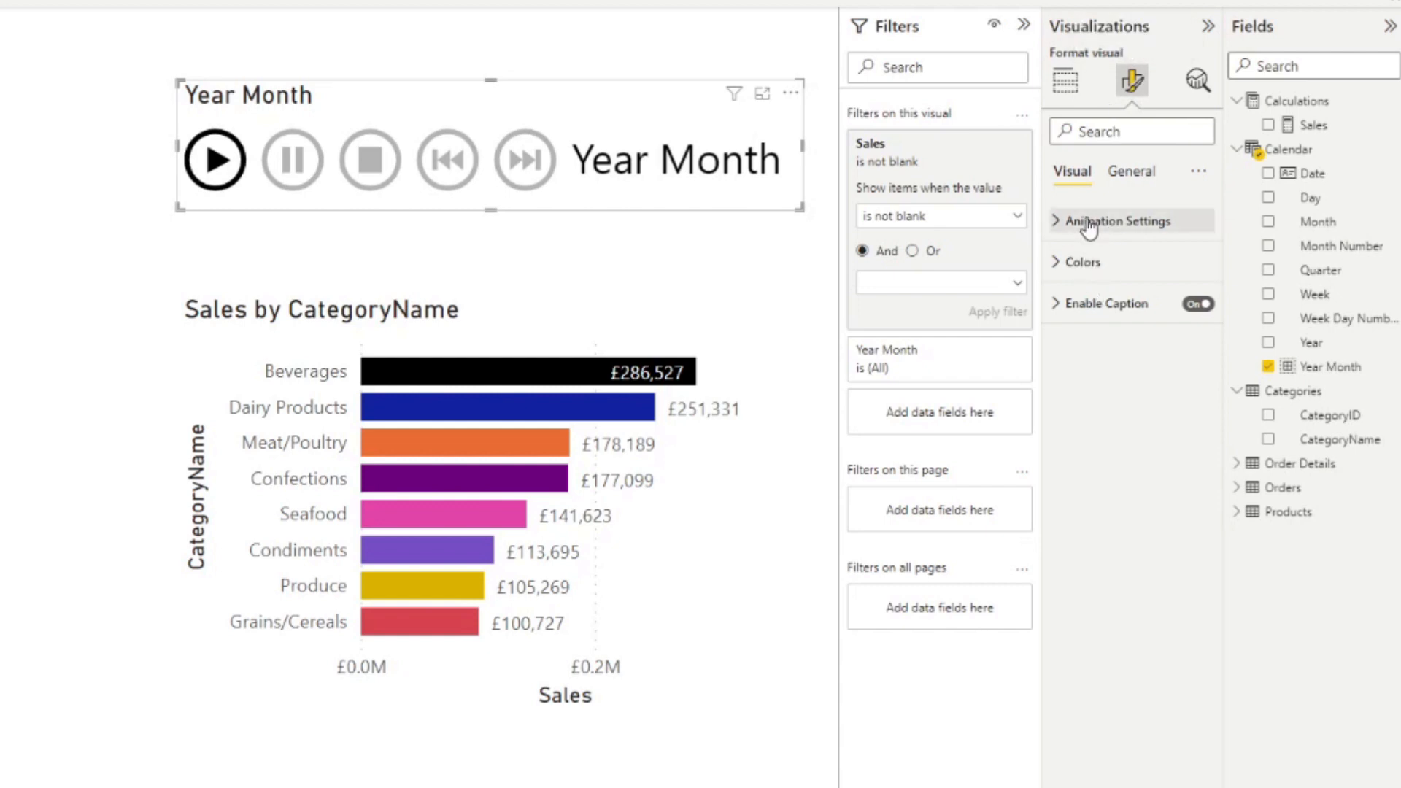
Step: Expand the Play Axis Animation Settings (auto start and loop off, 1000 ms) and Colors groups
click(1115, 220)
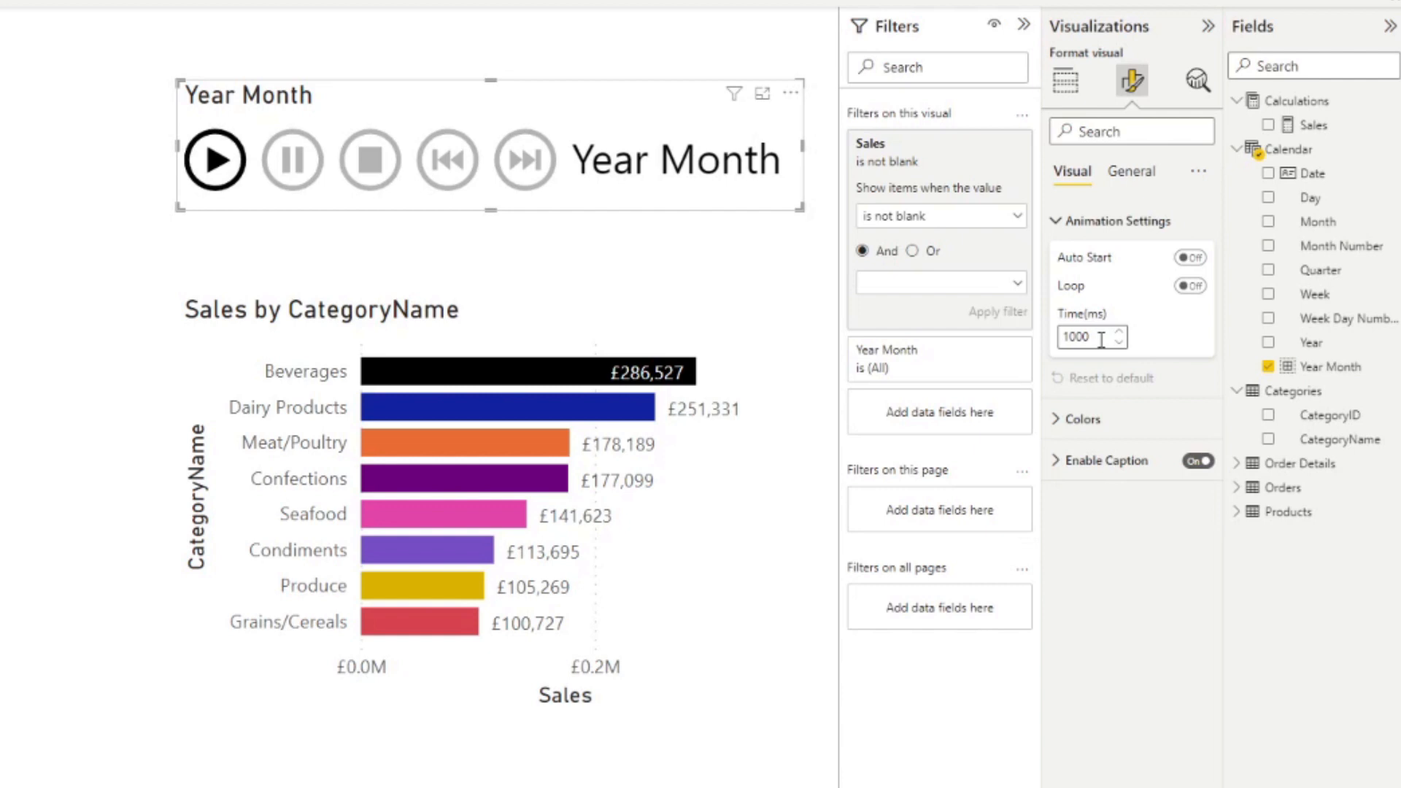
mouse_move(1135, 347)
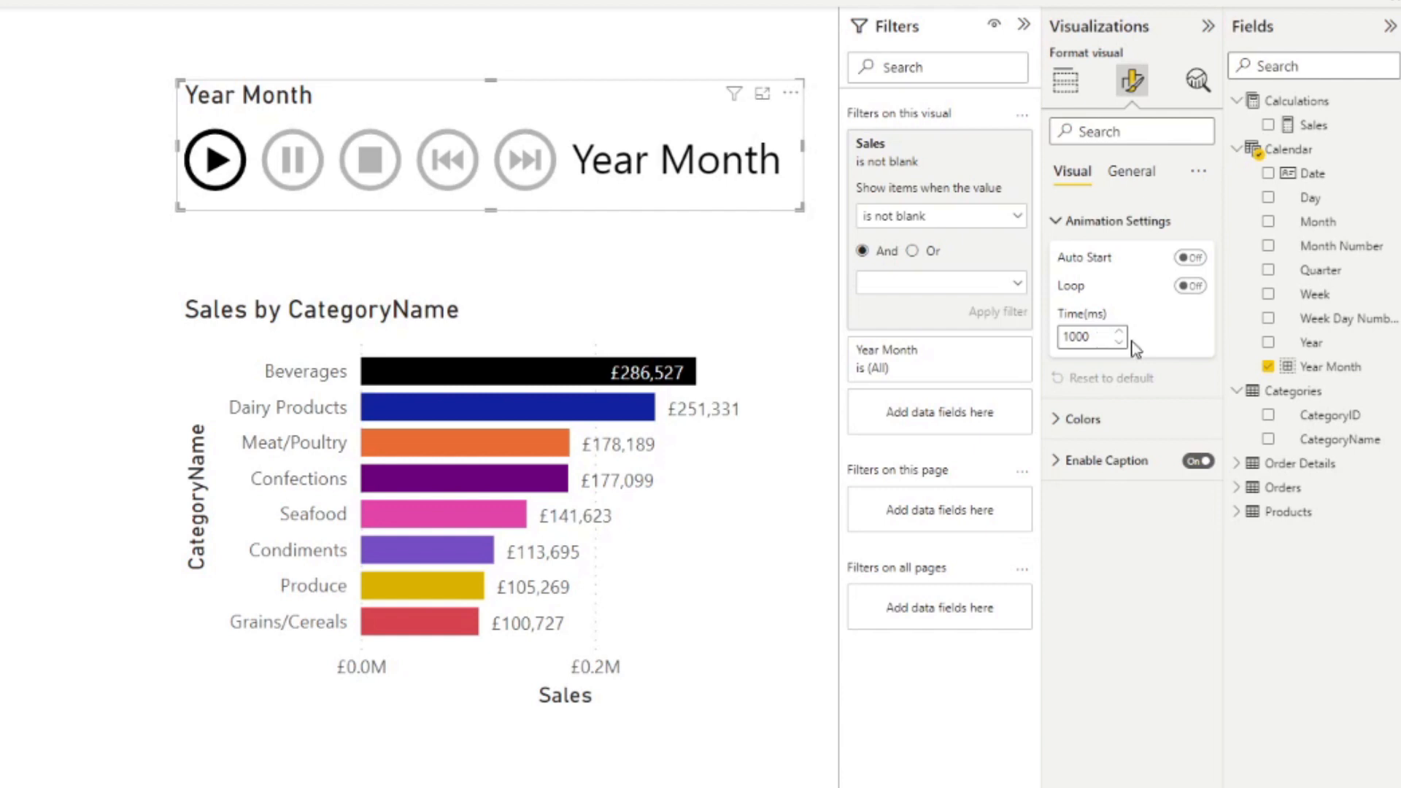
mouse_move(1153, 366)
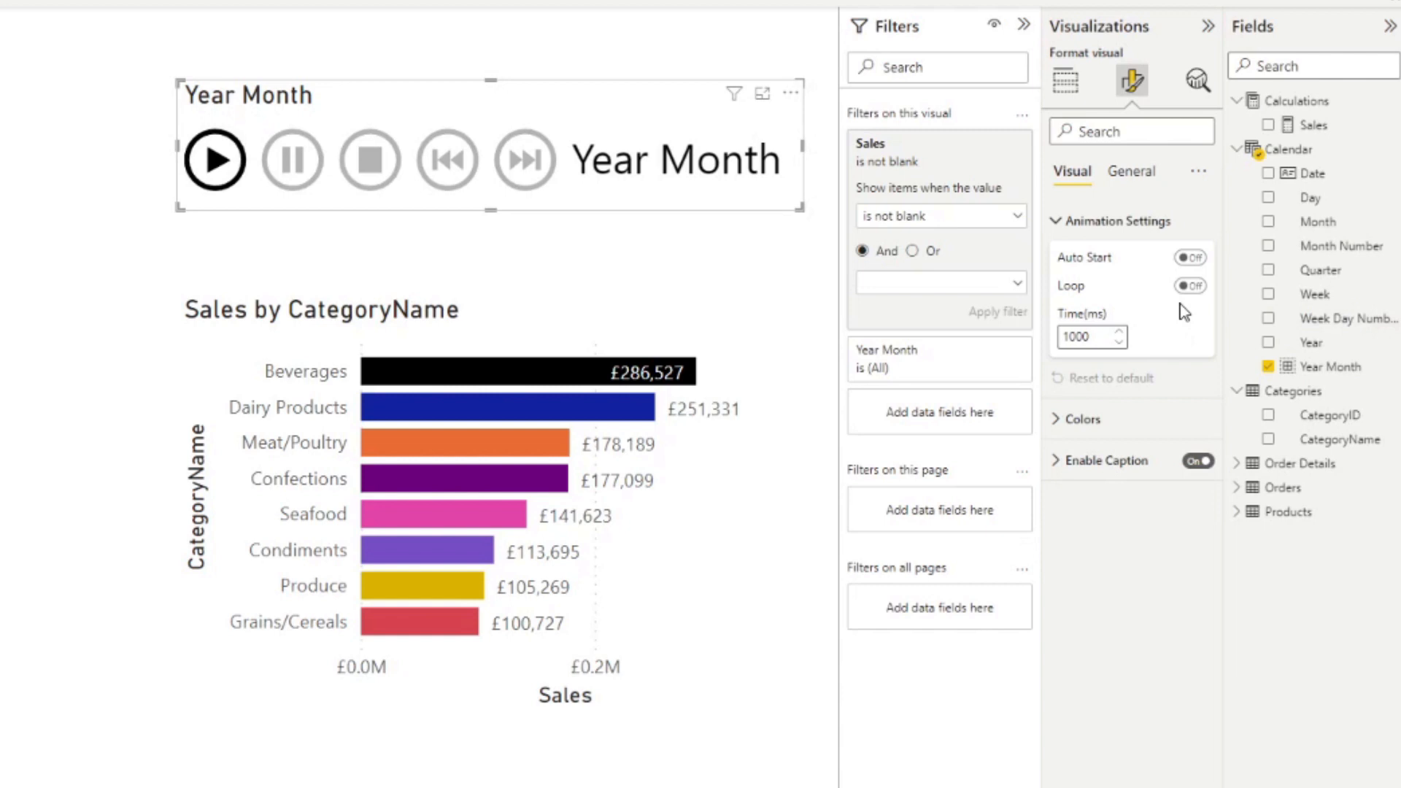
mouse_move(1183, 315)
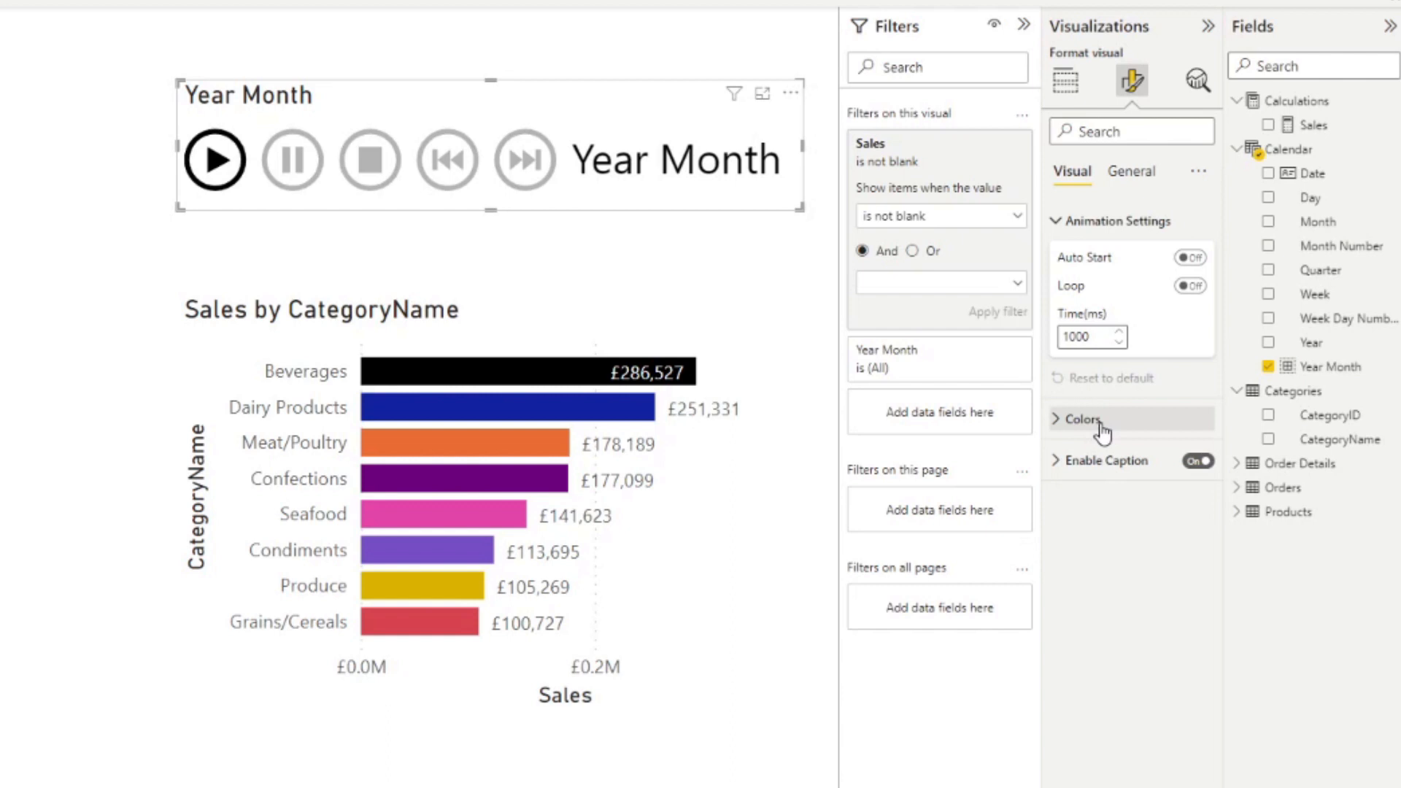
click(1082, 419)
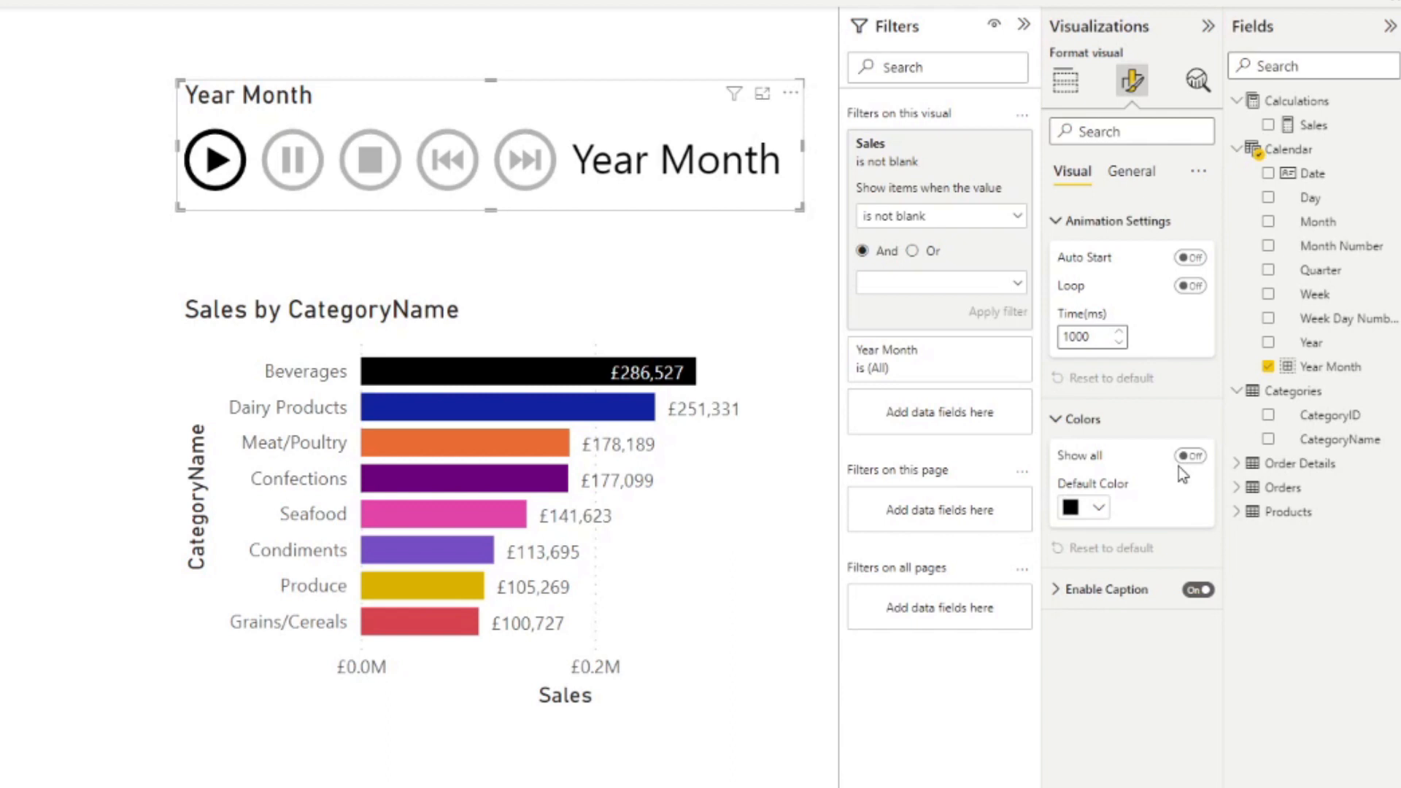
mouse_move(1115, 578)
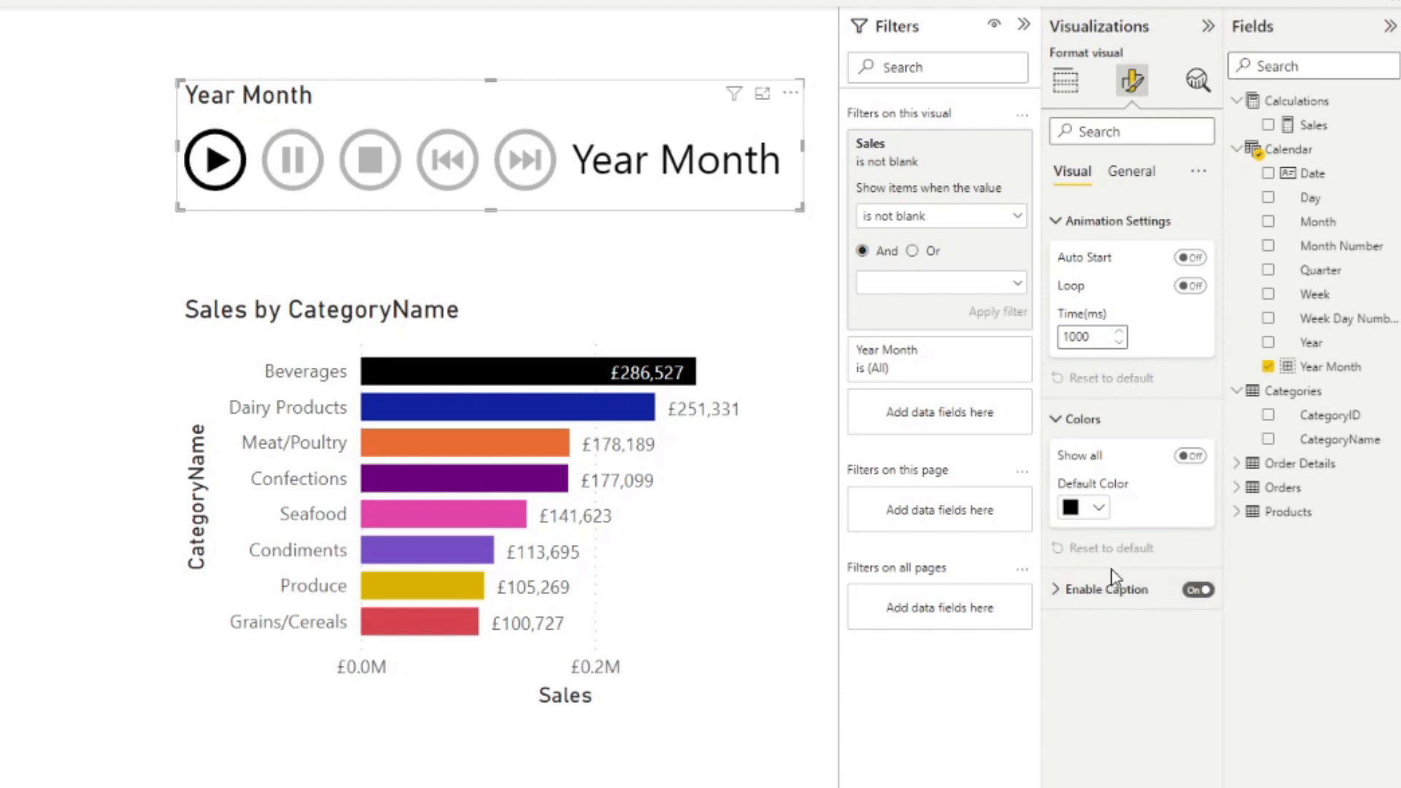
mouse_move(720, 169)
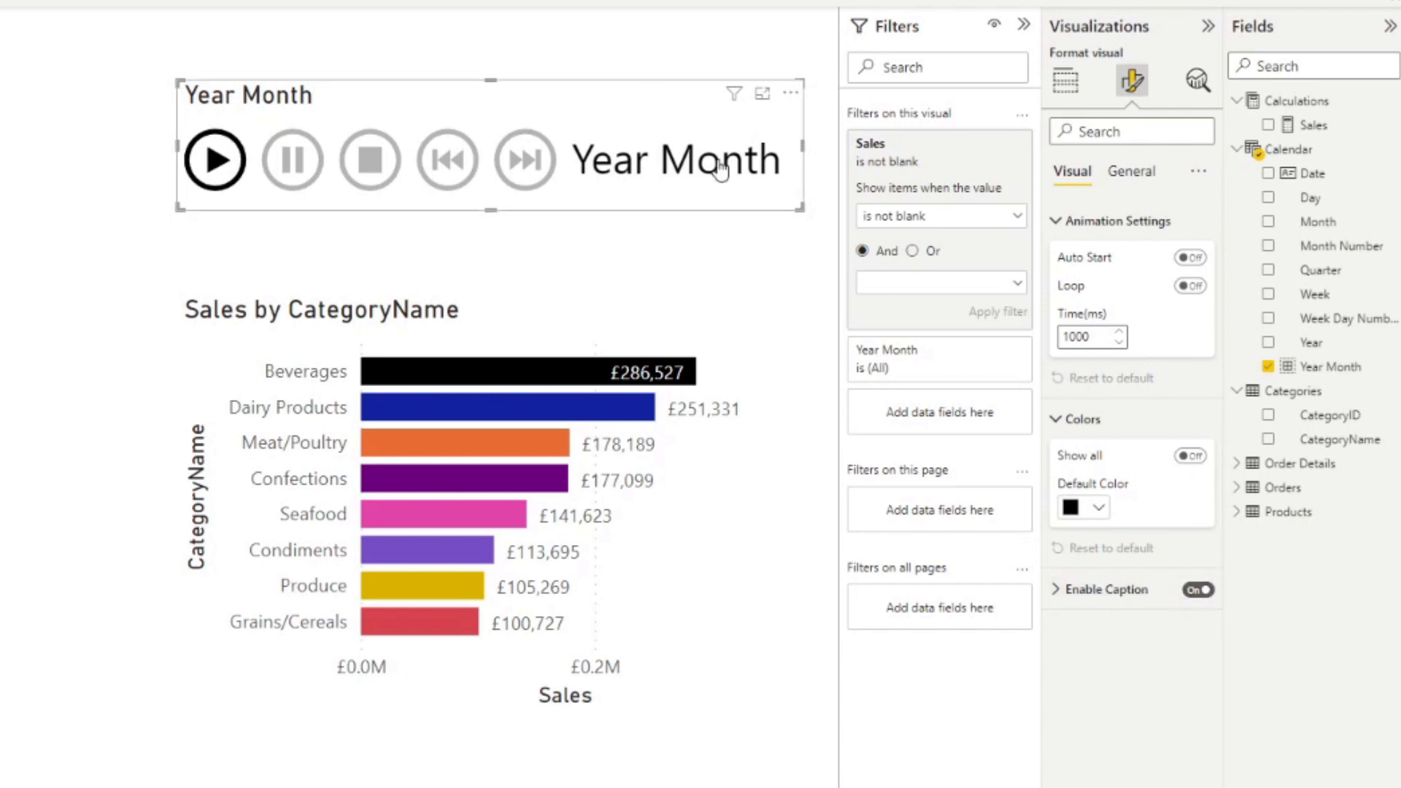